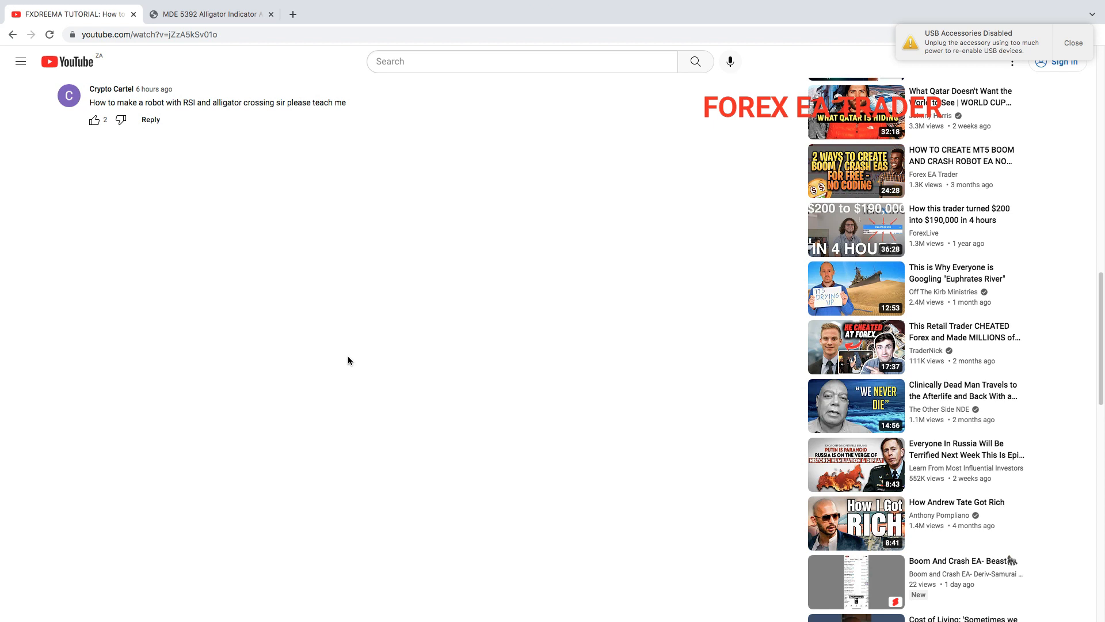
pyautogui.moveTo(235, 168)
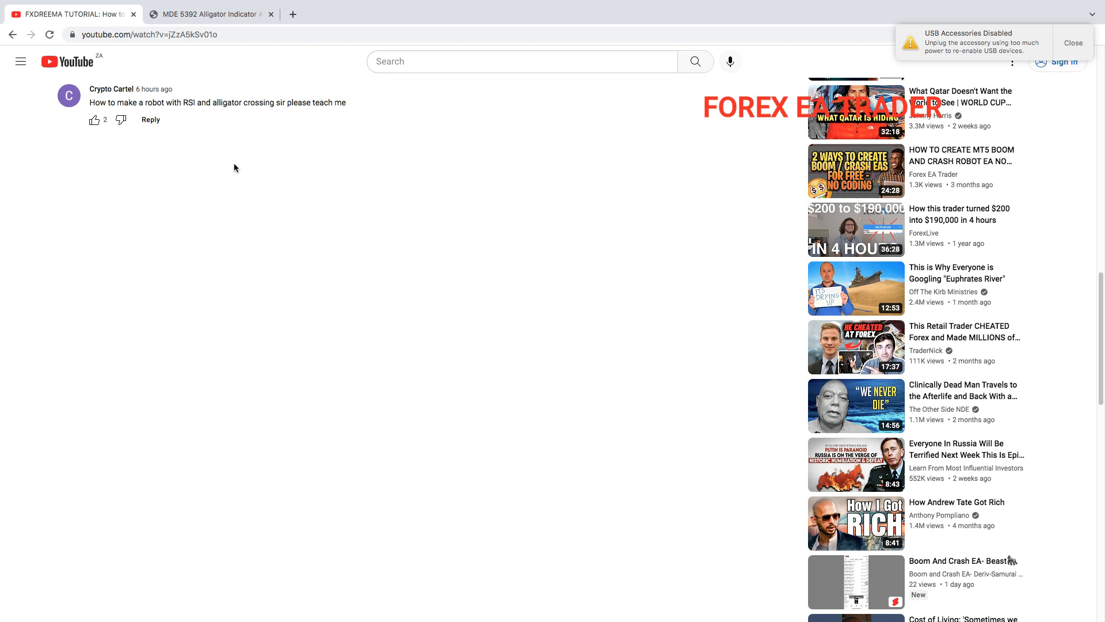
pyautogui.moveTo(239, 163)
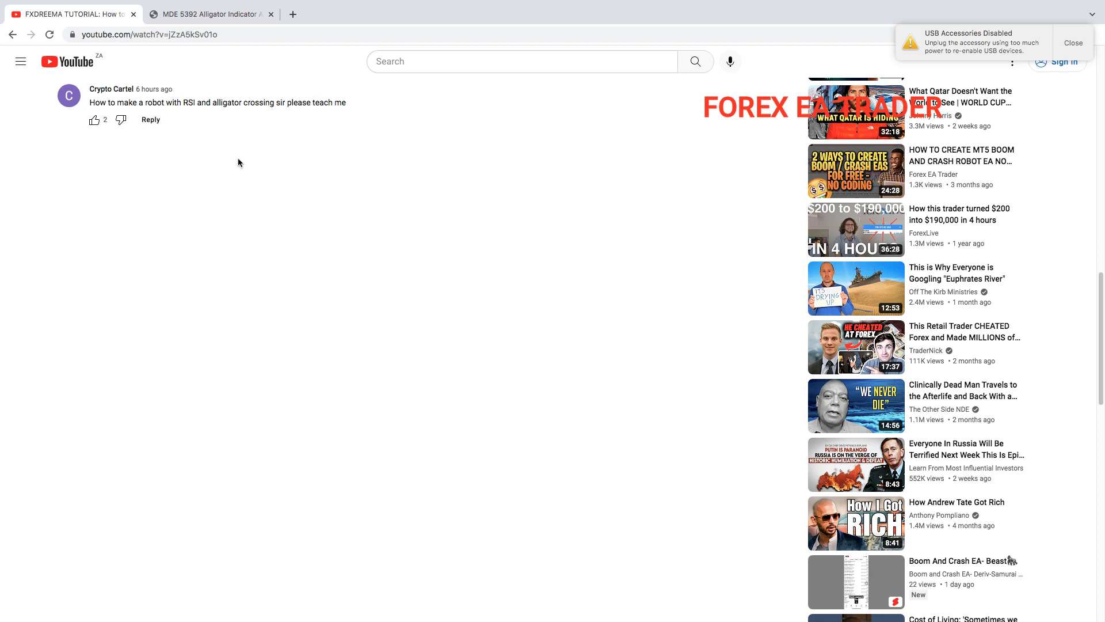
pyautogui.moveTo(237, 164)
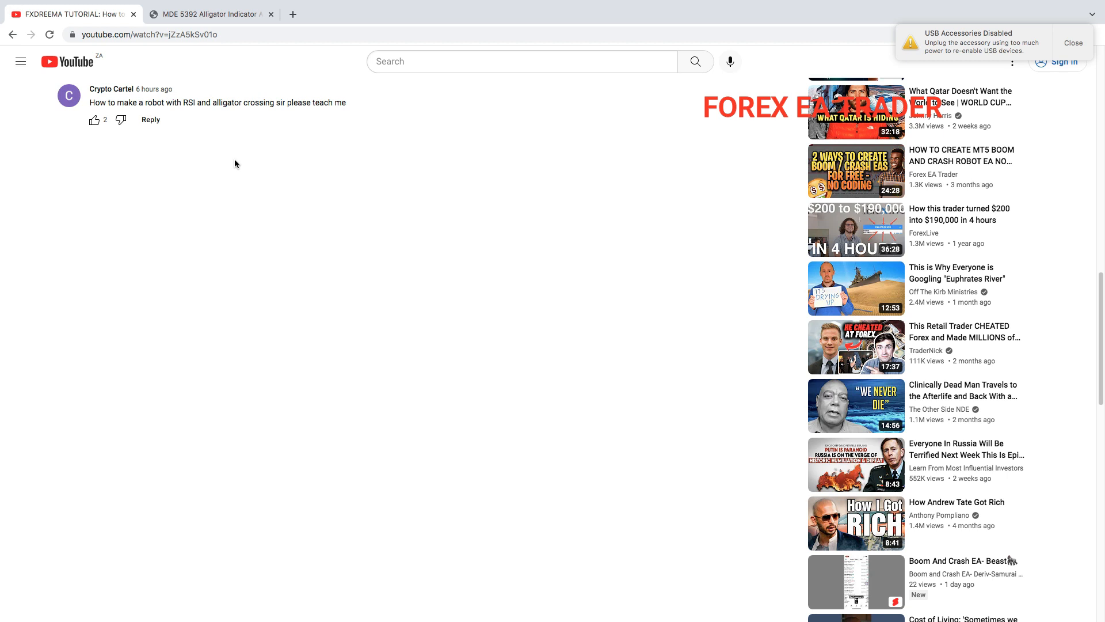
pyautogui.moveTo(106, 119)
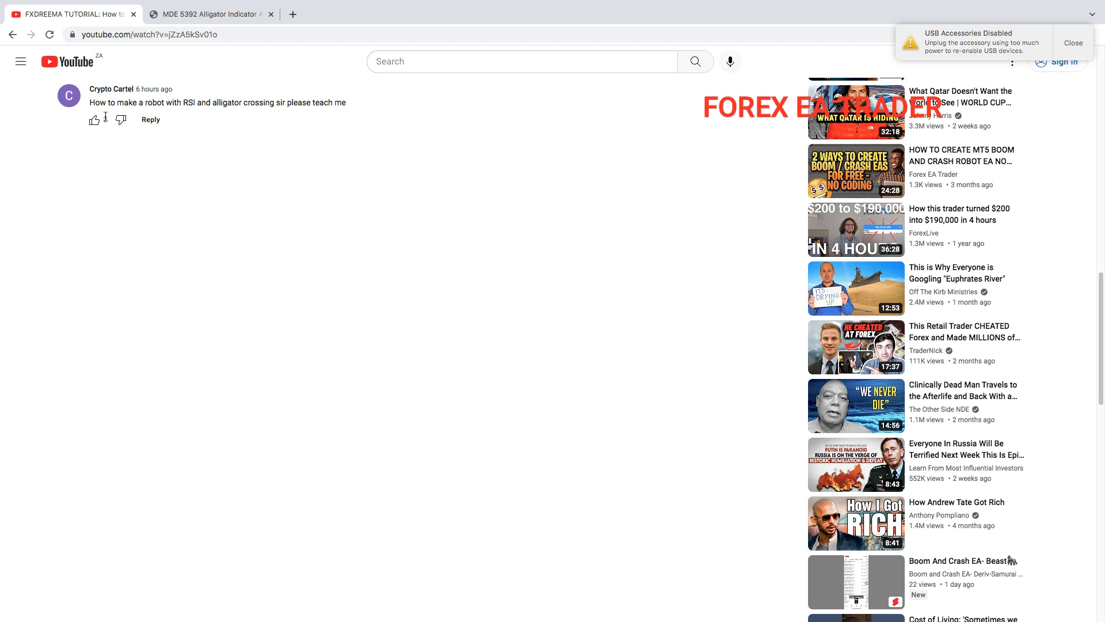
# - Highlight the viewer's RSI and alligator crossing request, review the Alligator chart tab, then return to the YouTube video
pyautogui.click(94, 121)
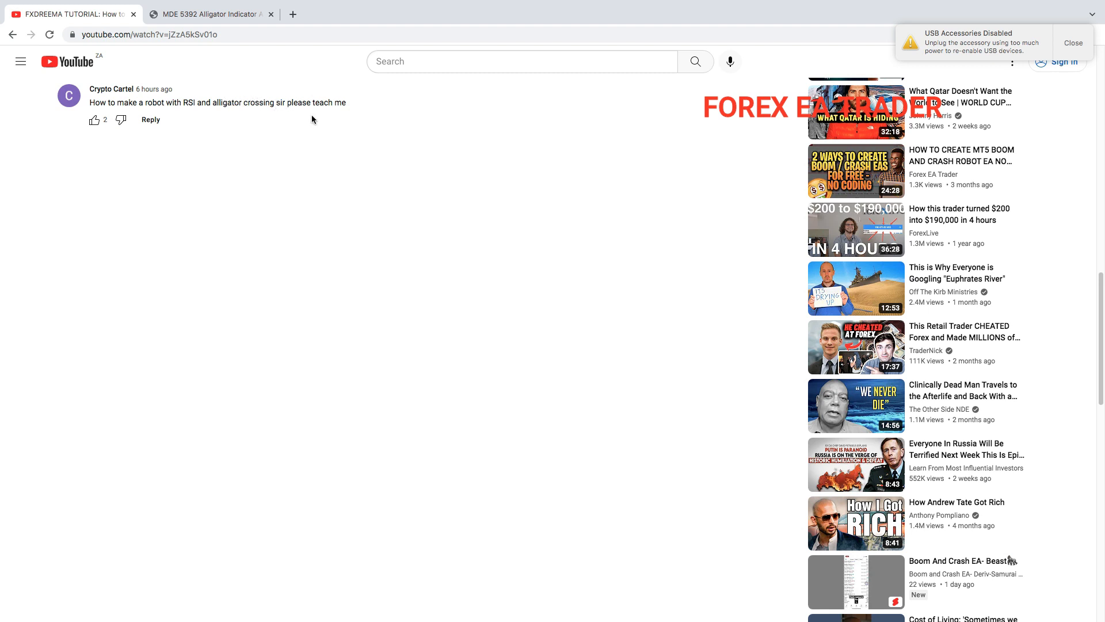
pyautogui.moveTo(380, 143)
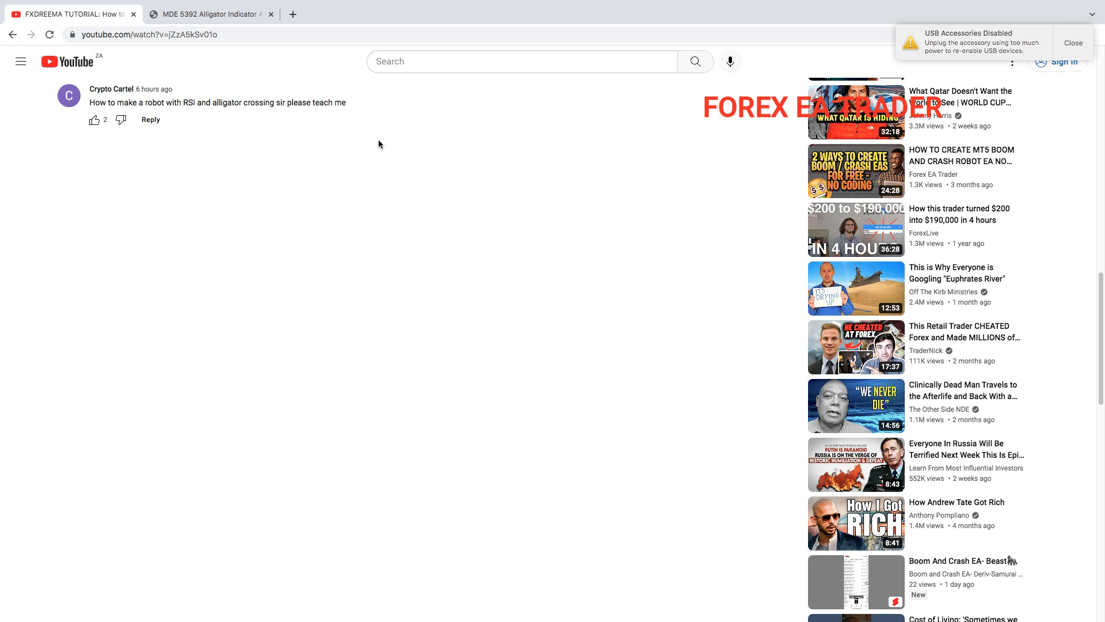
pyautogui.moveTo(175, 104)
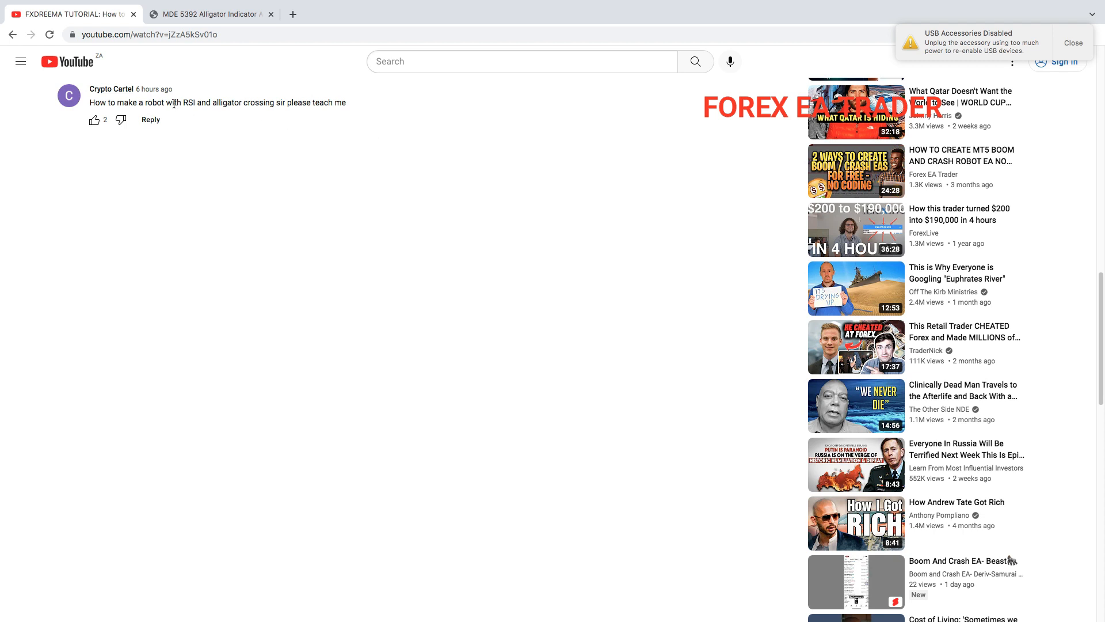
pyautogui.moveTo(168, 102); pyautogui.dragTo(274, 102)
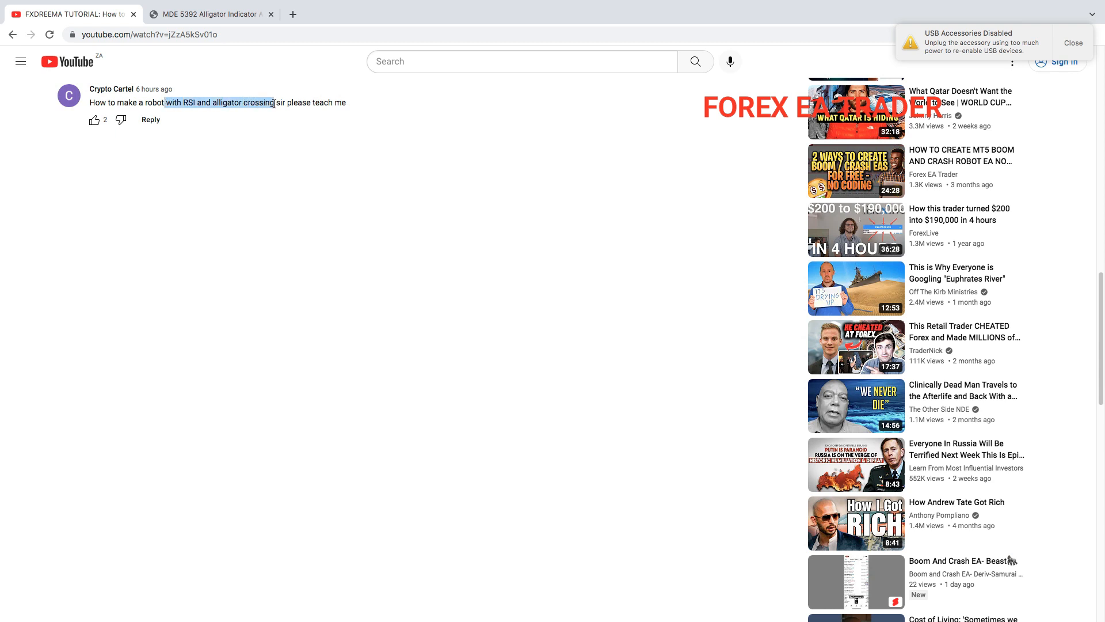
pyautogui.click(210, 14)
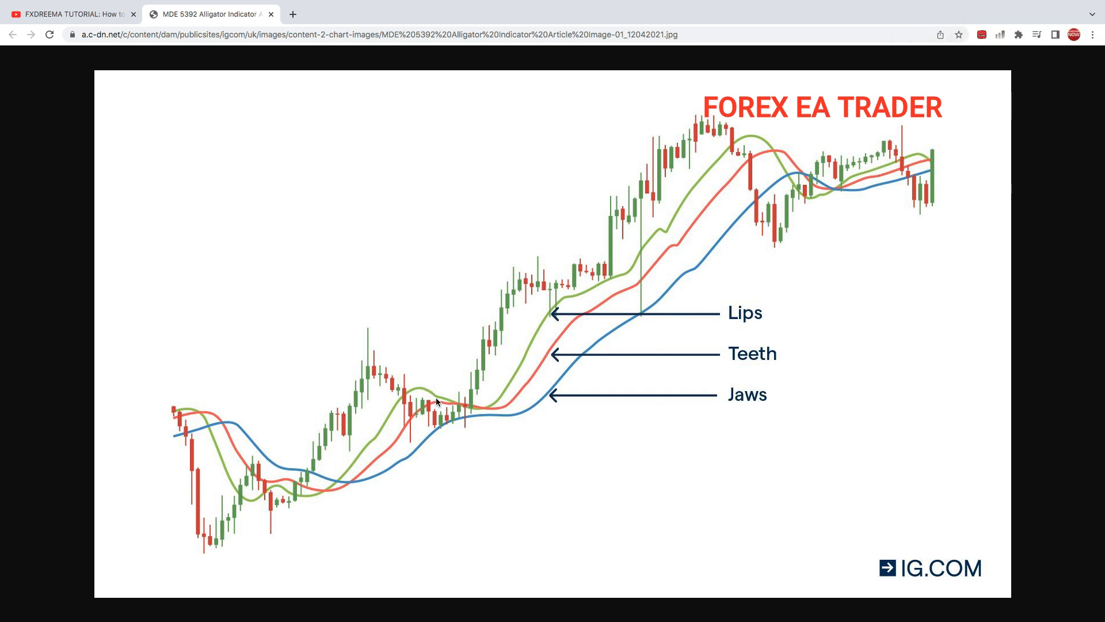
pyautogui.moveTo(479, 463)
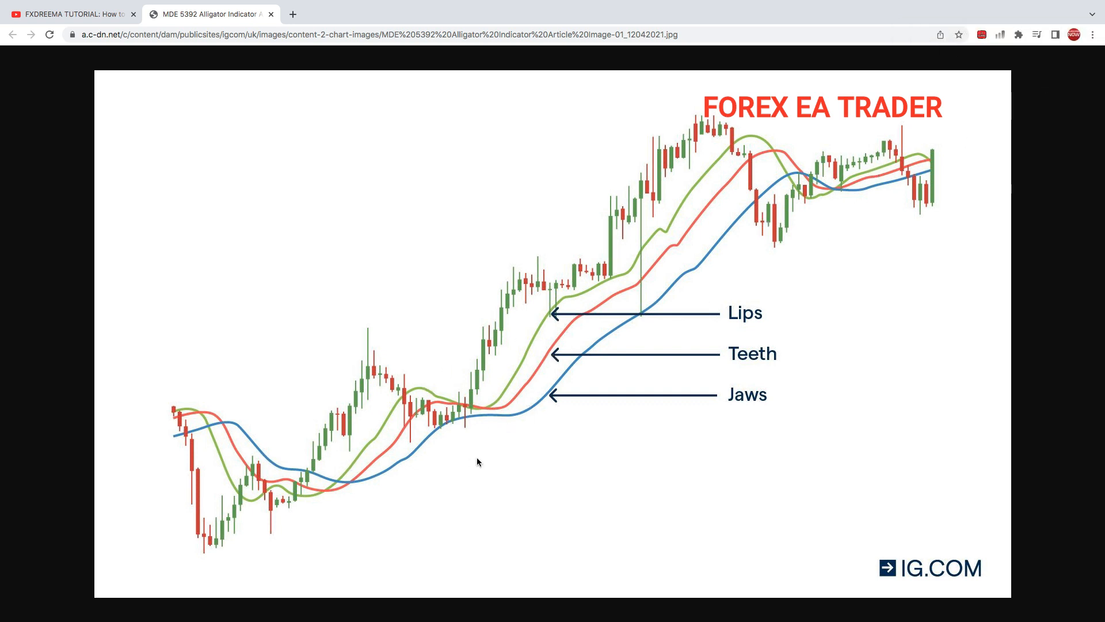
pyautogui.moveTo(582, 376)
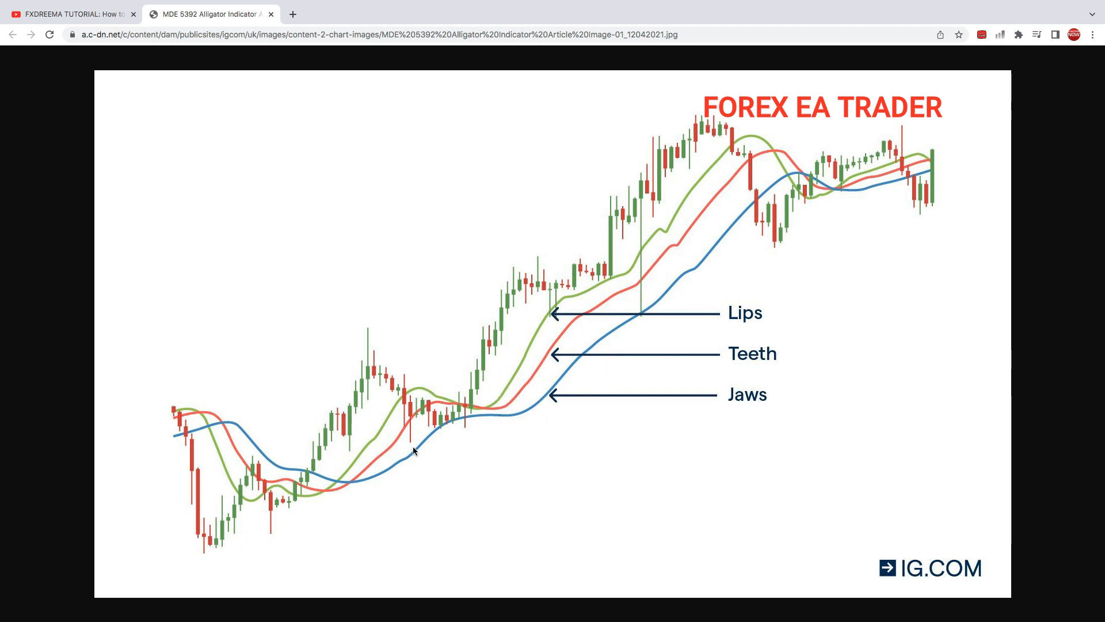
pyautogui.moveTo(358, 485)
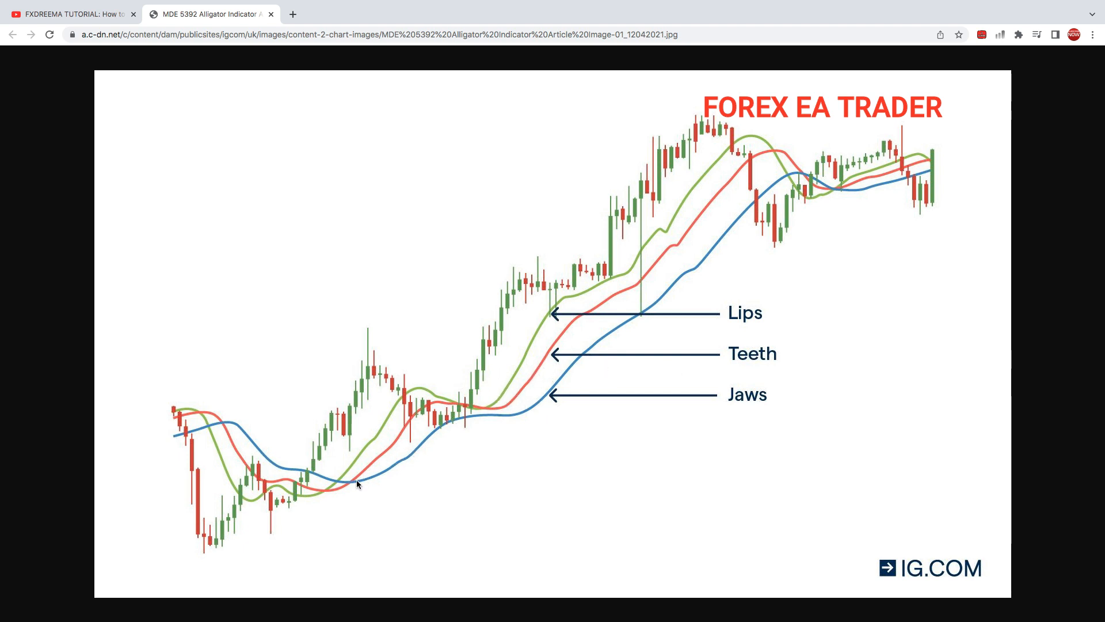
pyautogui.moveTo(381, 483)
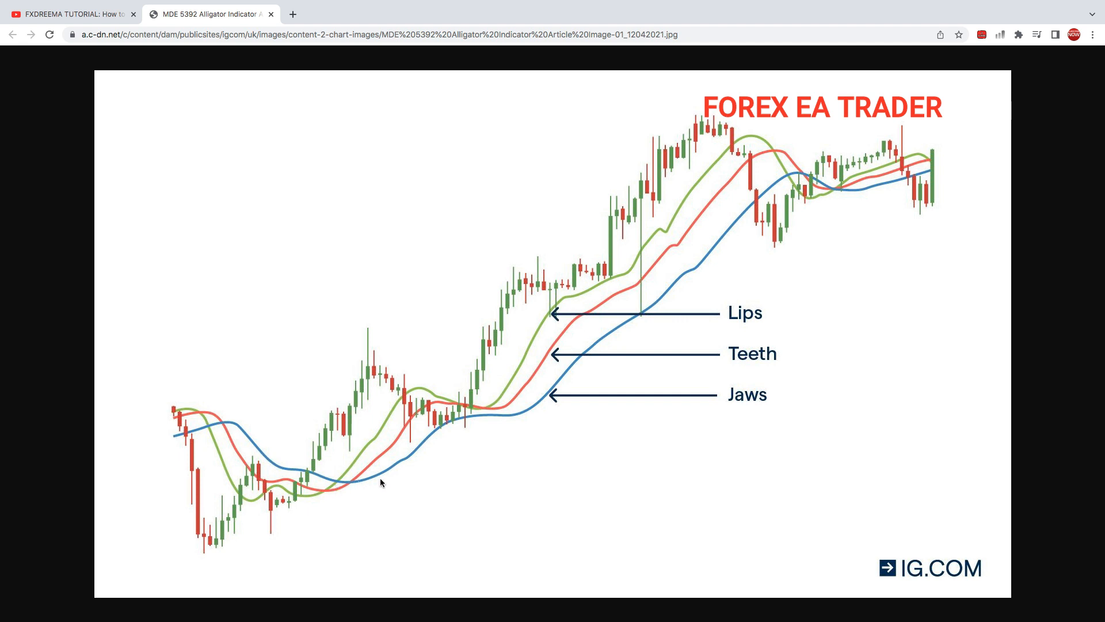
pyautogui.moveTo(379, 458)
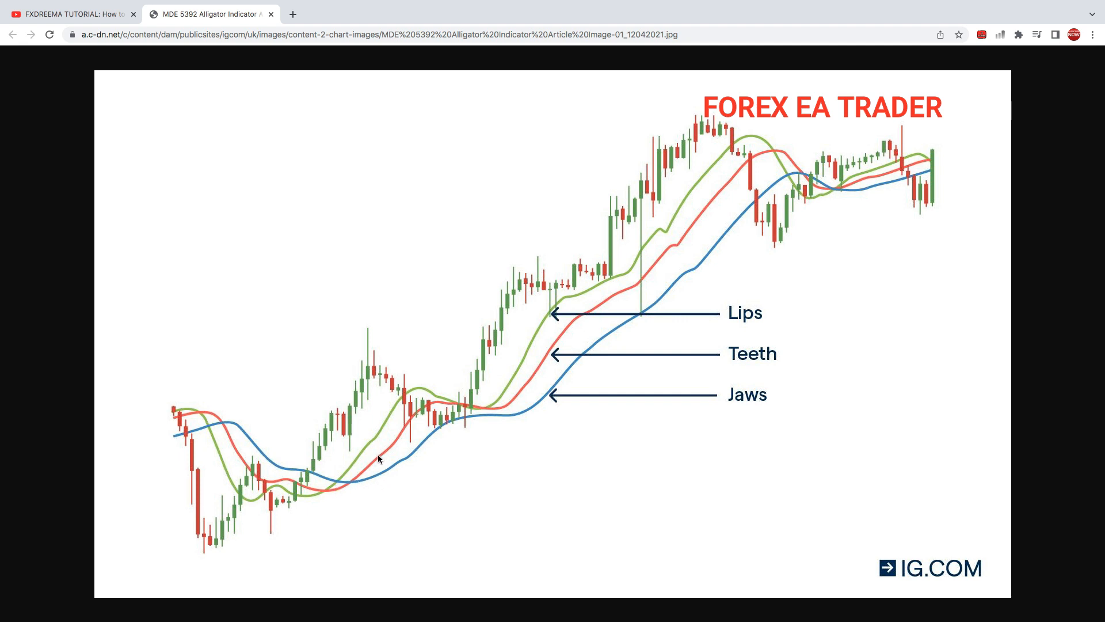
pyautogui.moveTo(372, 479)
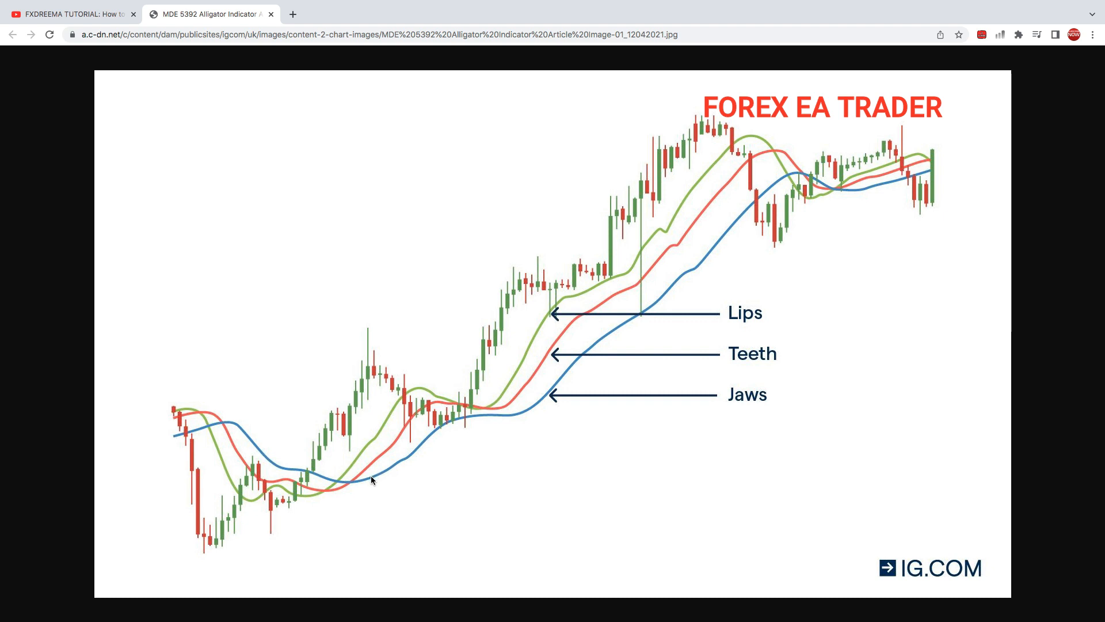
pyautogui.moveTo(409, 464)
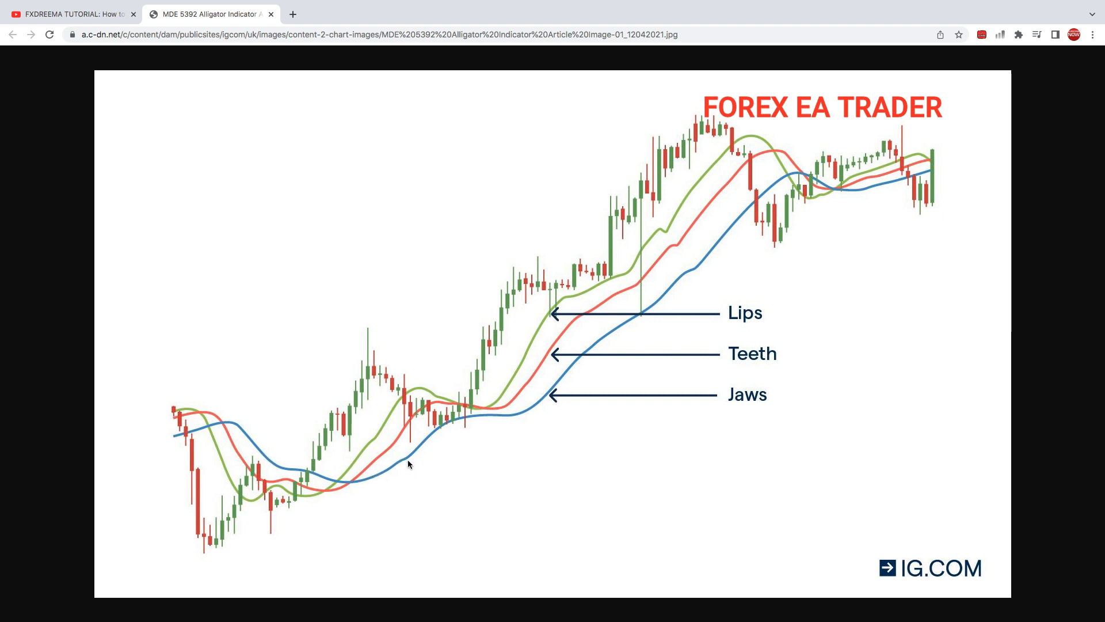
pyautogui.moveTo(389, 472)
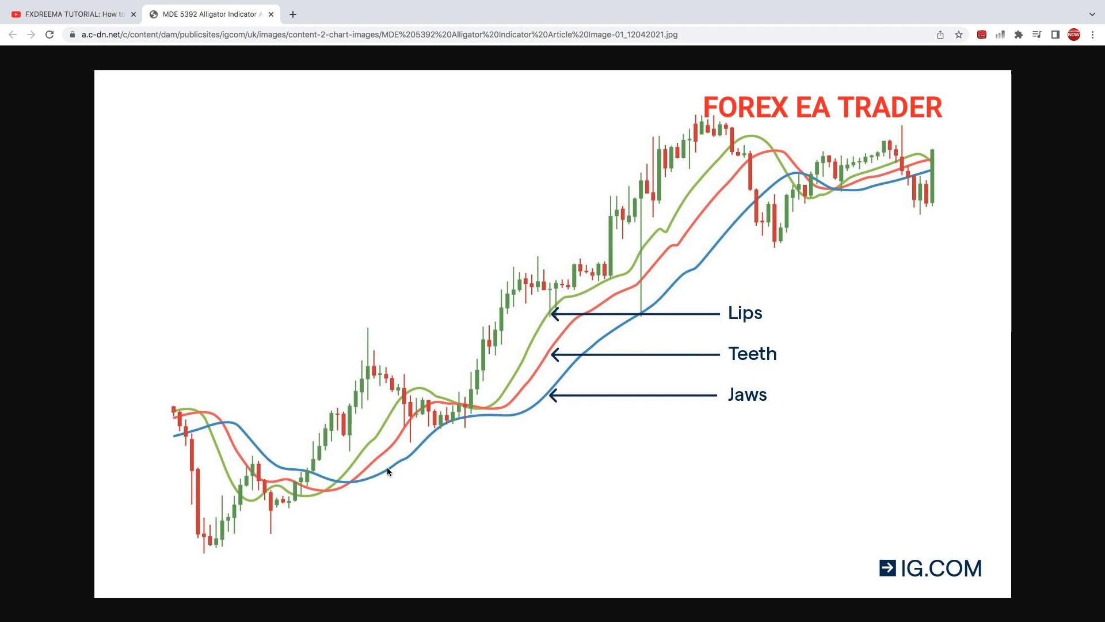
pyautogui.moveTo(728, 223)
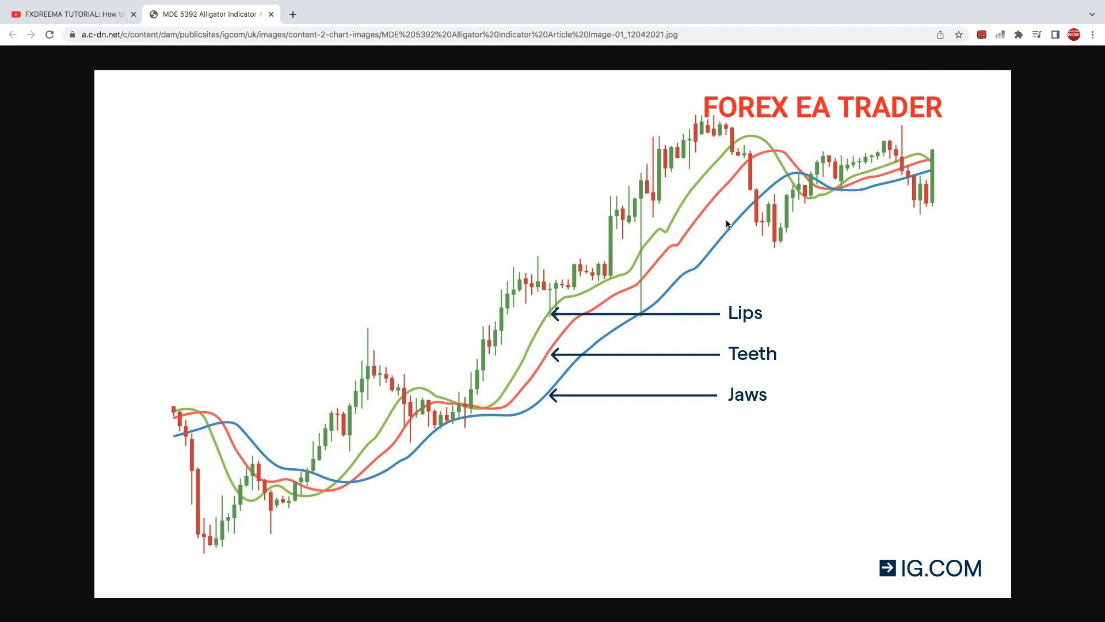
pyautogui.moveTo(458, 451)
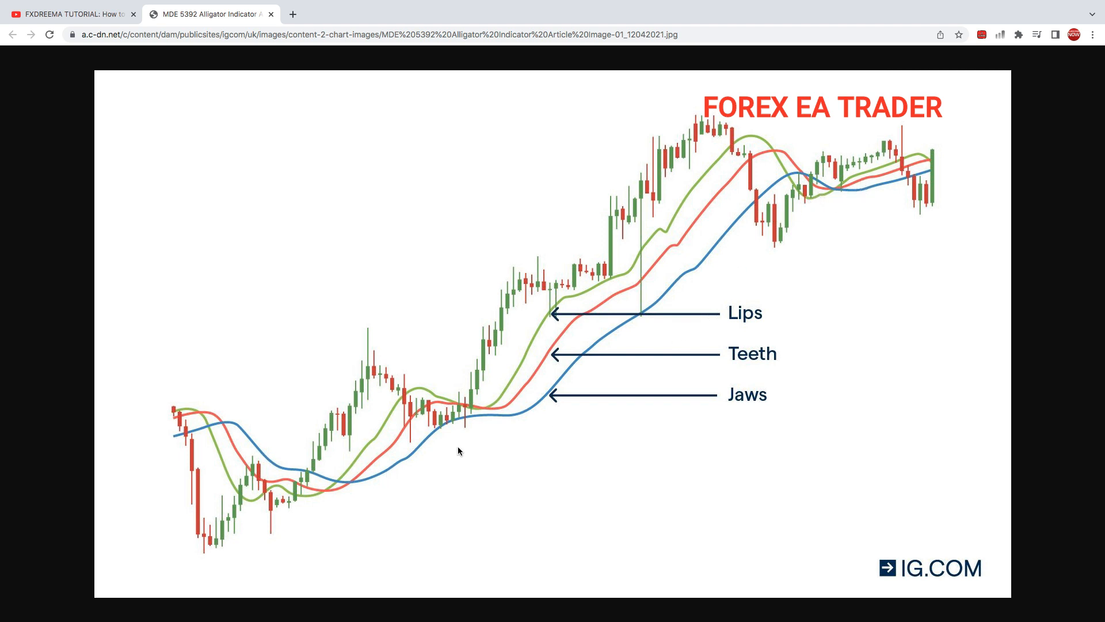
pyautogui.moveTo(389, 468)
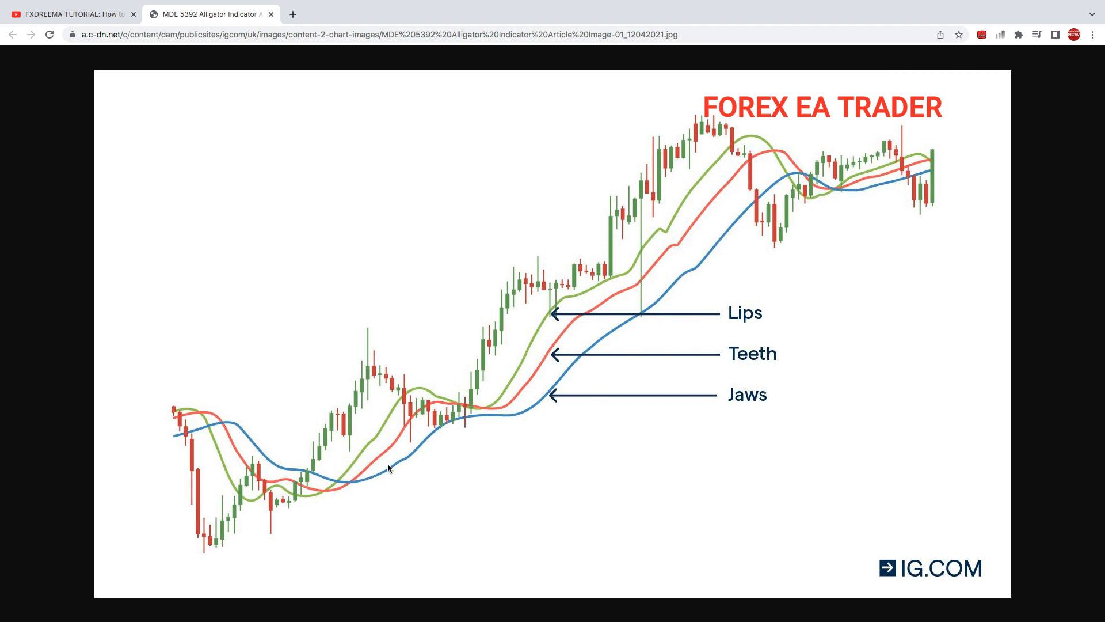
pyautogui.moveTo(487, 452)
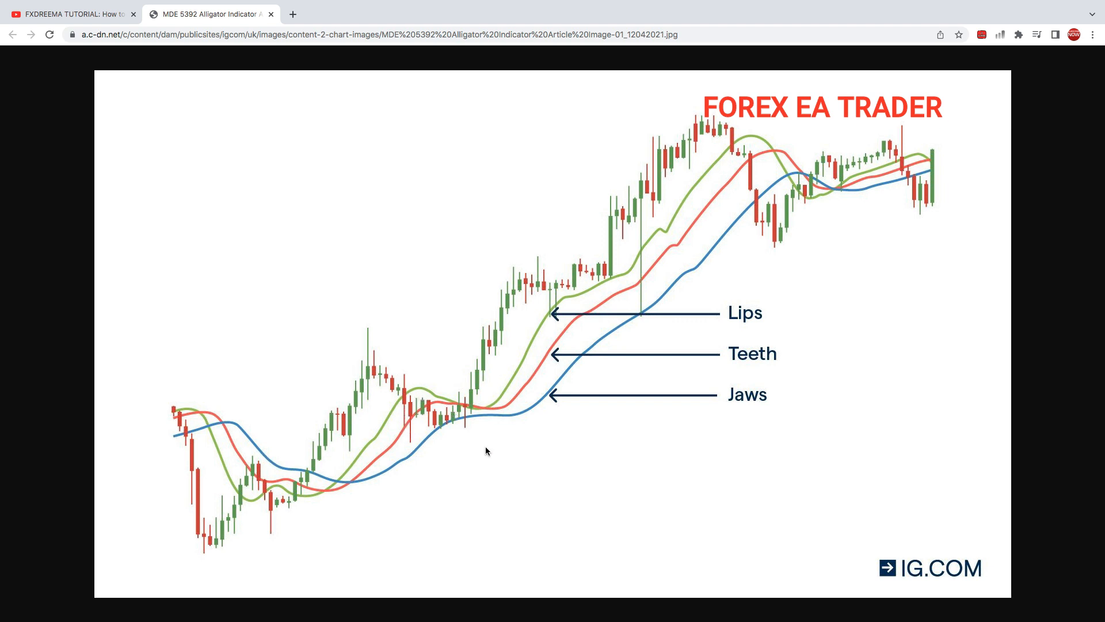
pyautogui.moveTo(414, 459)
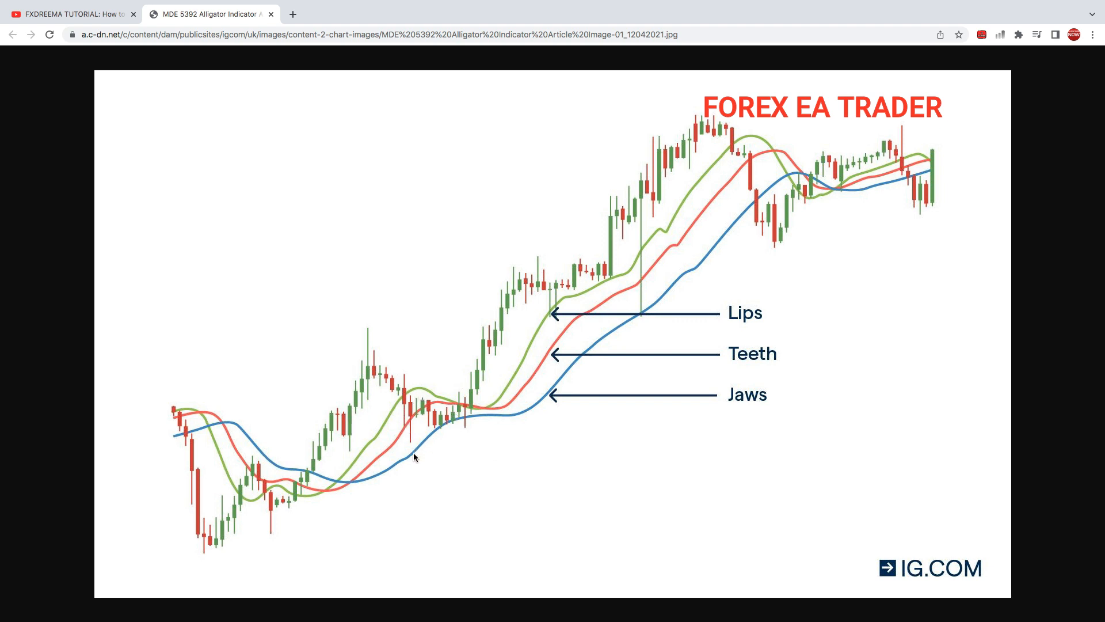
pyautogui.moveTo(485, 455)
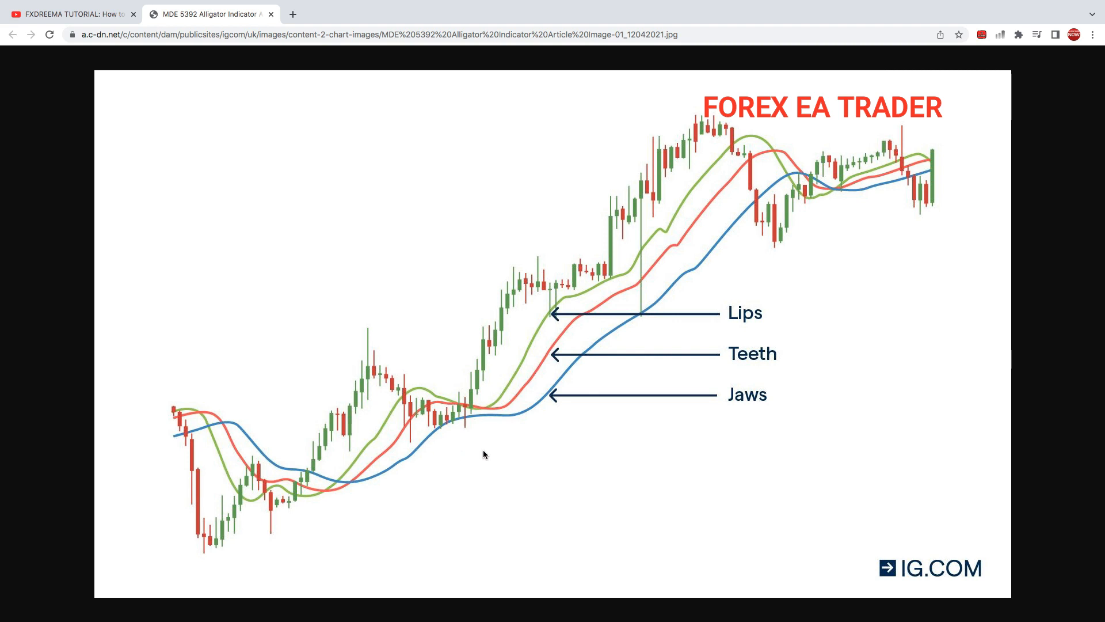
pyautogui.moveTo(593, 419)
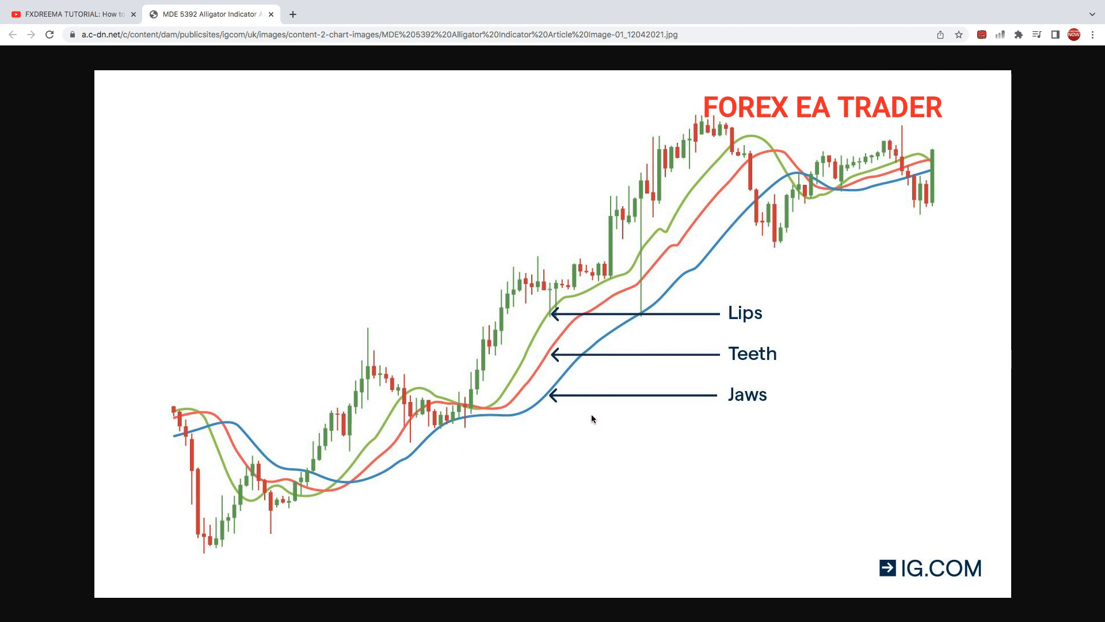
pyautogui.moveTo(816, 207)
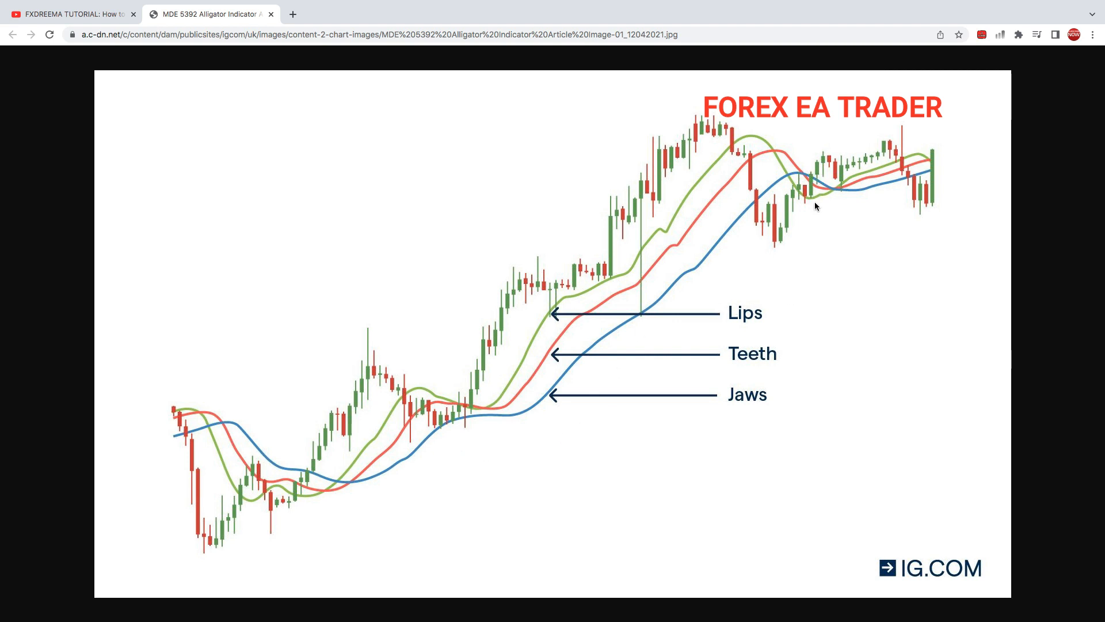
pyautogui.moveTo(811, 183)
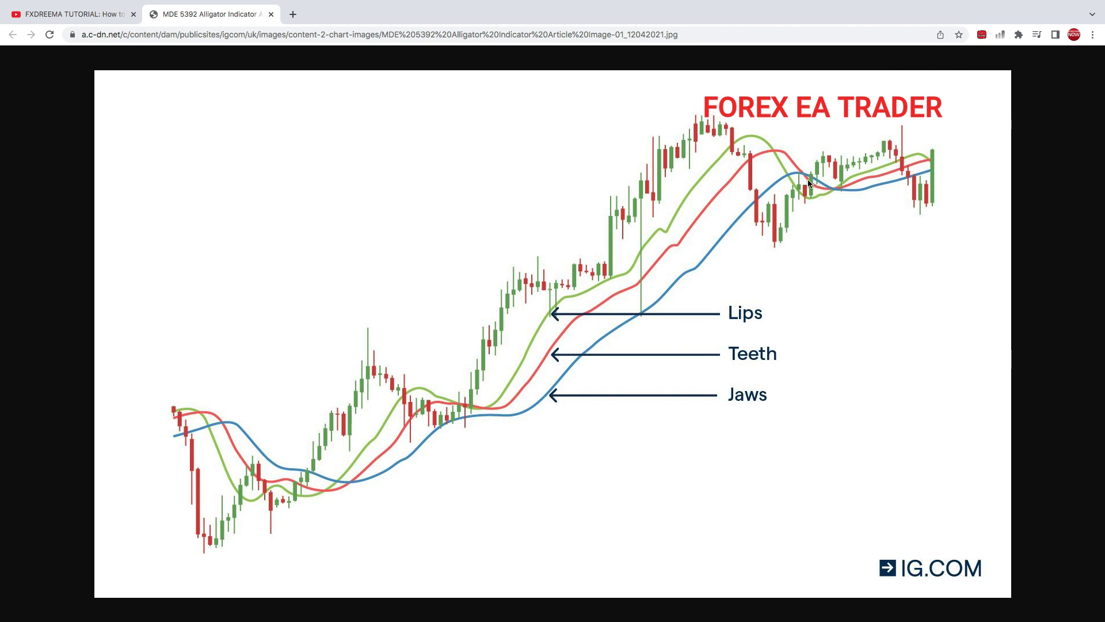
pyautogui.moveTo(813, 187)
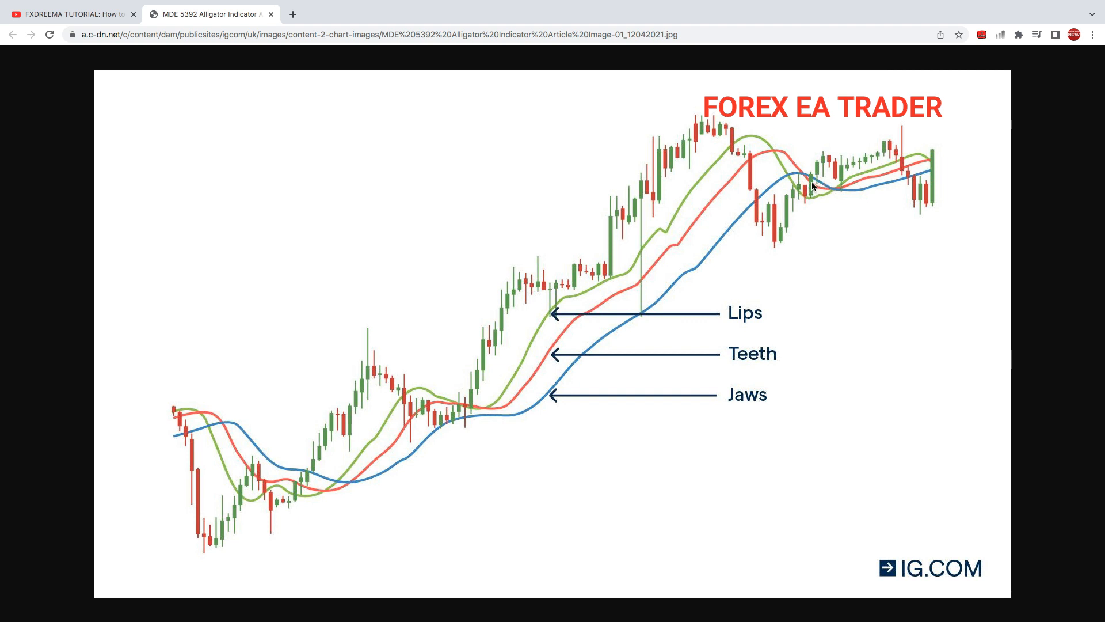
pyautogui.moveTo(823, 205)
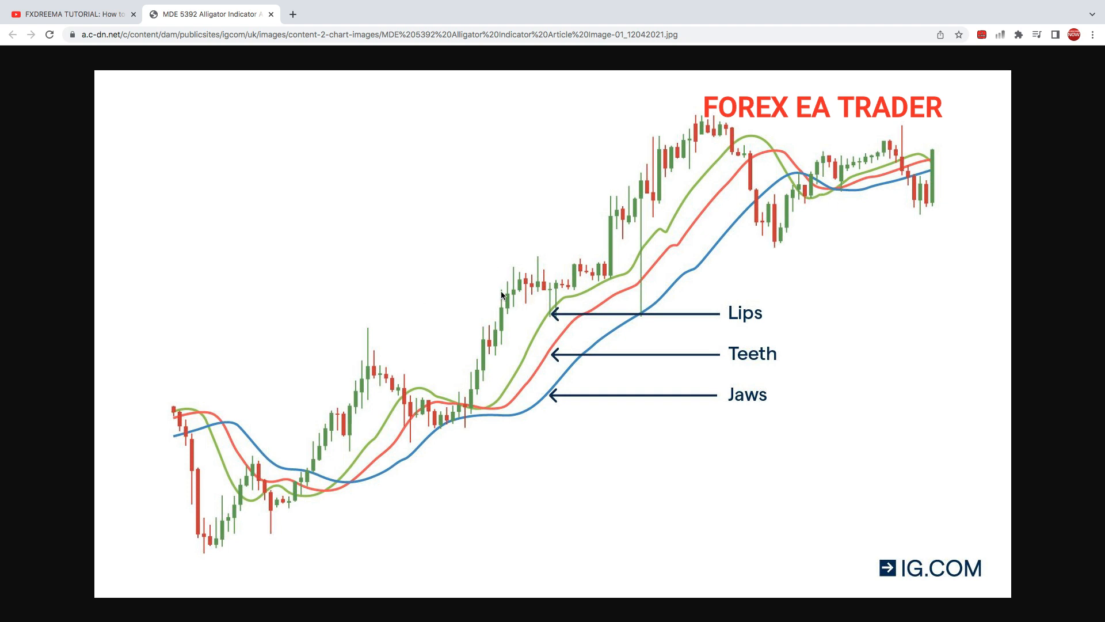
pyautogui.click(75, 14)
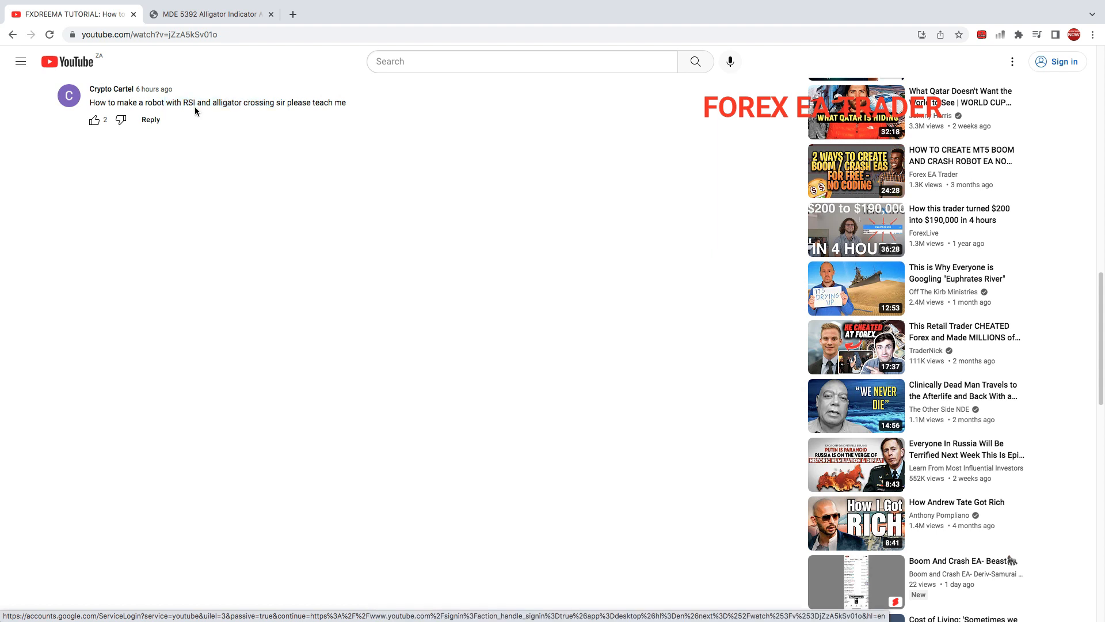
pyautogui.doubleClick(189, 103)
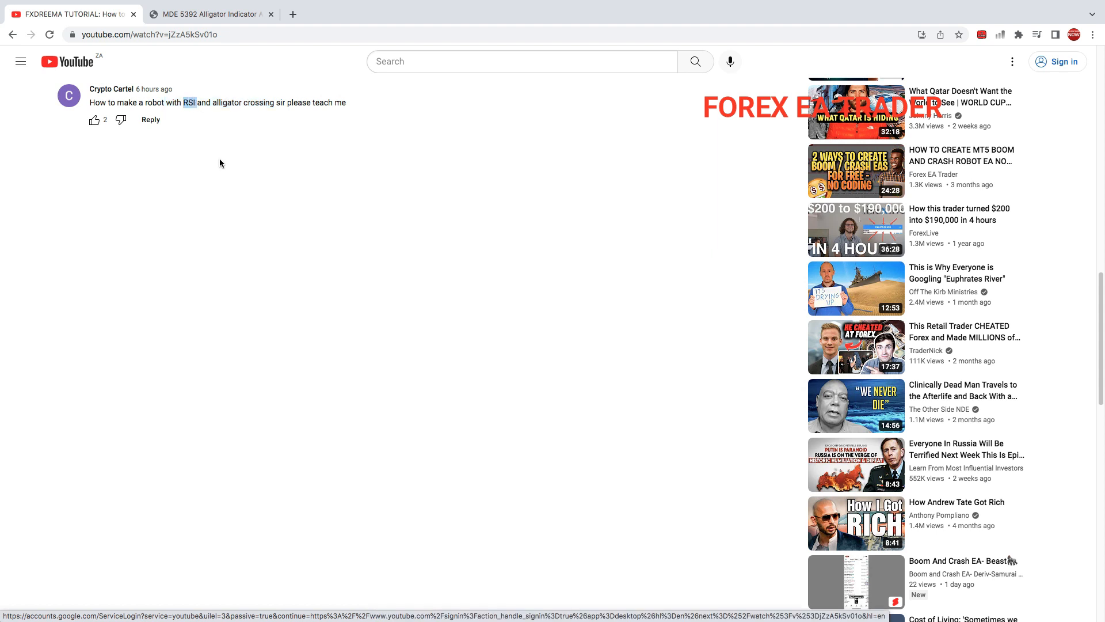
pyautogui.moveTo(394, 173)
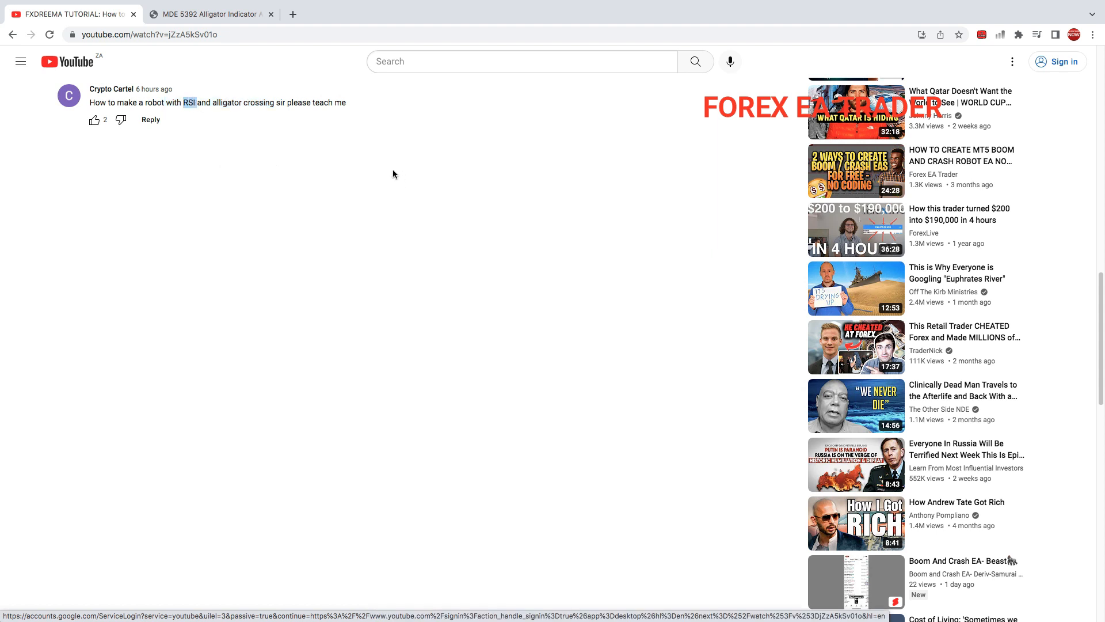
pyautogui.moveTo(383, 112)
pyautogui.write('fx')
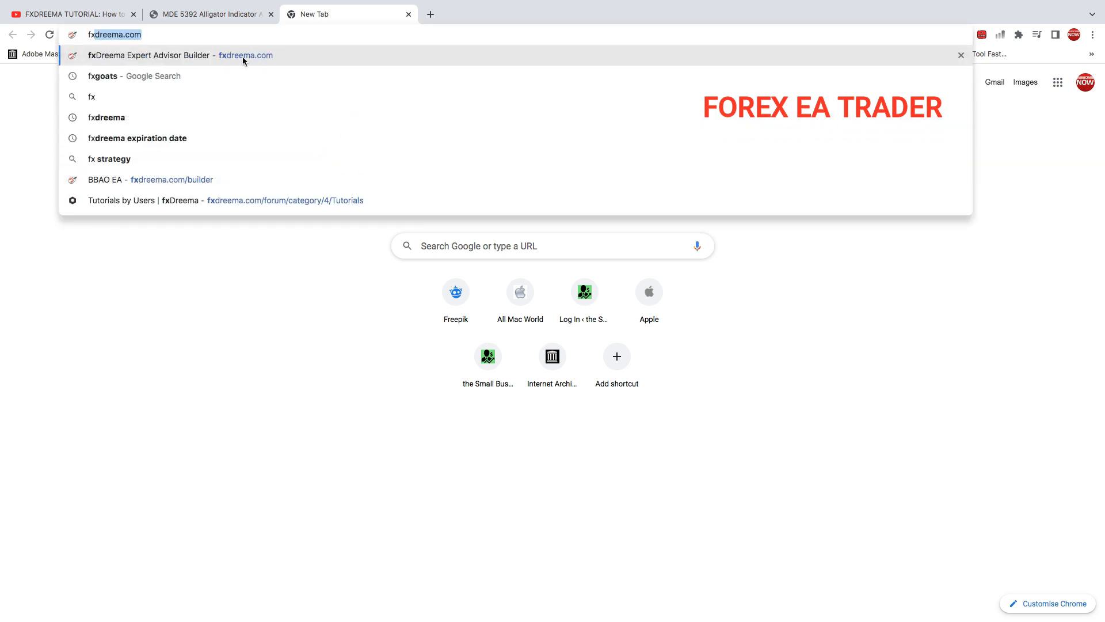
# - Go to the fxDreema Expert Advisor Builder site and scroll through its homepage
pyautogui.click(161, 55)
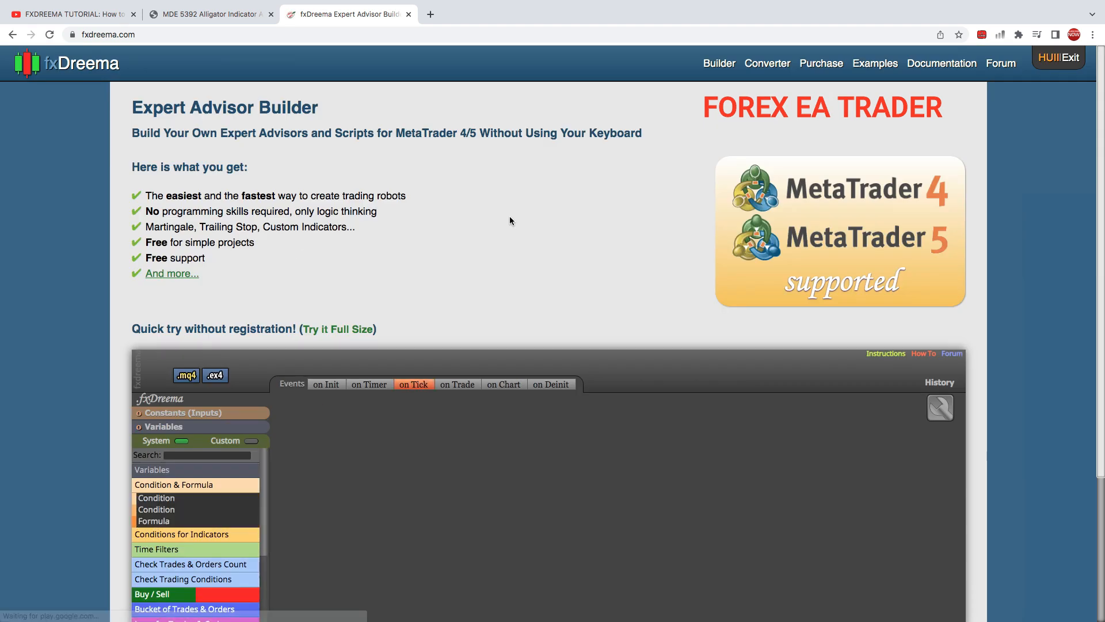
pyautogui.scroll(-3)
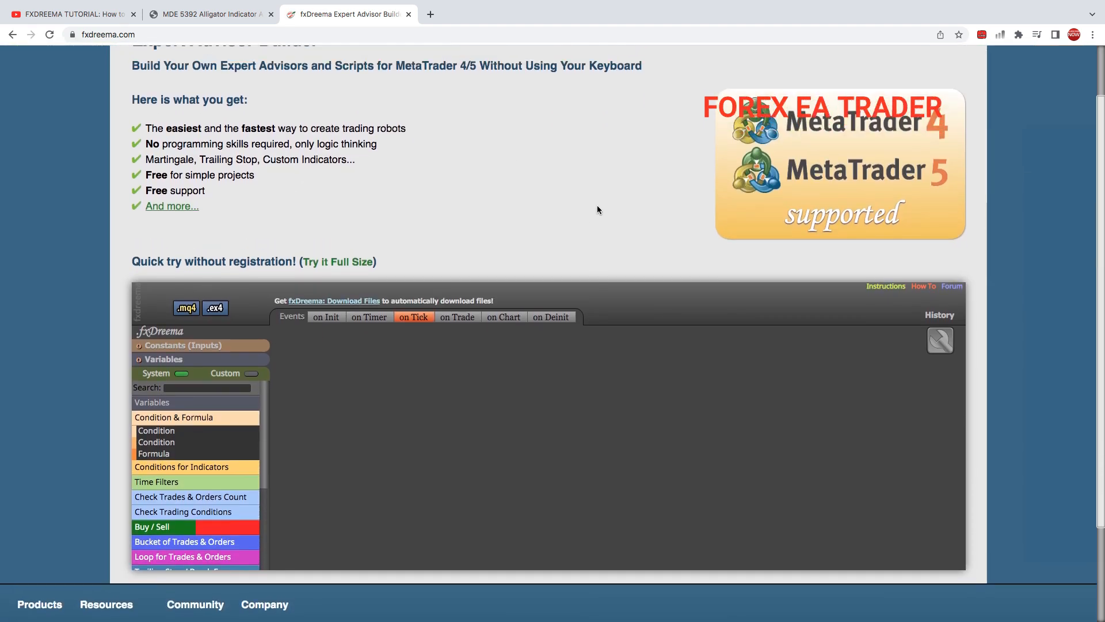
pyautogui.scroll(3)
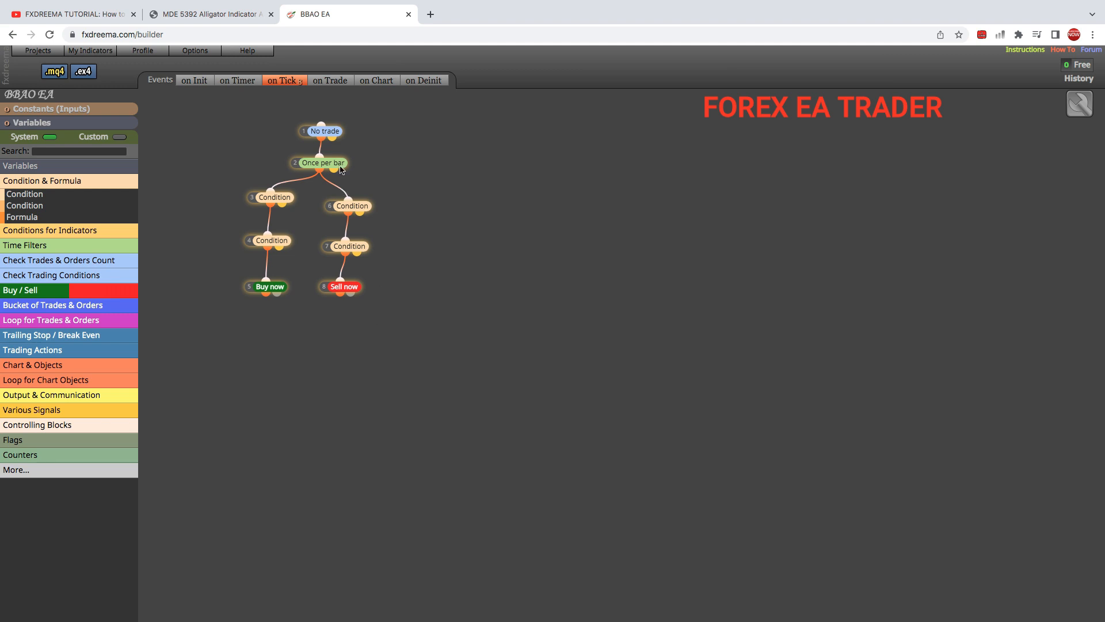
pyautogui.moveTo(372, 238)
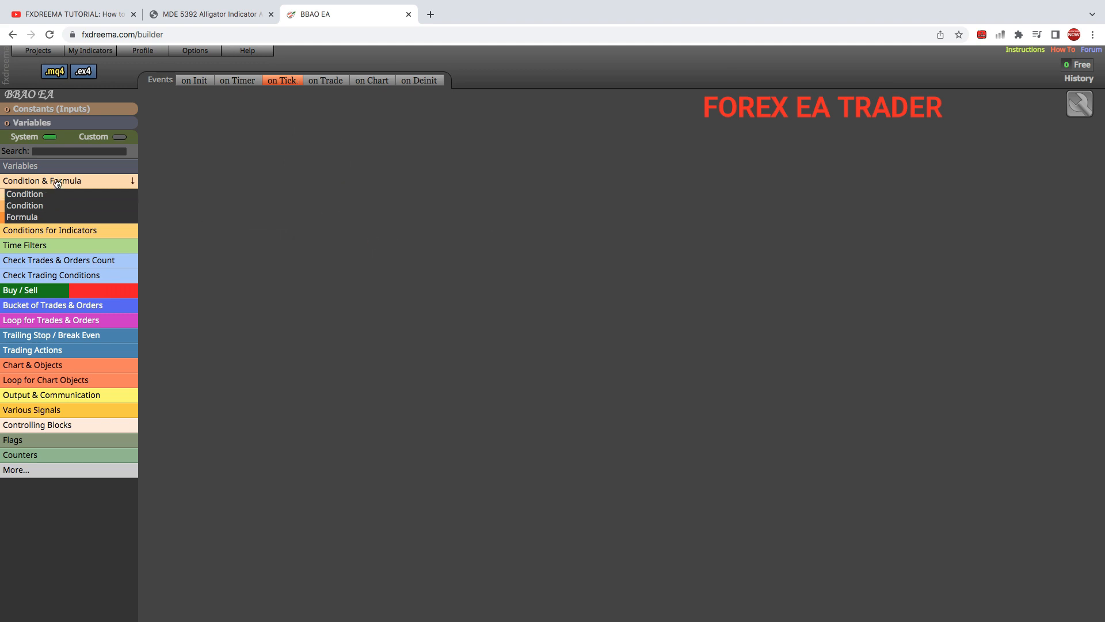
# - Collapse Condition & Formula and expand the Check Trades & Orders Count and Time Filters block groups
pyautogui.click(55, 181)
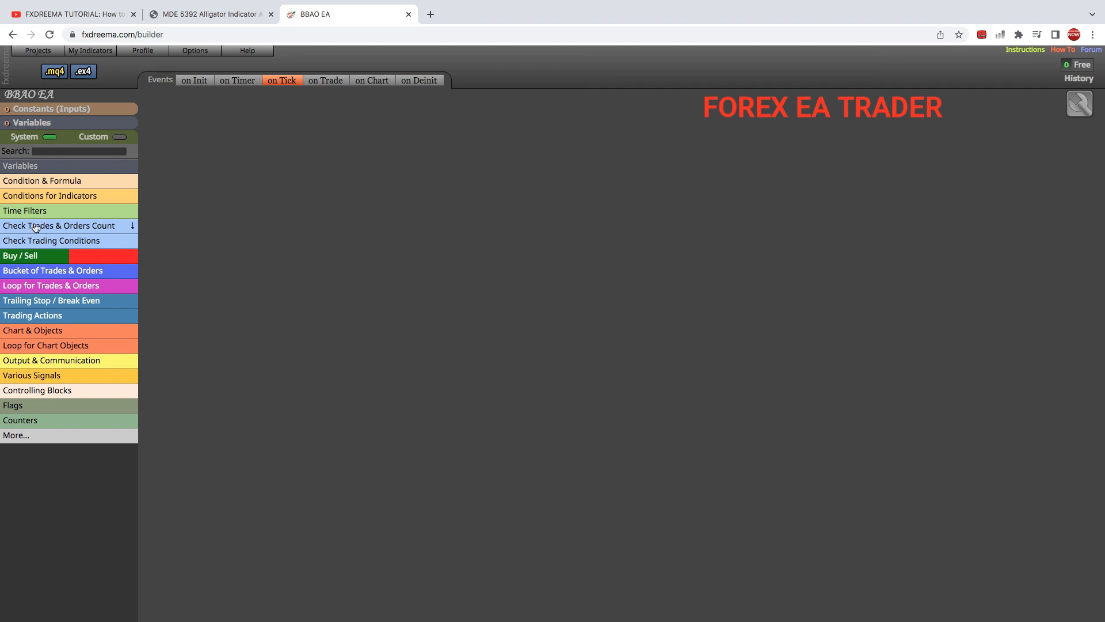
pyautogui.click(58, 226)
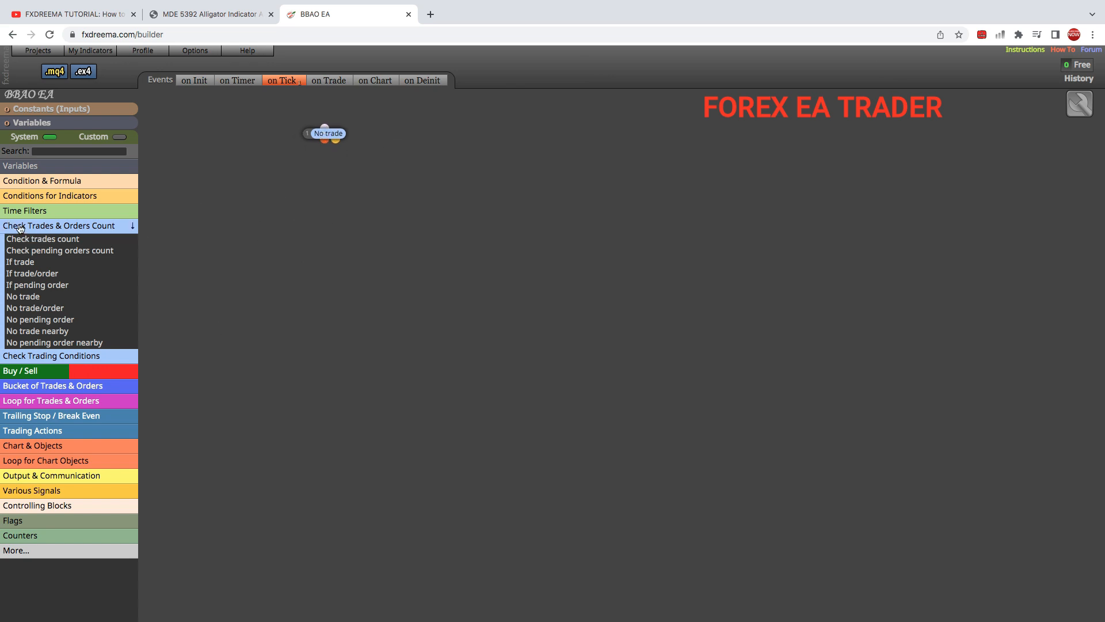
pyautogui.click(25, 209)
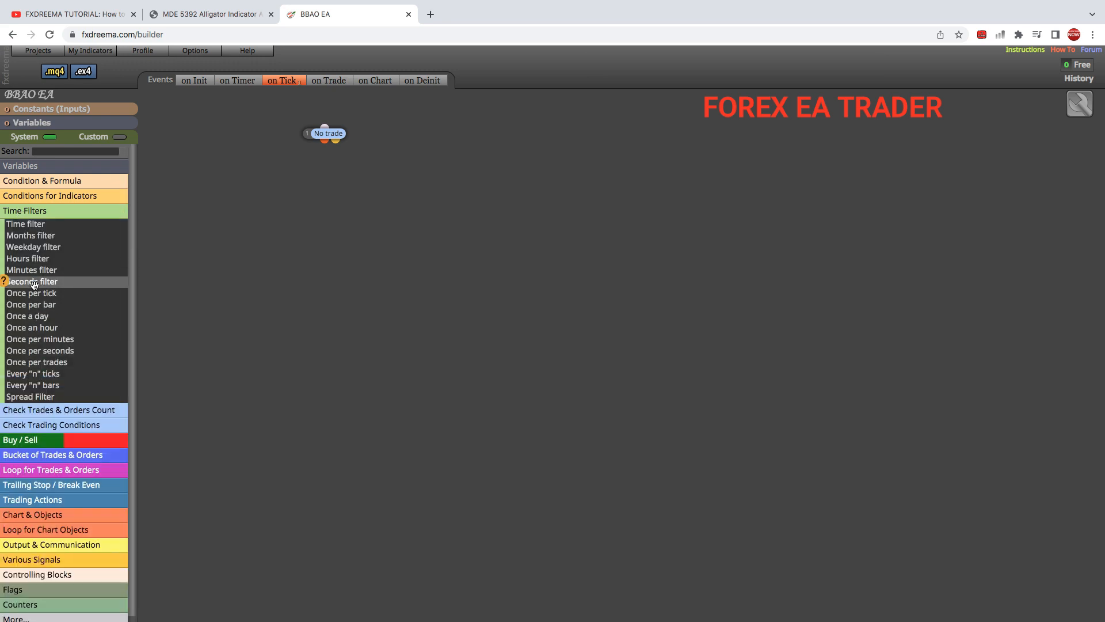
# - Place a Once per bar block connected beneath the No trade block
pyautogui.click(30, 304)
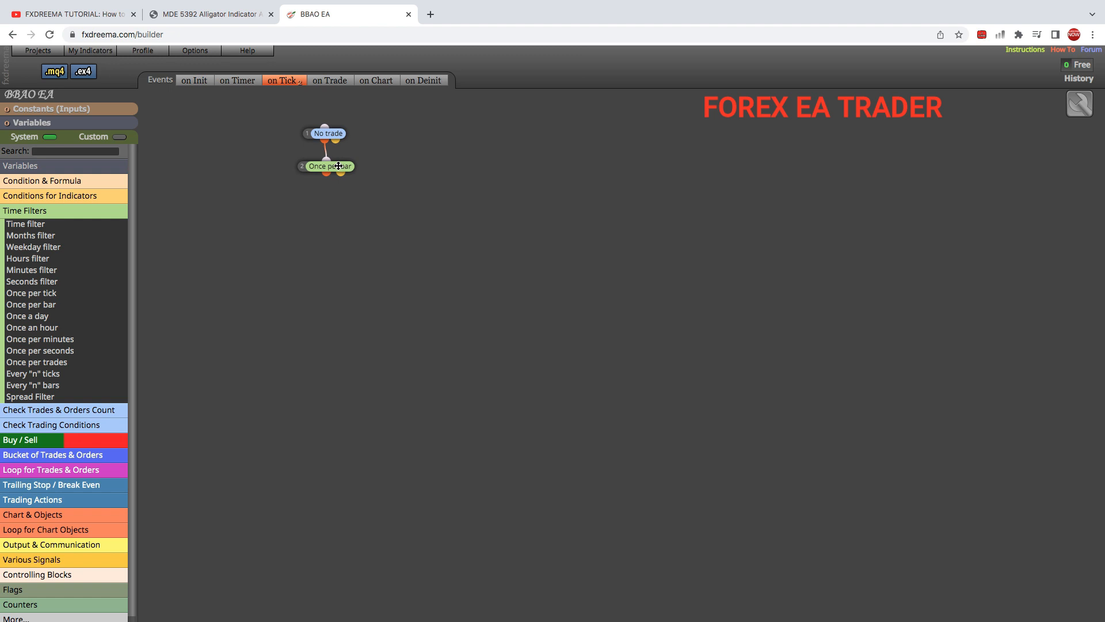
pyautogui.click(26, 210)
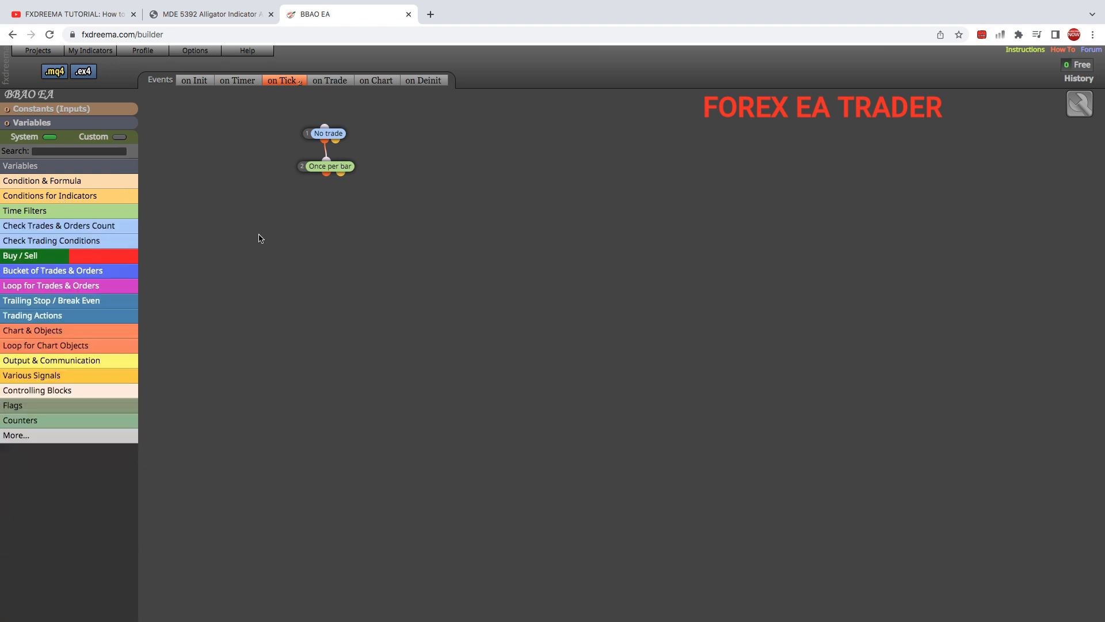
pyautogui.moveTo(308, 255)
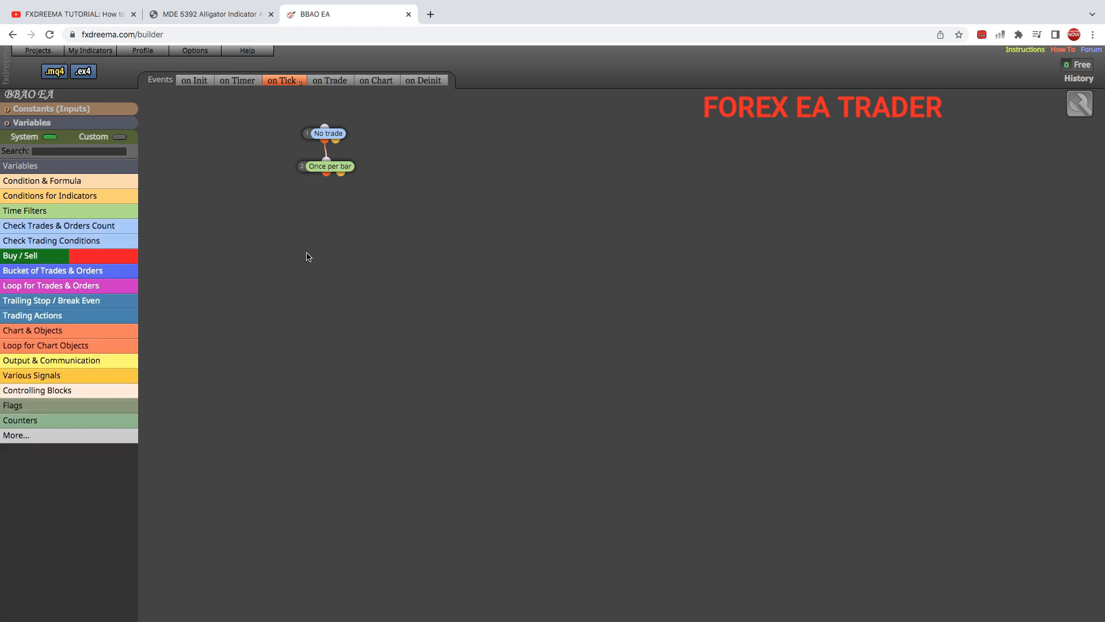
pyautogui.moveTo(134, 245)
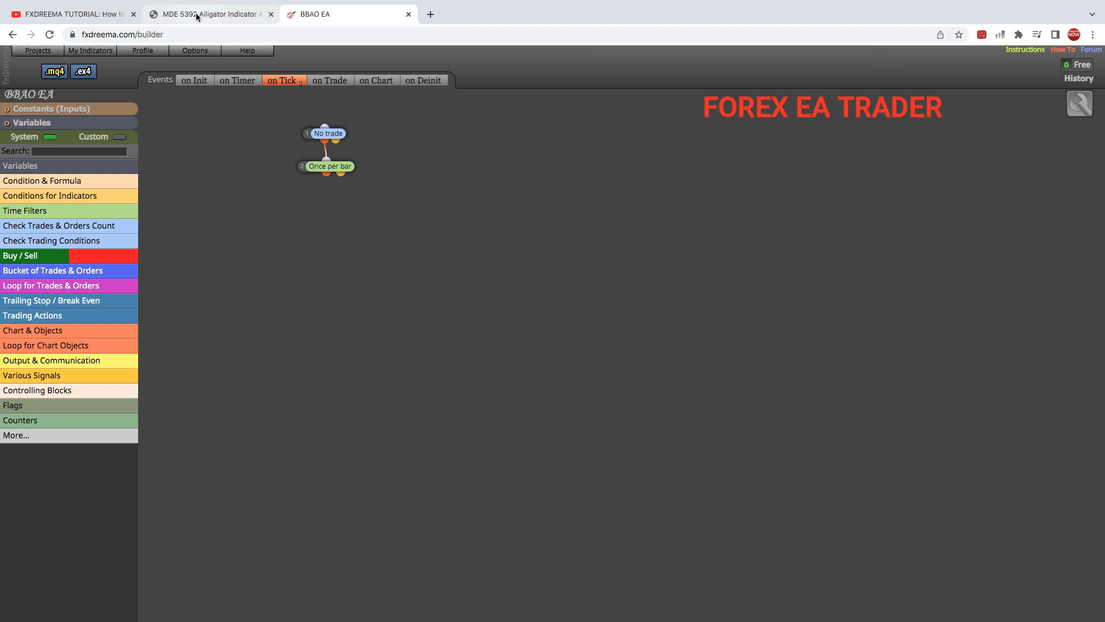
# - Switch to the MDE 5392 Alligator Indicator tab to view the Lips, Teeth and Jaws chart
pyautogui.click(210, 15)
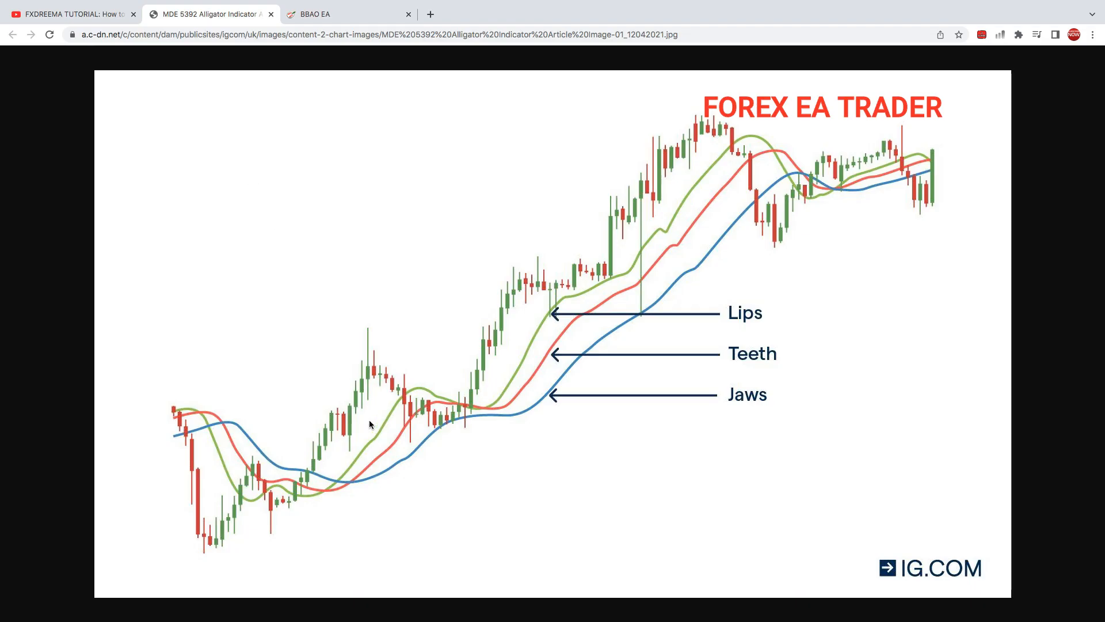
pyautogui.moveTo(382, 460)
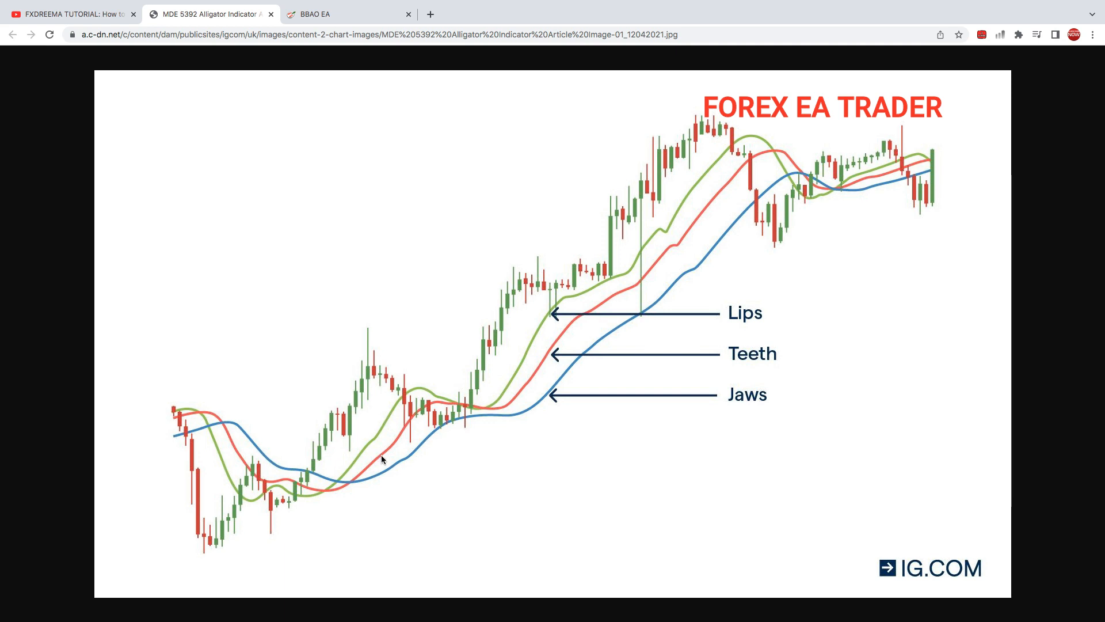
pyautogui.moveTo(380, 472)
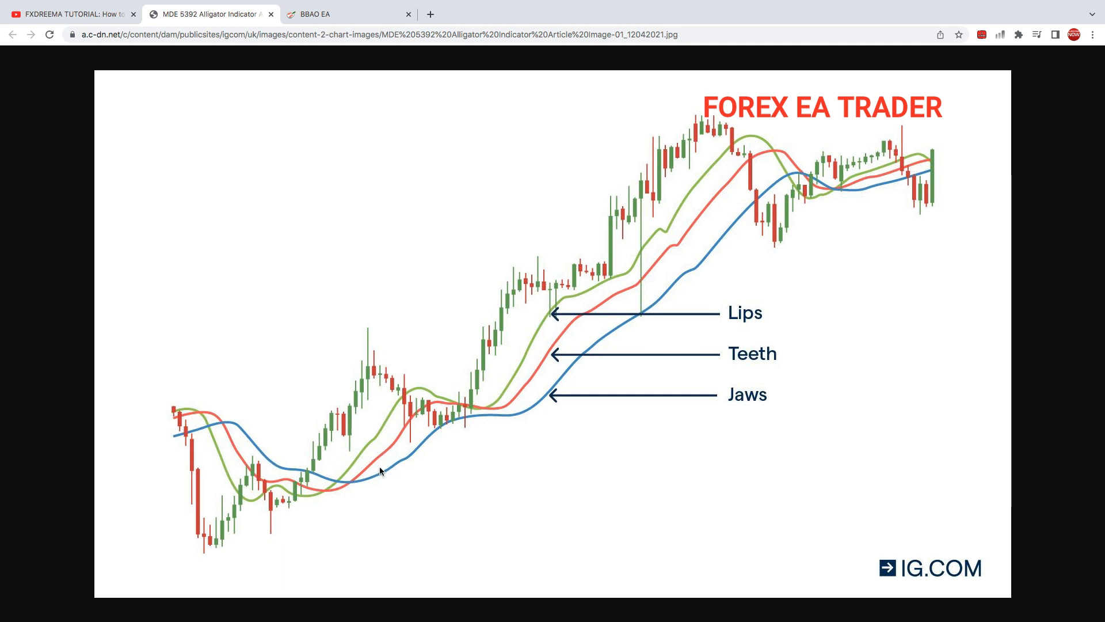
pyautogui.moveTo(369, 456)
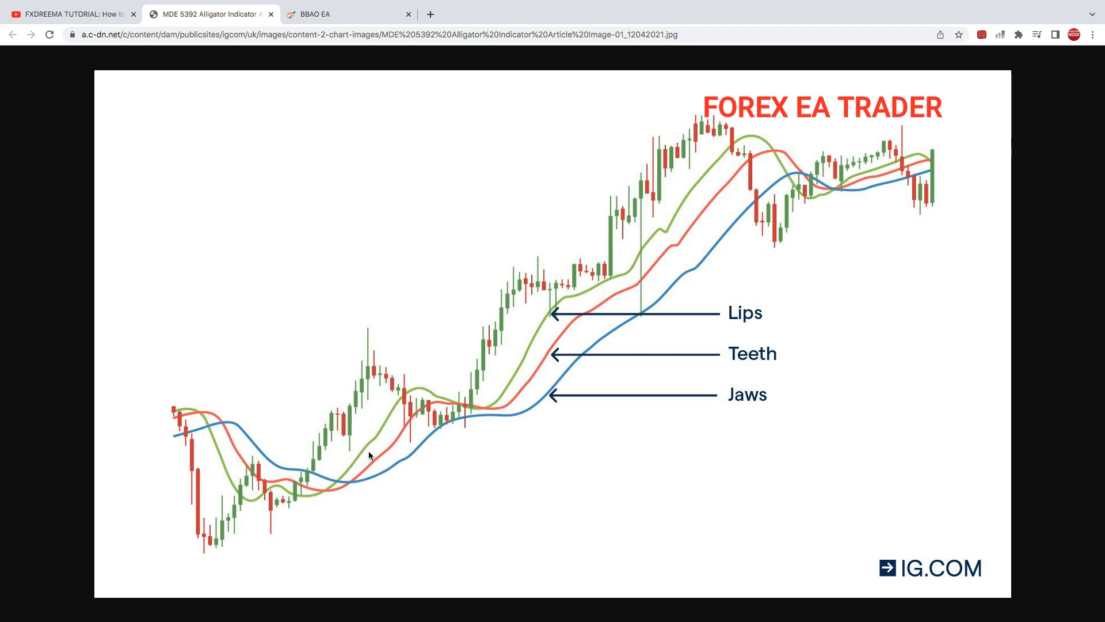
pyautogui.moveTo(388, 477)
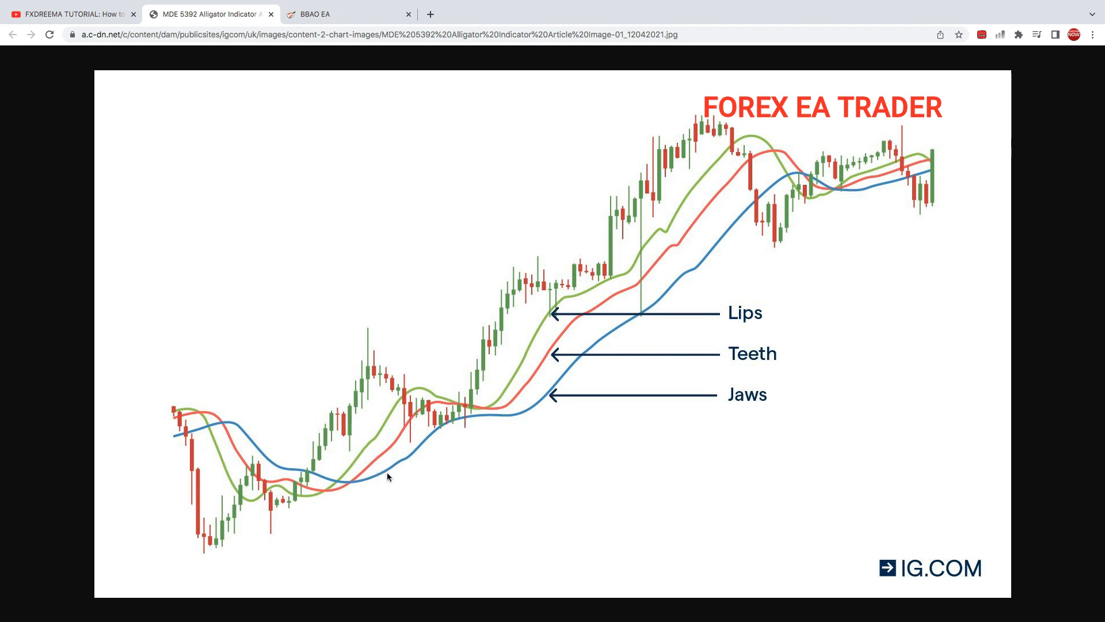
pyautogui.moveTo(342, 33)
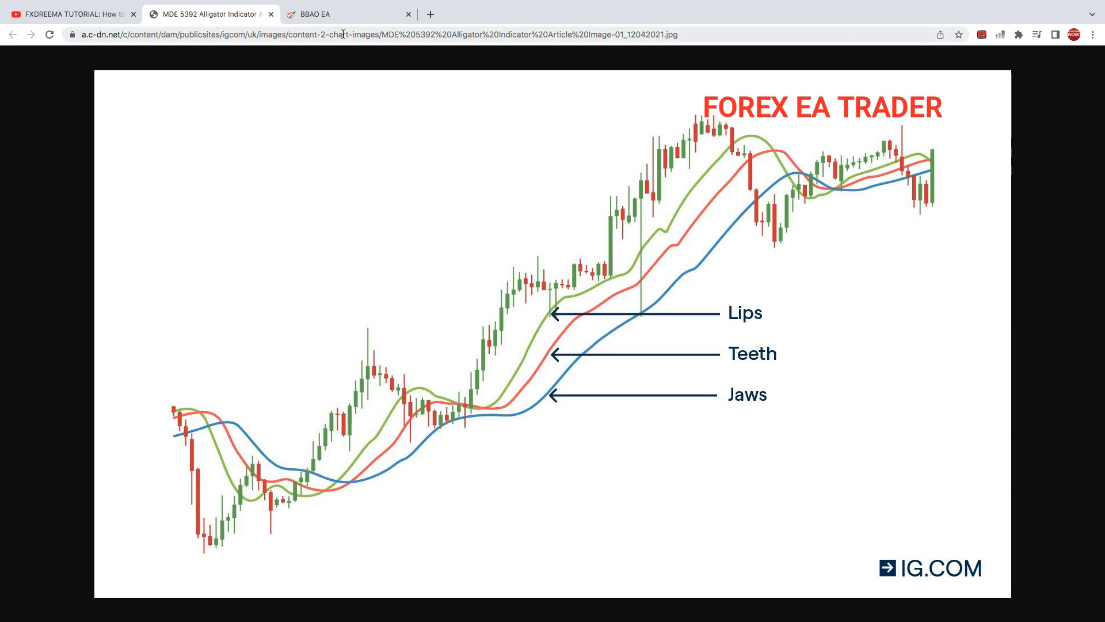
# - Return to the BBAO EA builder and position a new Condition block beneath Once per bar
pyautogui.click(344, 14)
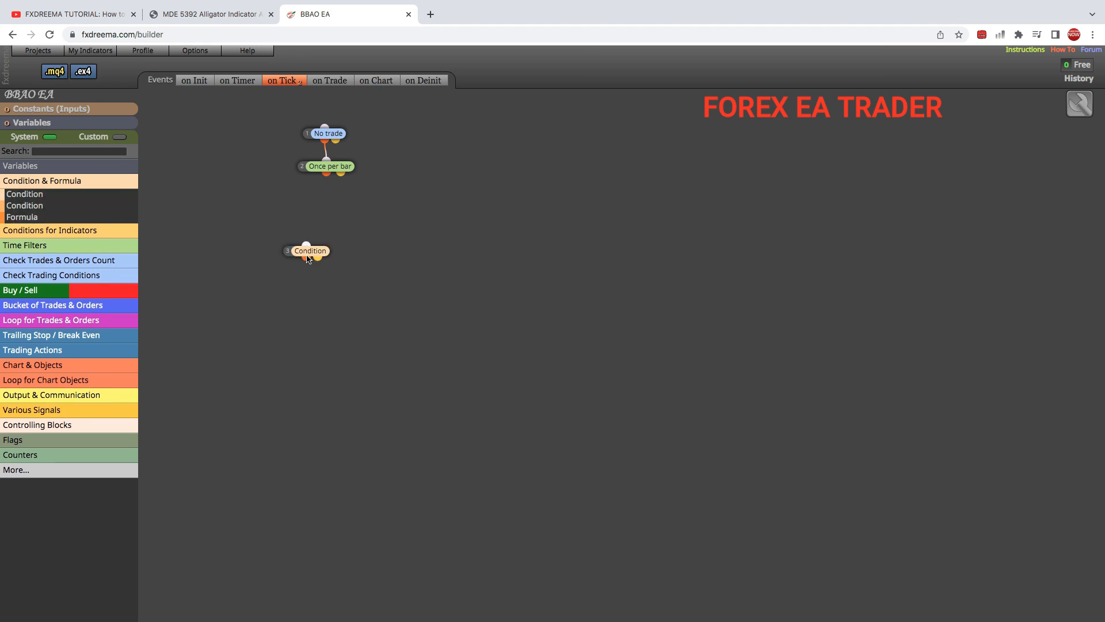
pyautogui.moveTo(309, 251); pyautogui.dragTo(276, 222)
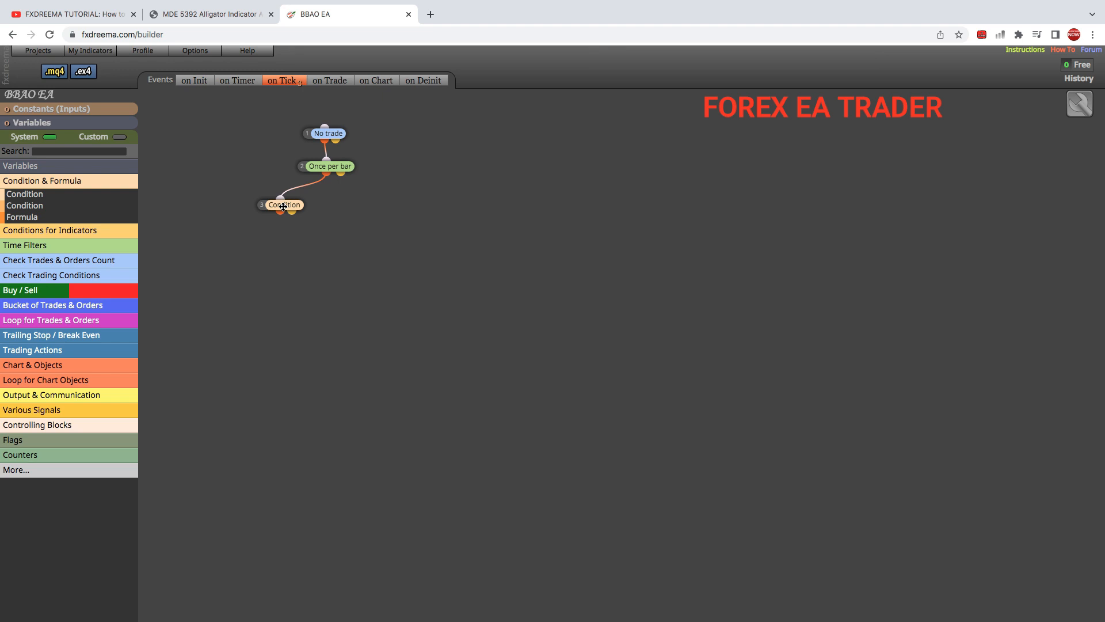
pyautogui.moveTo(285, 322)
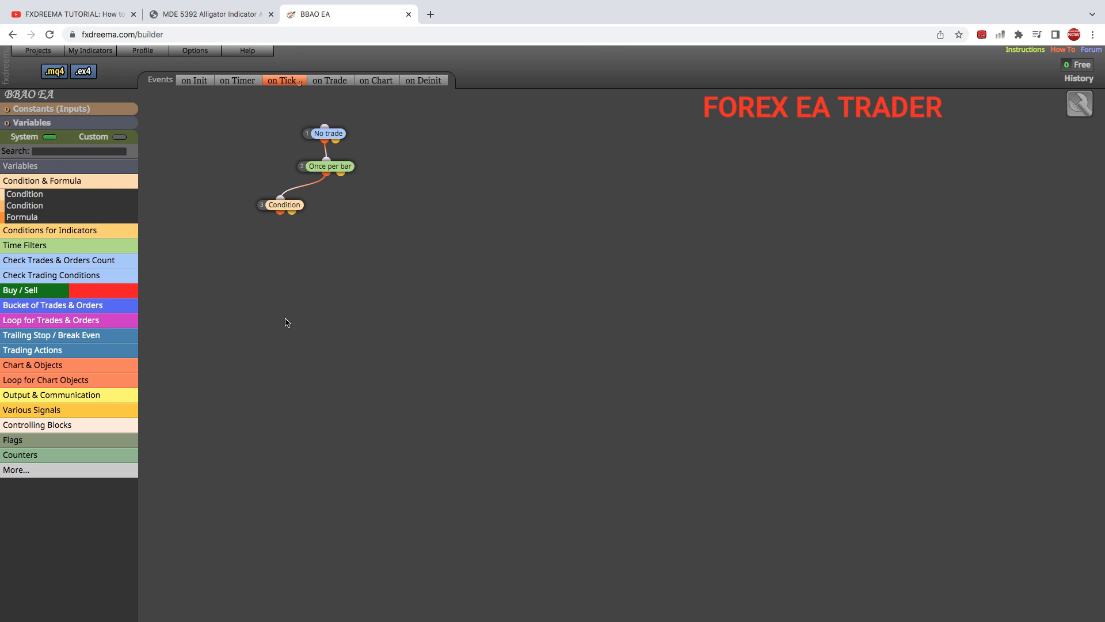
pyautogui.moveTo(372, 212)
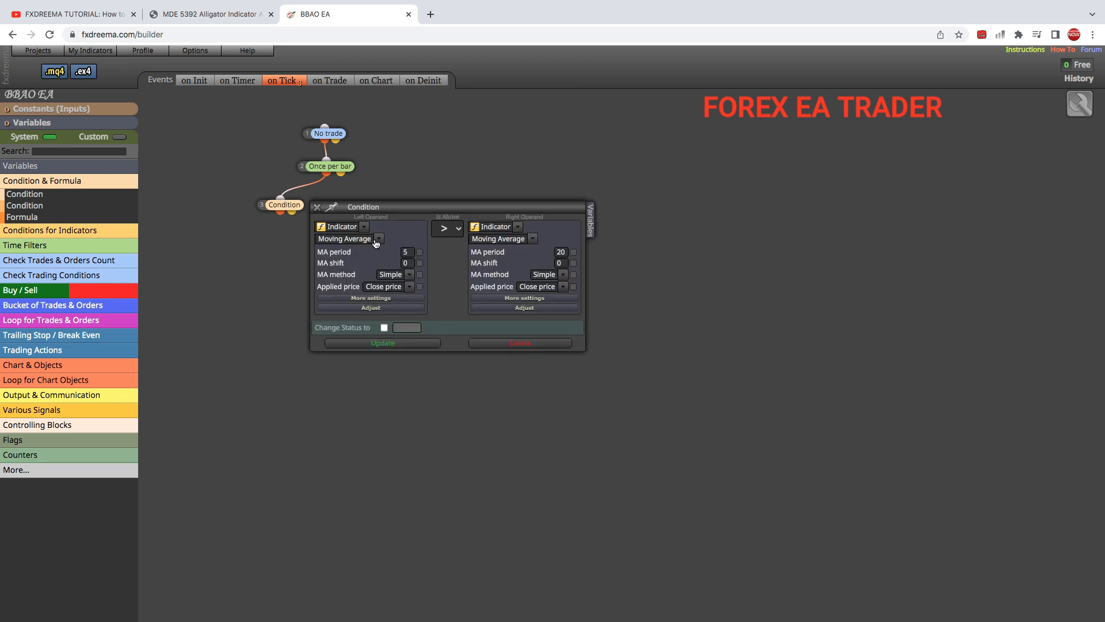
# - Set the Condition's left operand to the Alligator indicator (Gator Jaw line) versus a Moving Average
pyautogui.click(384, 238)
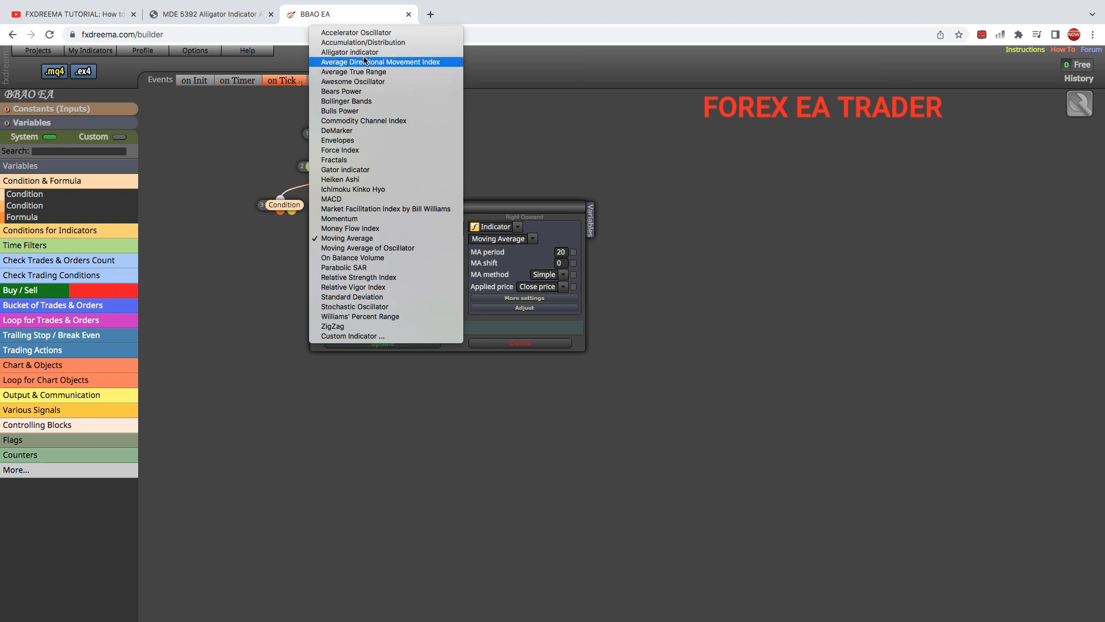
pyautogui.click(347, 52)
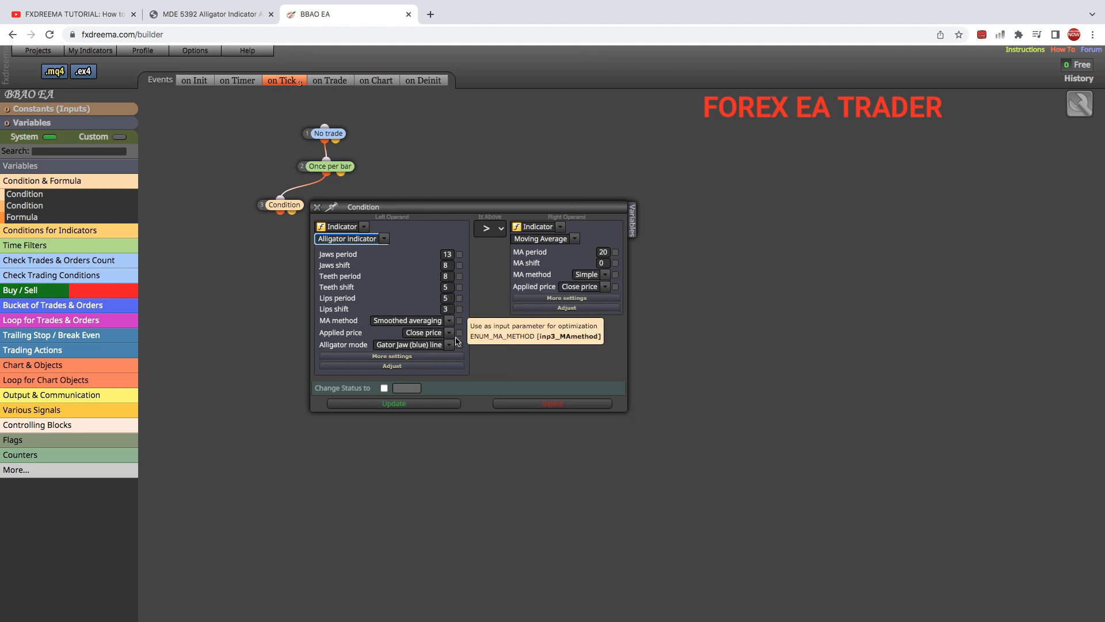
pyautogui.click(195, 50)
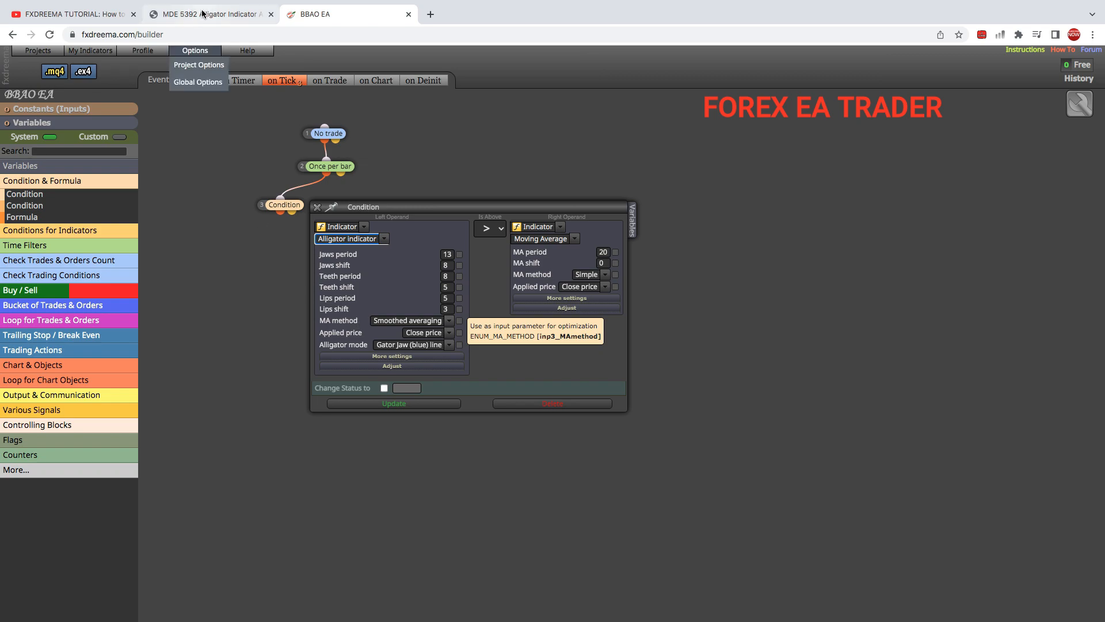
# - Switch to the Alligator indicator reference chart tab
pyautogui.click(210, 15)
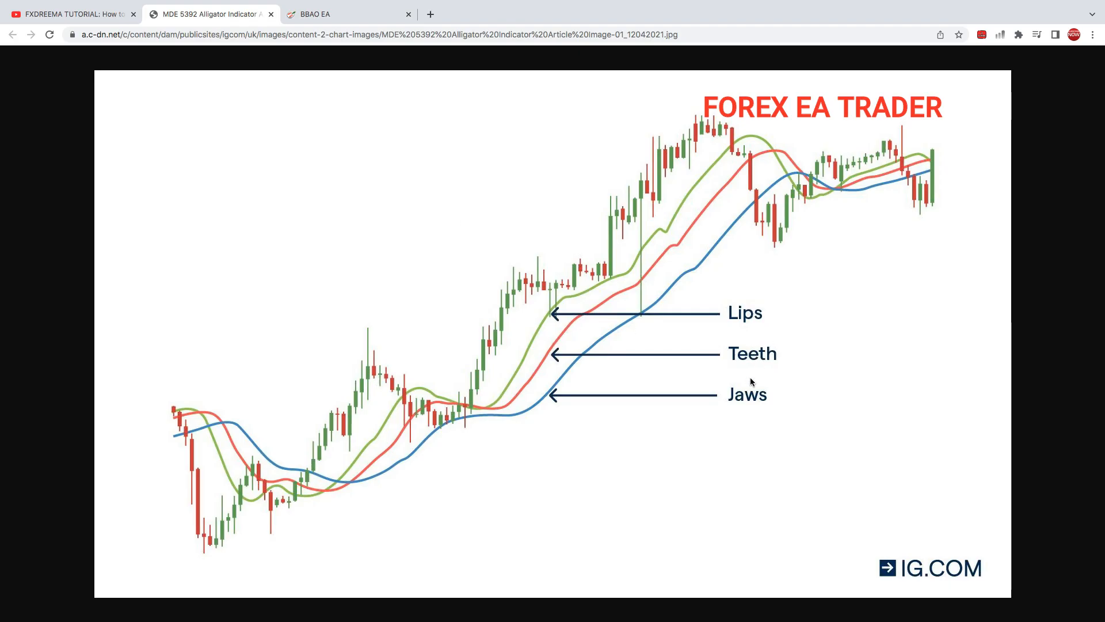
pyautogui.moveTo(741, 324)
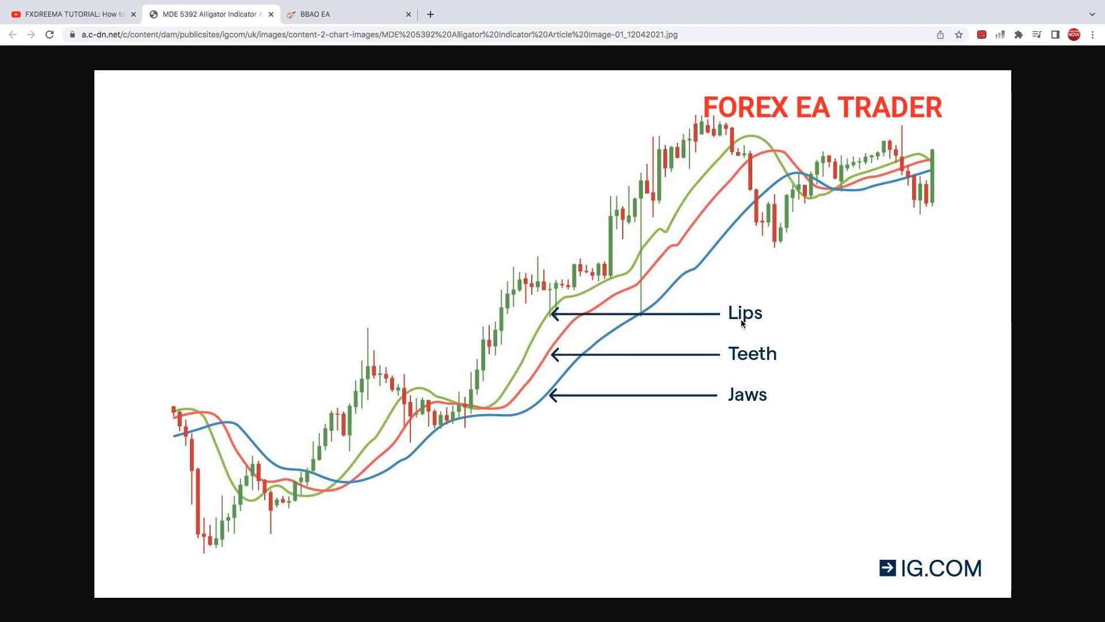
pyautogui.moveTo(740, 362)
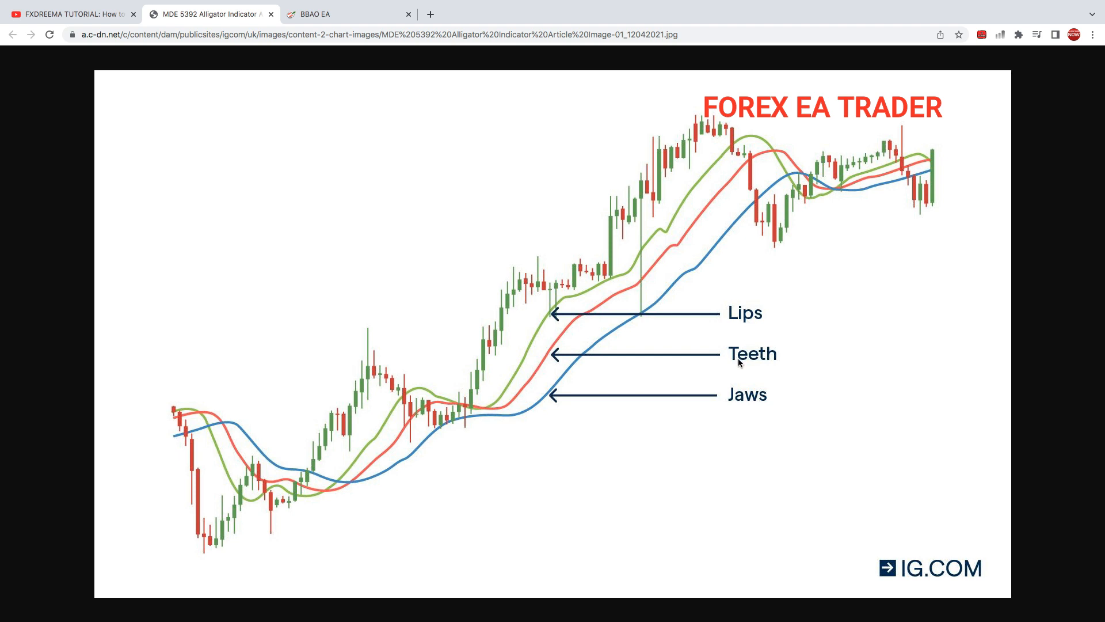
pyautogui.moveTo(749, 402)
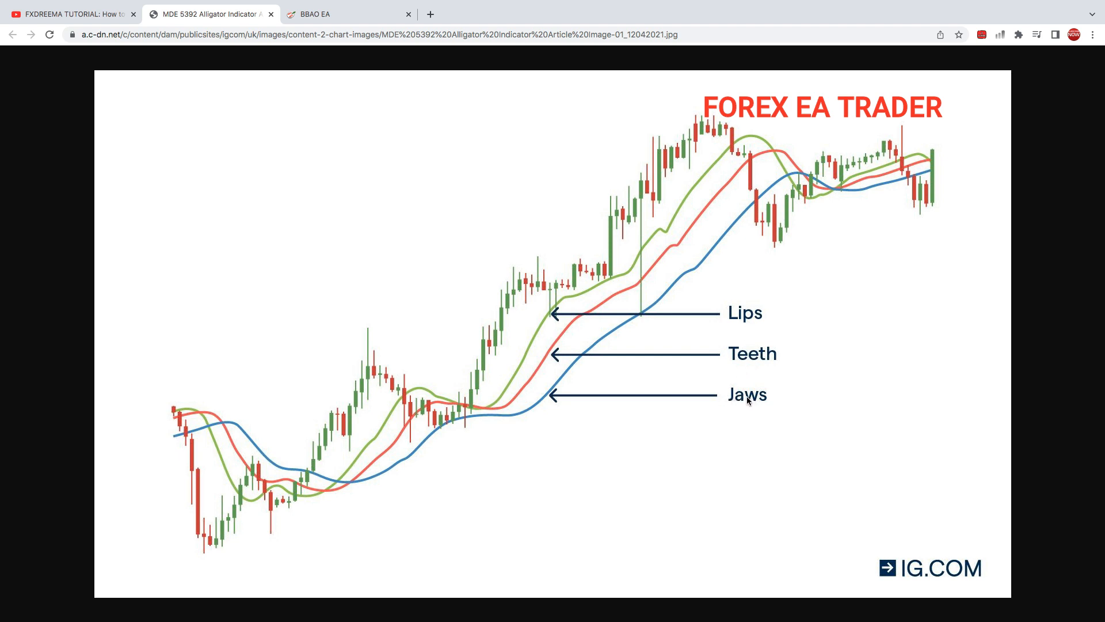
pyautogui.moveTo(527, 384)
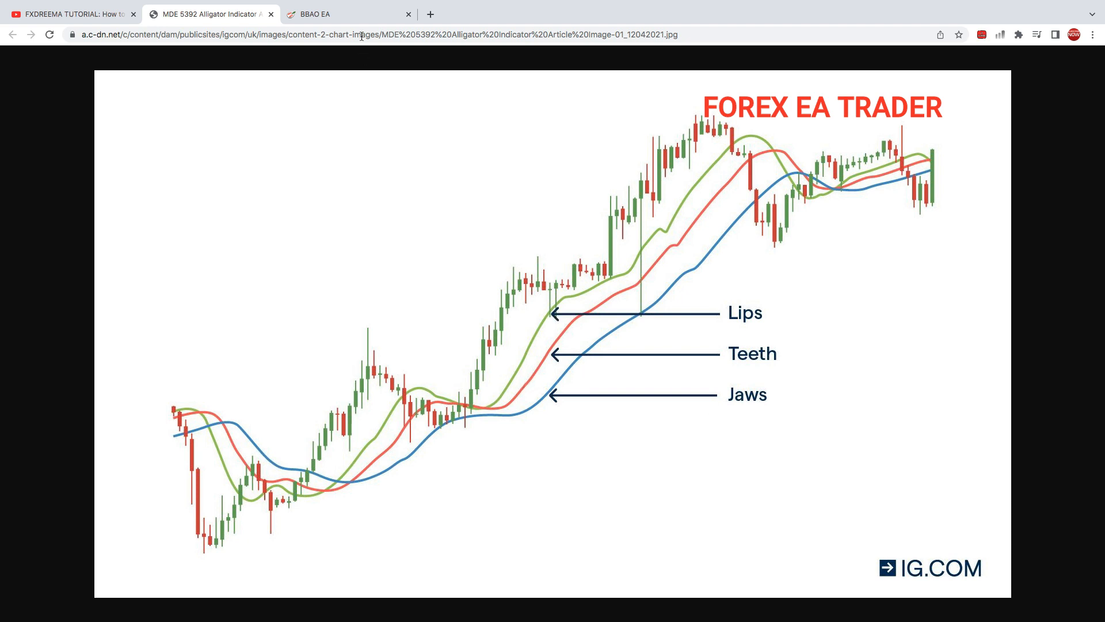
# - Back in the EA builder, change the left Alligator operand's mode to Gator Lips (green) line
pyautogui.click(313, 14)
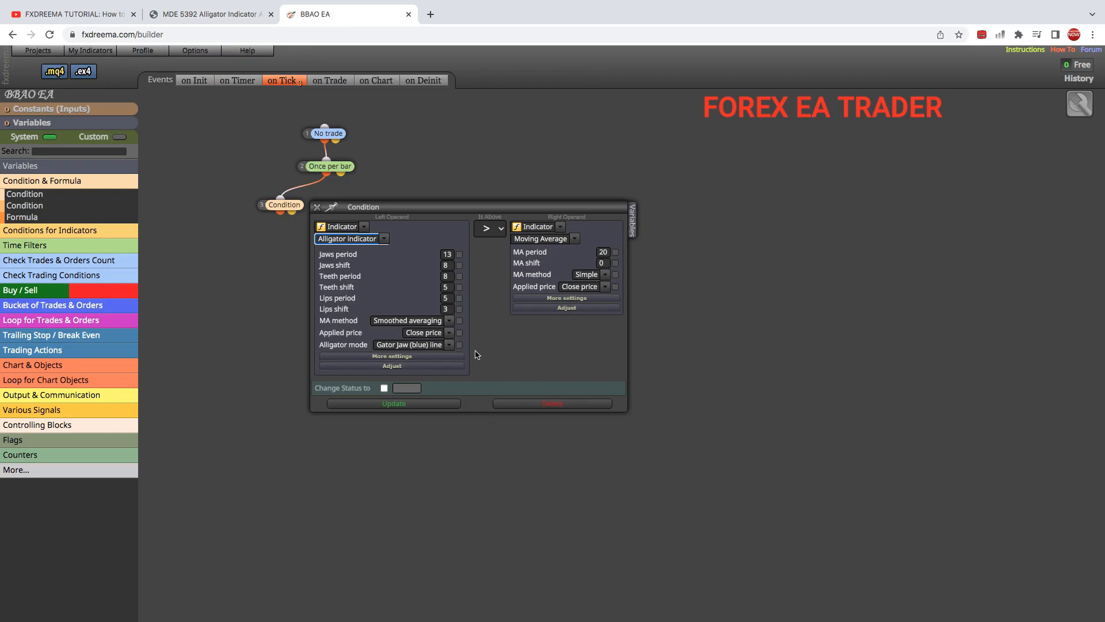
pyautogui.click(448, 345)
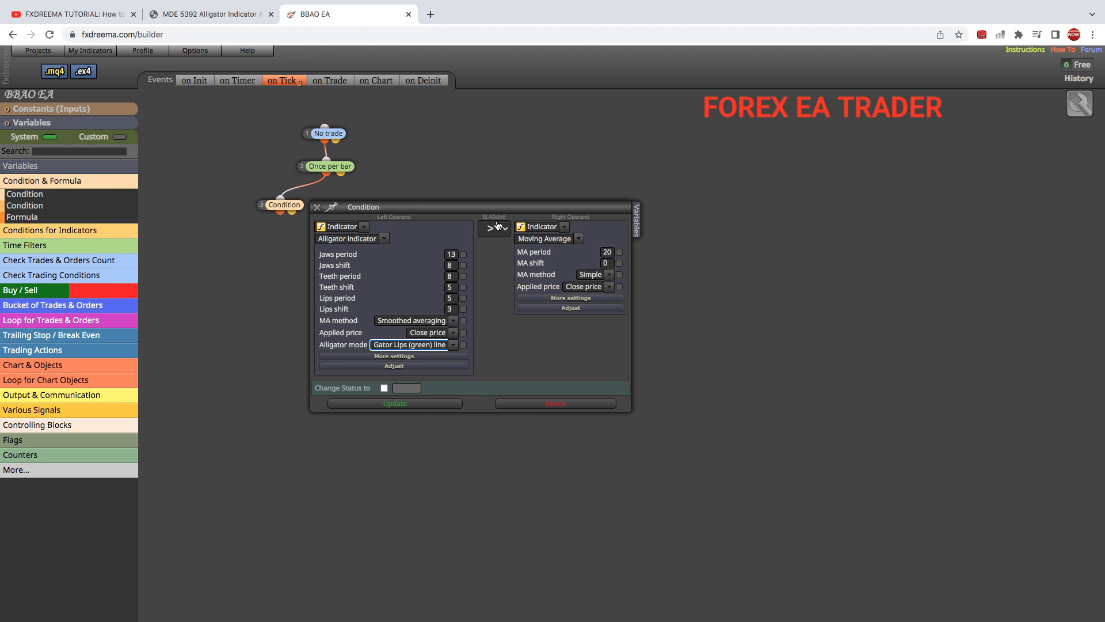
pyautogui.moveTo(505, 229)
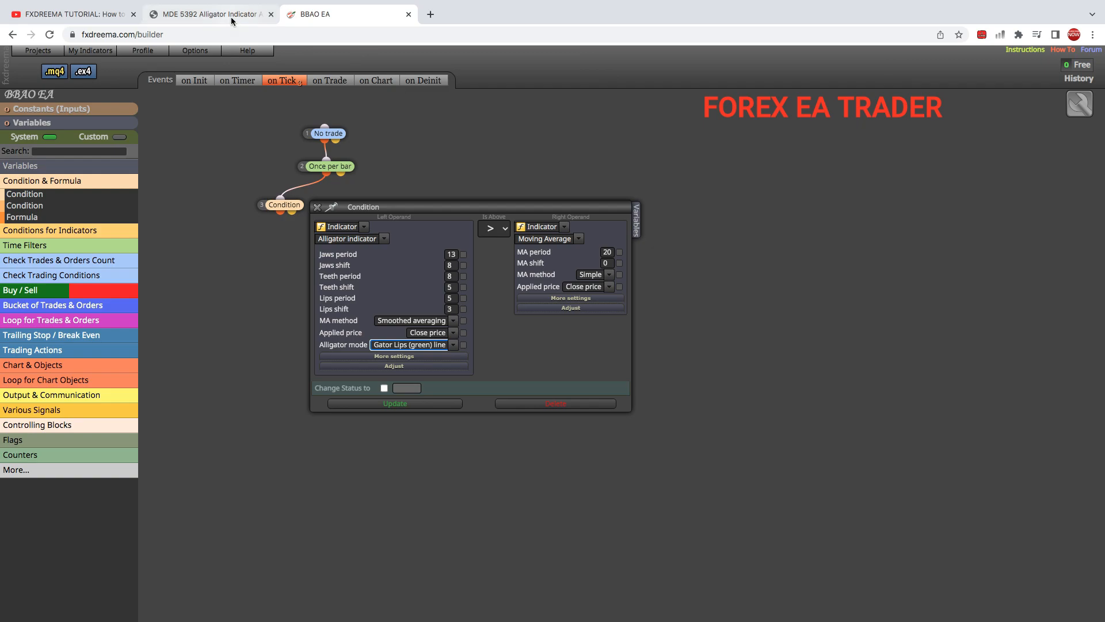
# - View the Alligator indicator reference chart tab once more
pyautogui.click(209, 14)
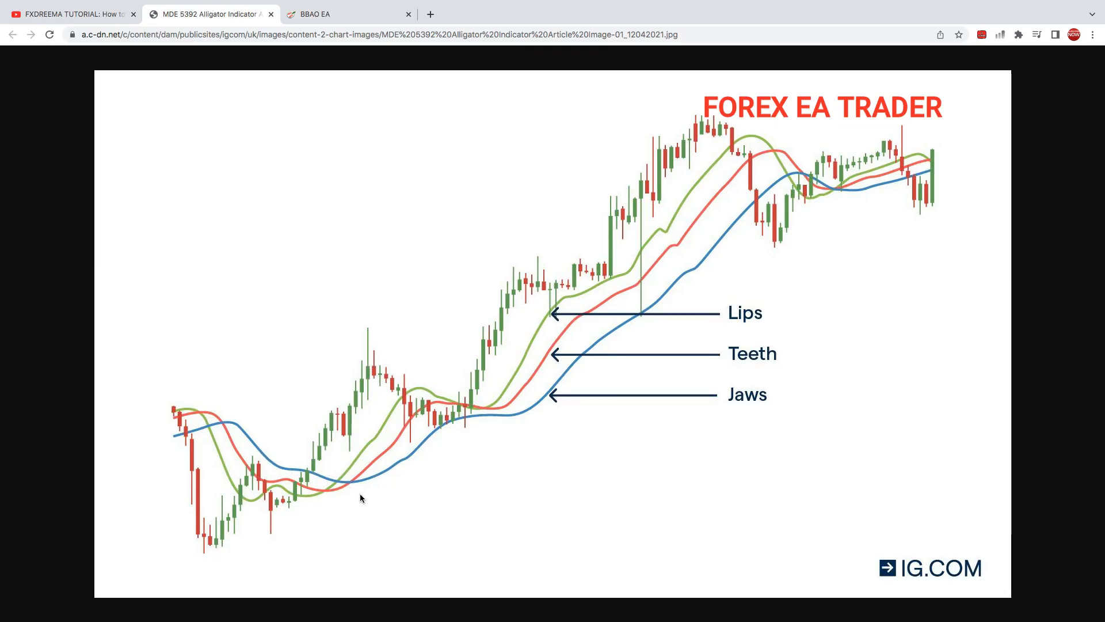
pyautogui.moveTo(359, 483)
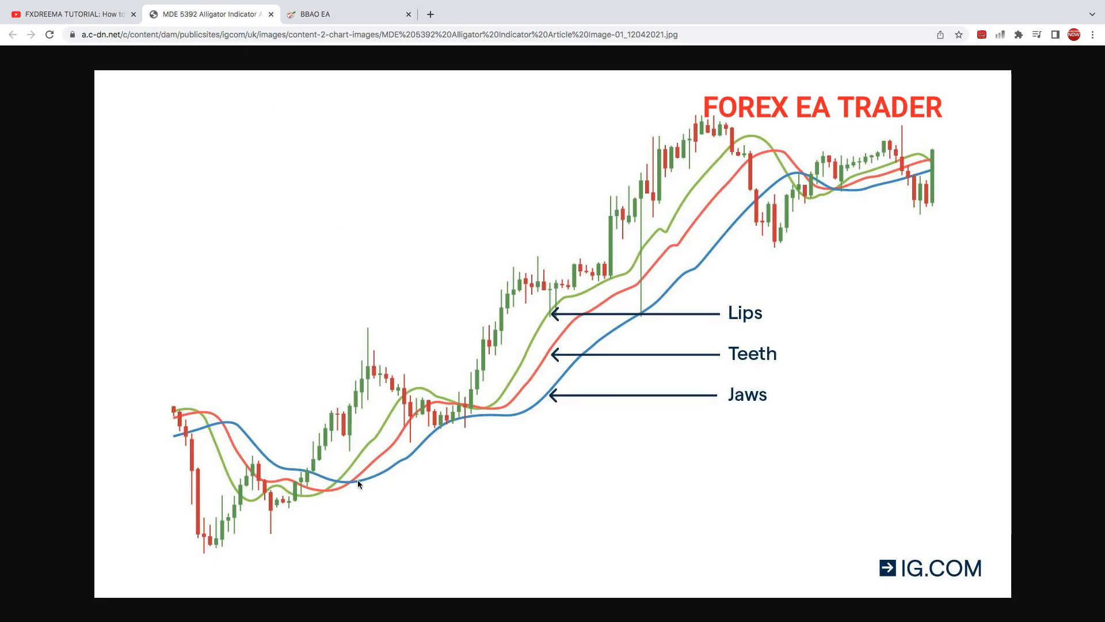
pyautogui.moveTo(343, 479)
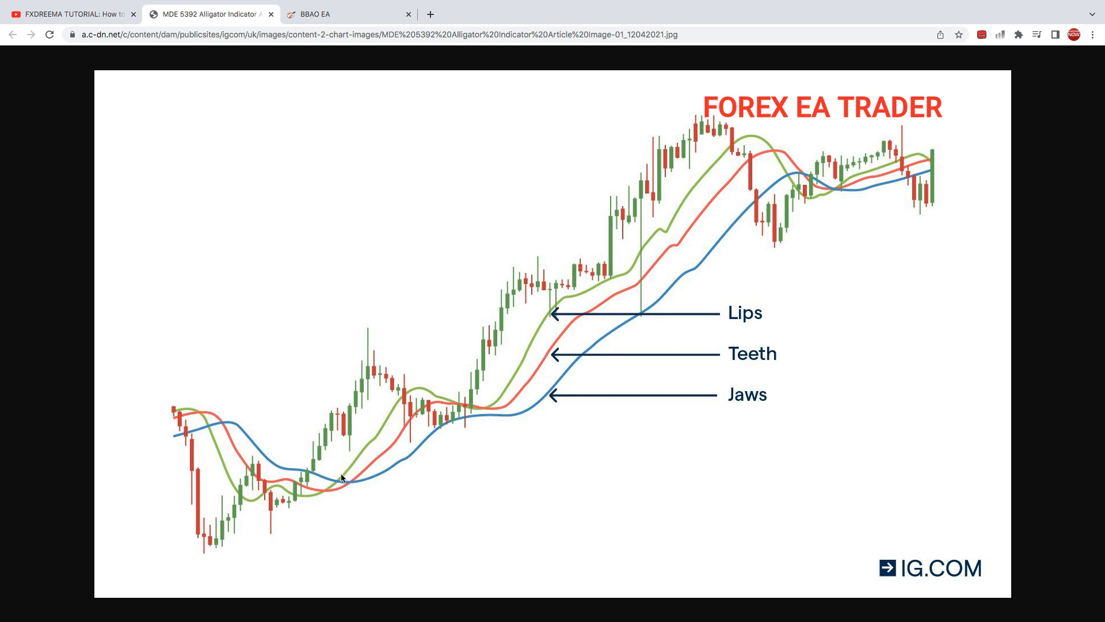
pyautogui.moveTo(348, 479)
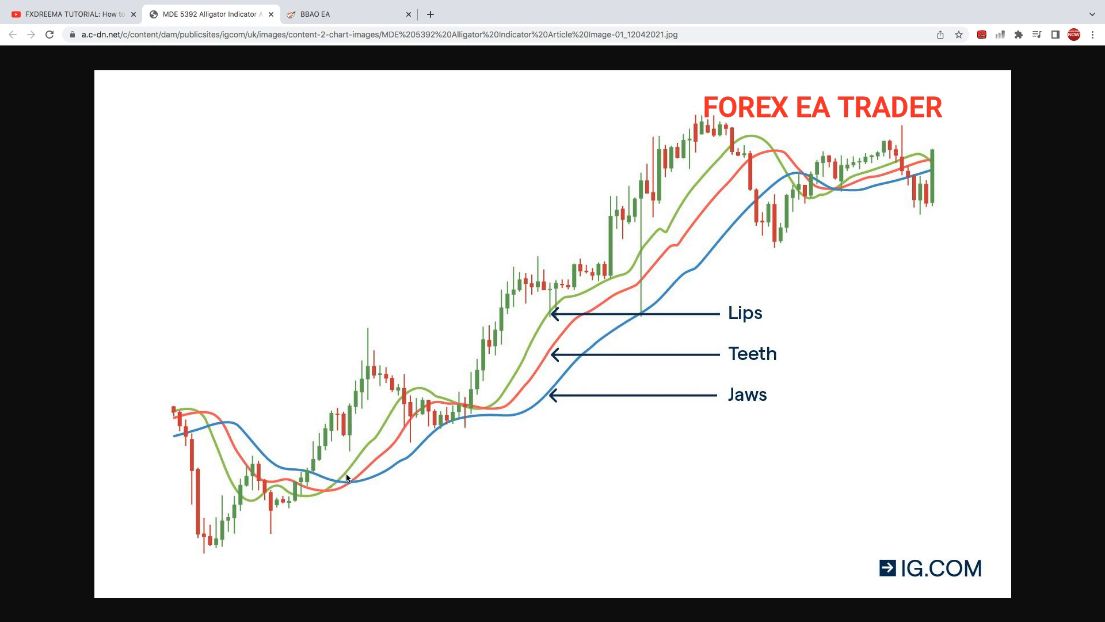
pyautogui.moveTo(348, 476)
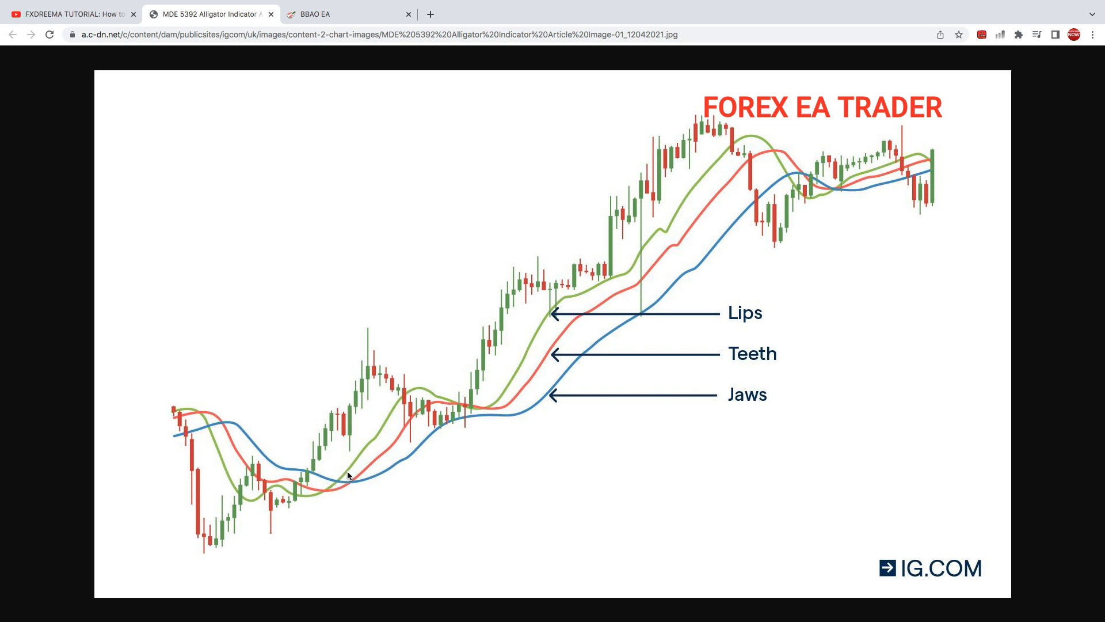
pyautogui.moveTo(398, 415)
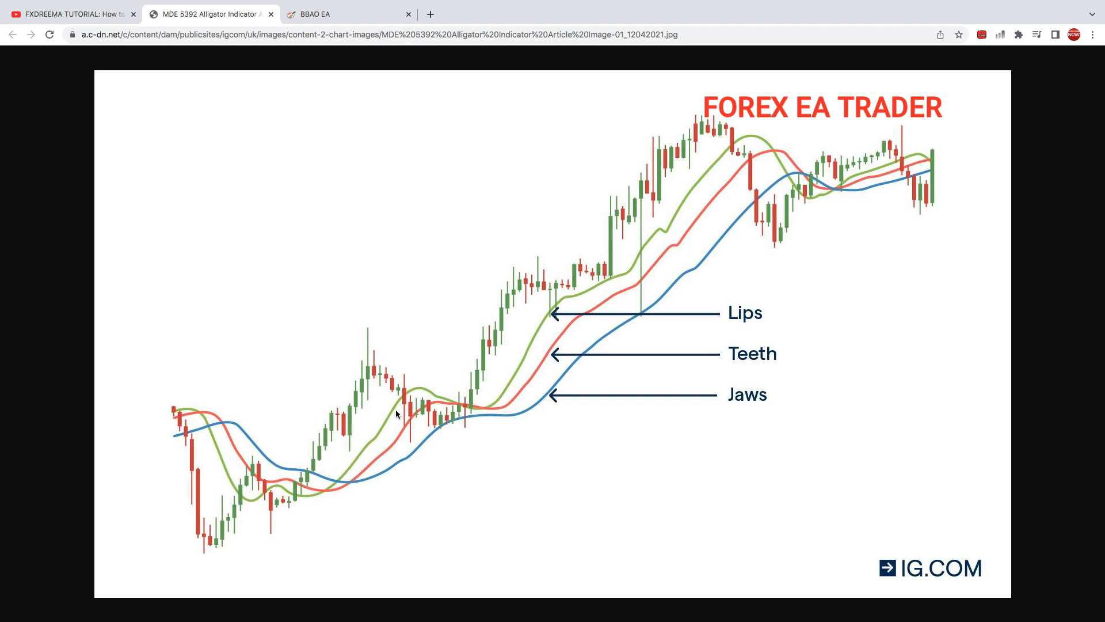
pyautogui.moveTo(440, 410)
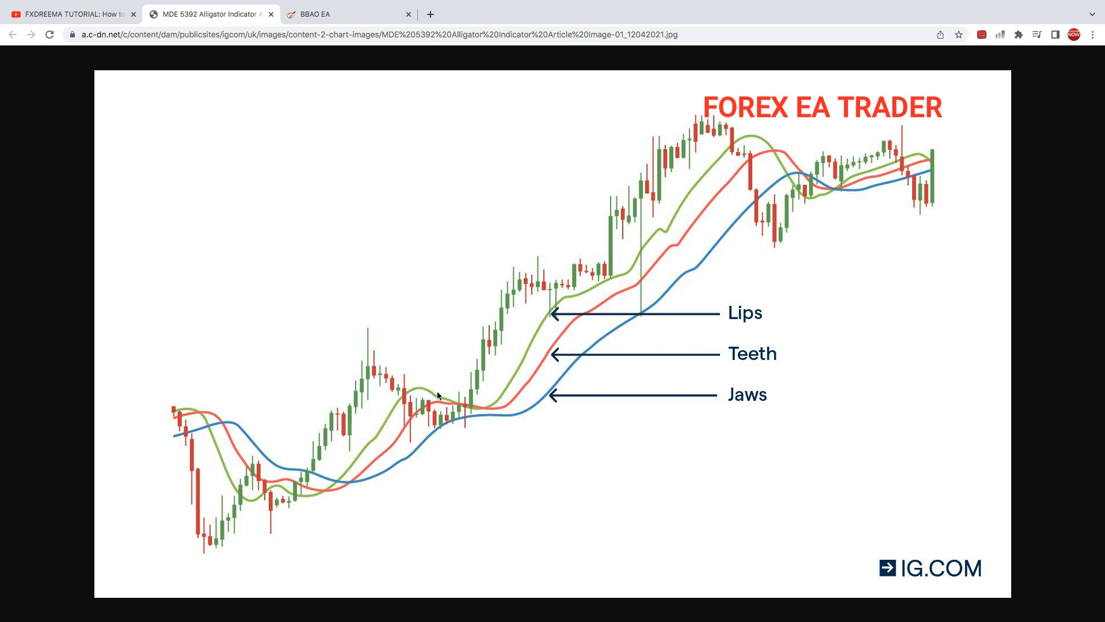
pyautogui.moveTo(332, 423)
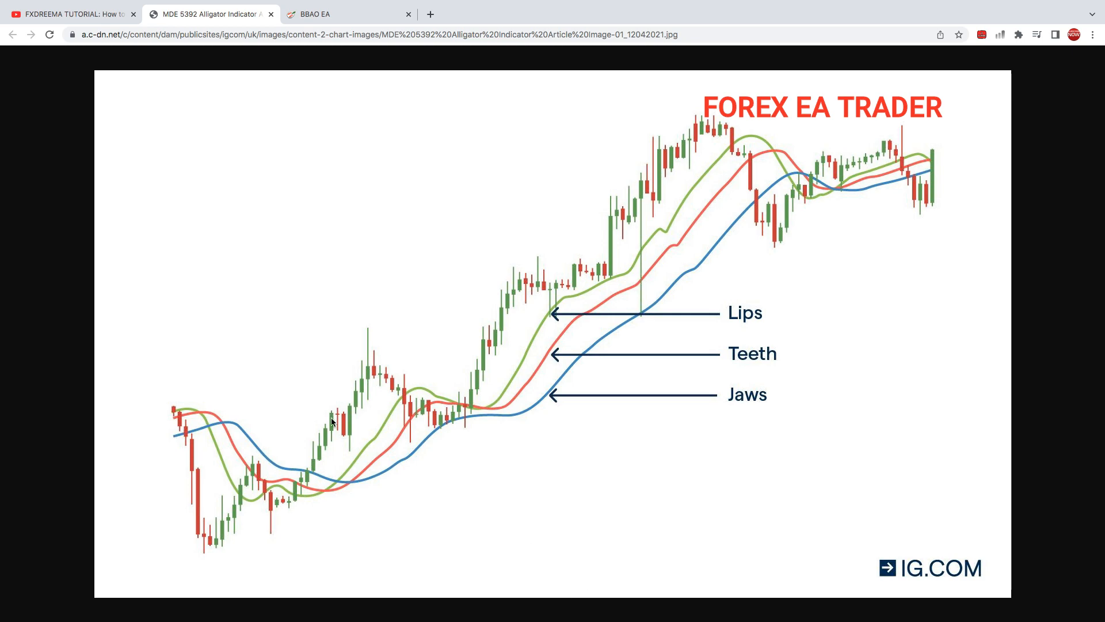
# - Make the right operand the Alligator Jaw line with smoothed averaging and save the Lips-above-Jaw condition
pyautogui.click(327, 14)
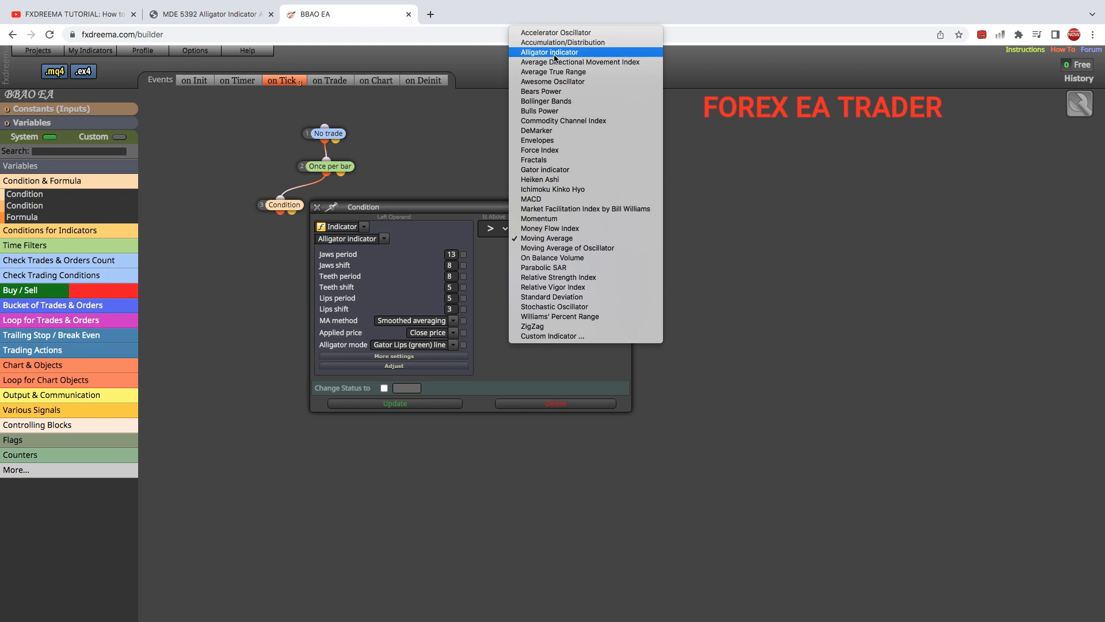
pyautogui.click(550, 52)
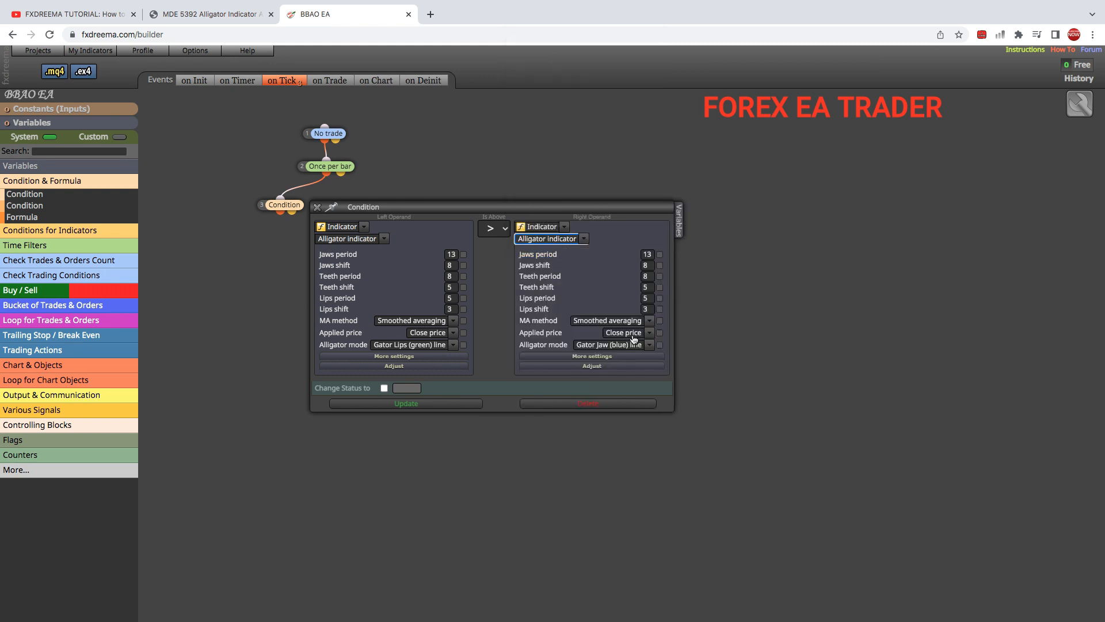
pyautogui.moveTo(651, 349)
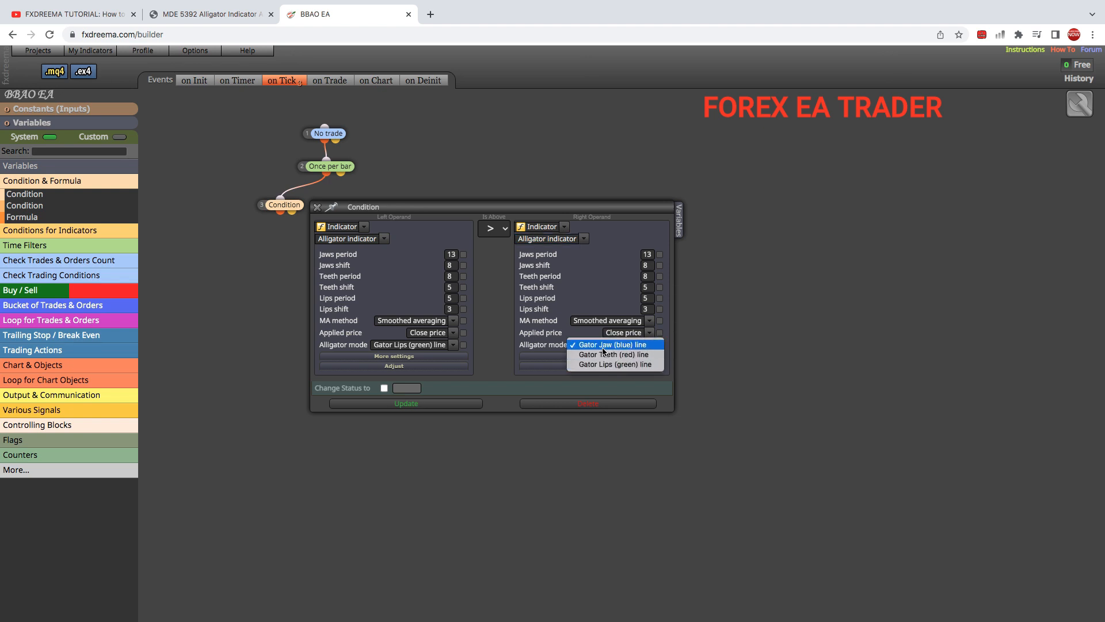
pyautogui.click(610, 344)
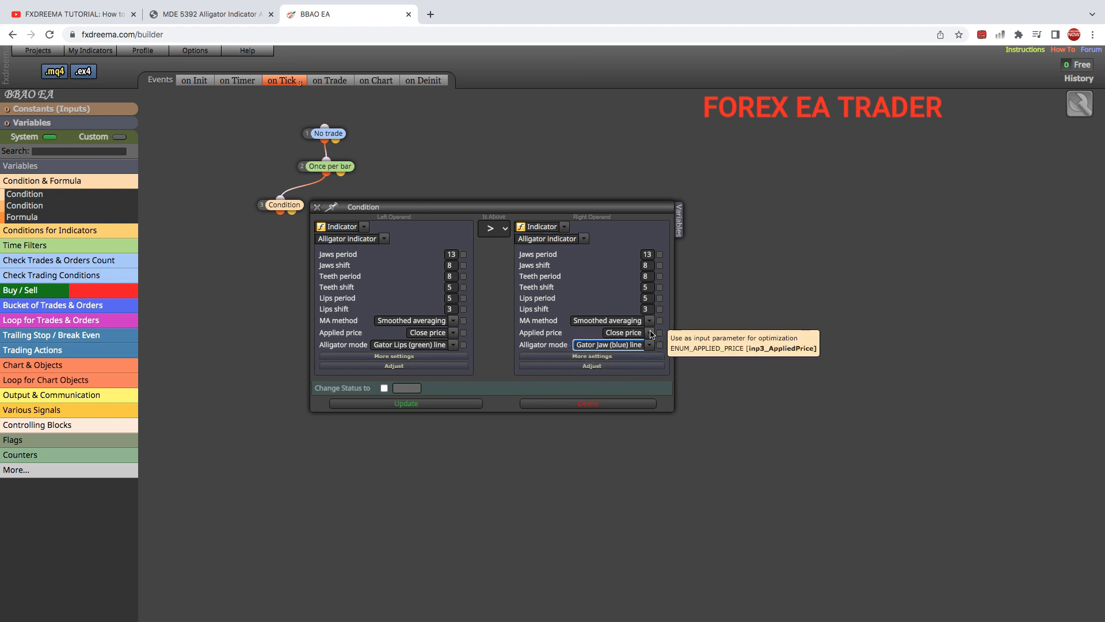
pyautogui.click(649, 320)
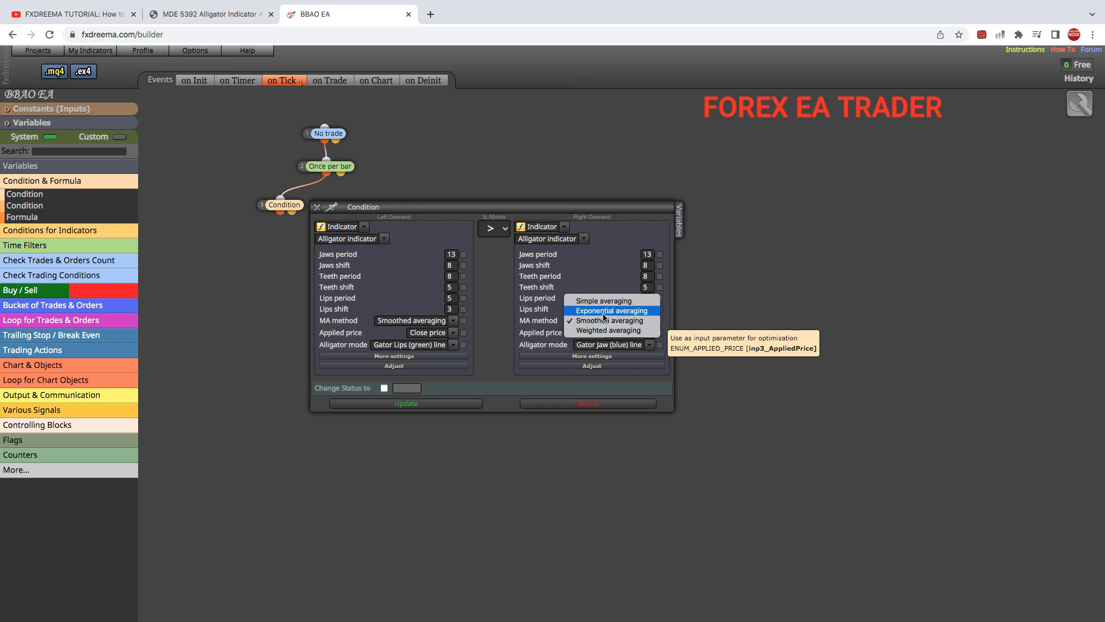
pyautogui.moveTo(600, 330)
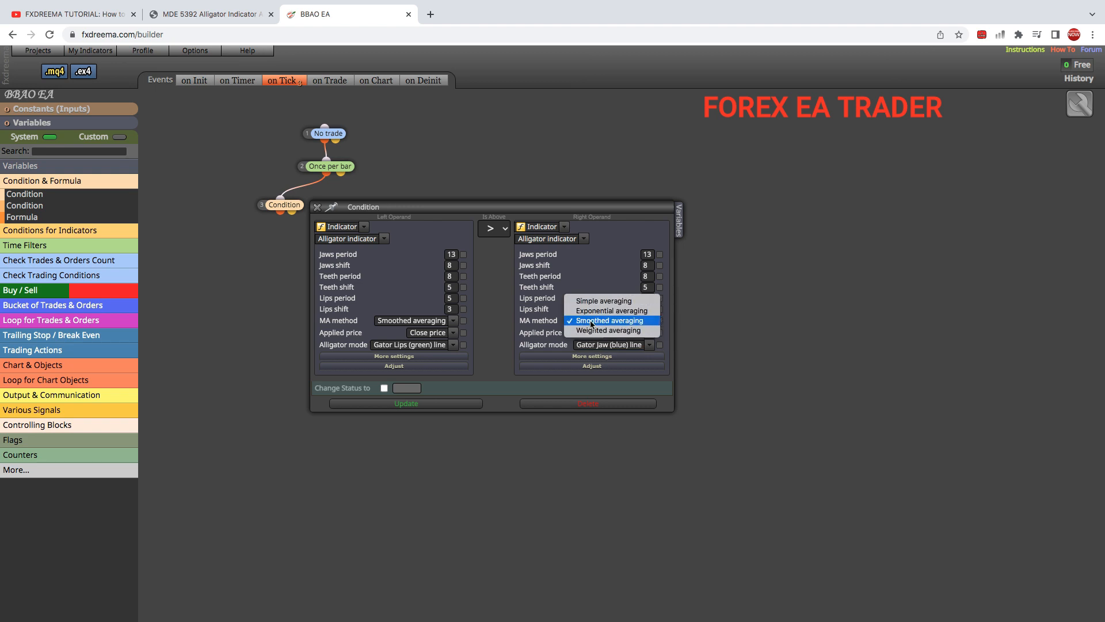
pyautogui.moveTo(599, 310)
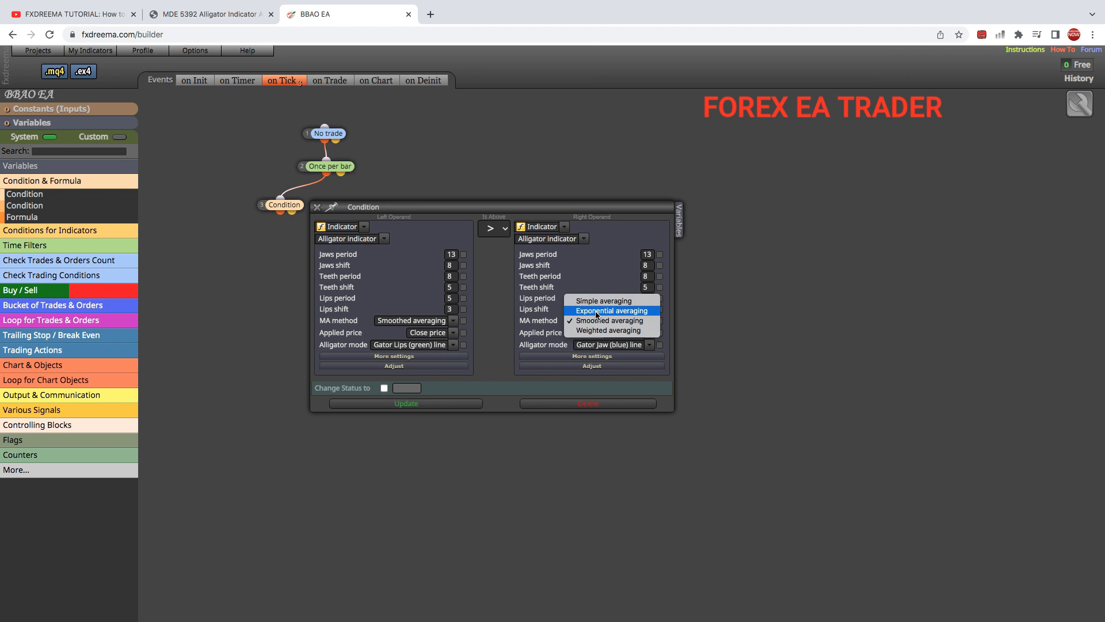
pyautogui.click(610, 320)
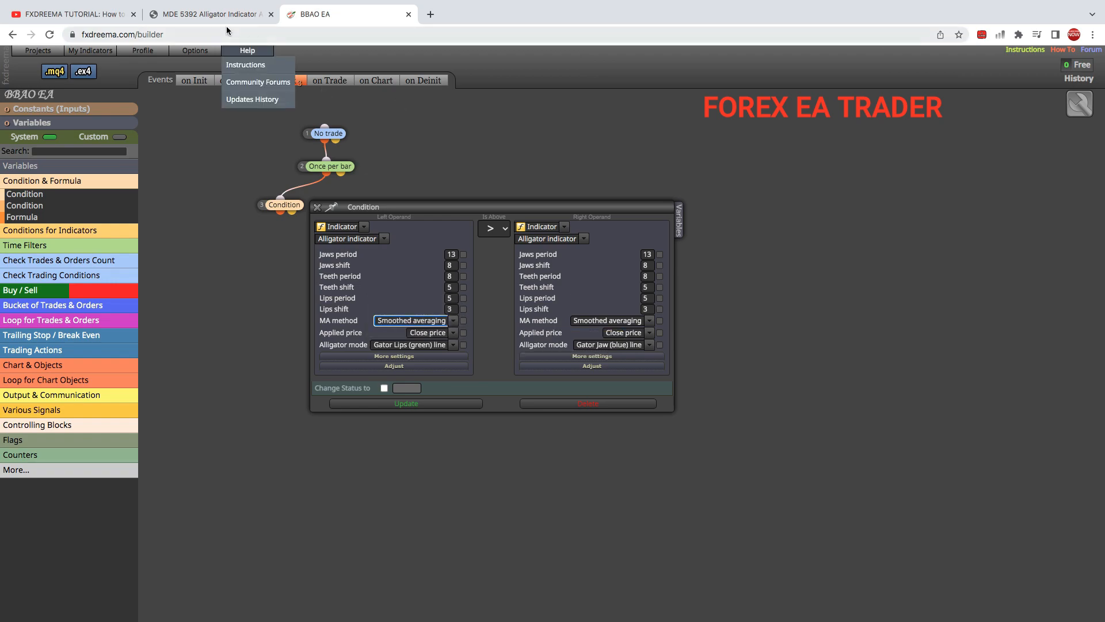
pyautogui.click(207, 14)
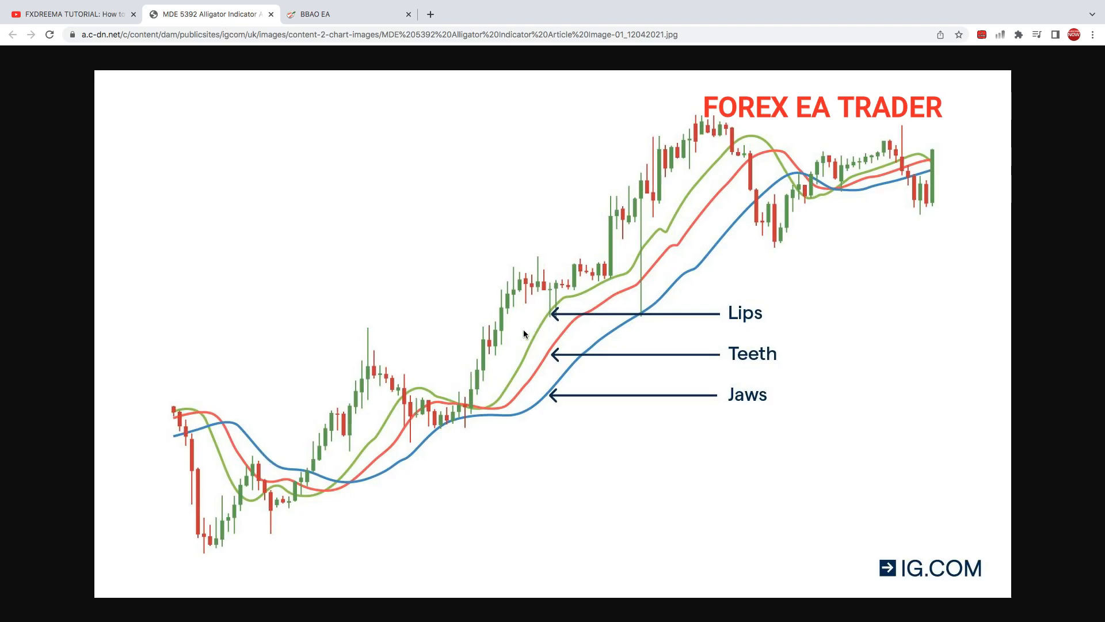
pyautogui.moveTo(522, 410)
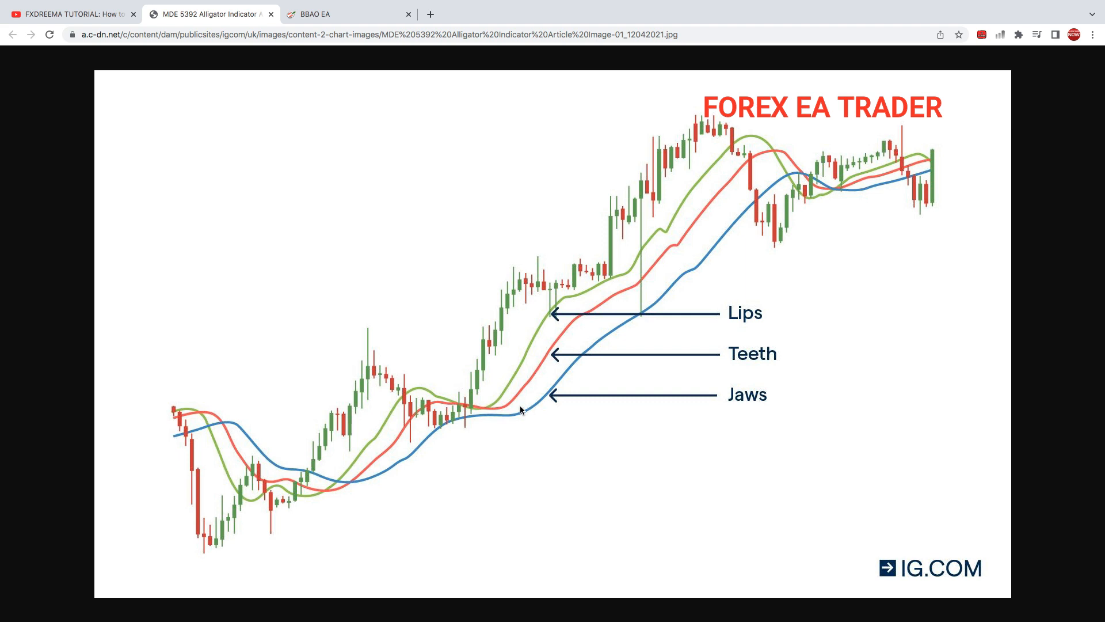
pyautogui.moveTo(597, 375)
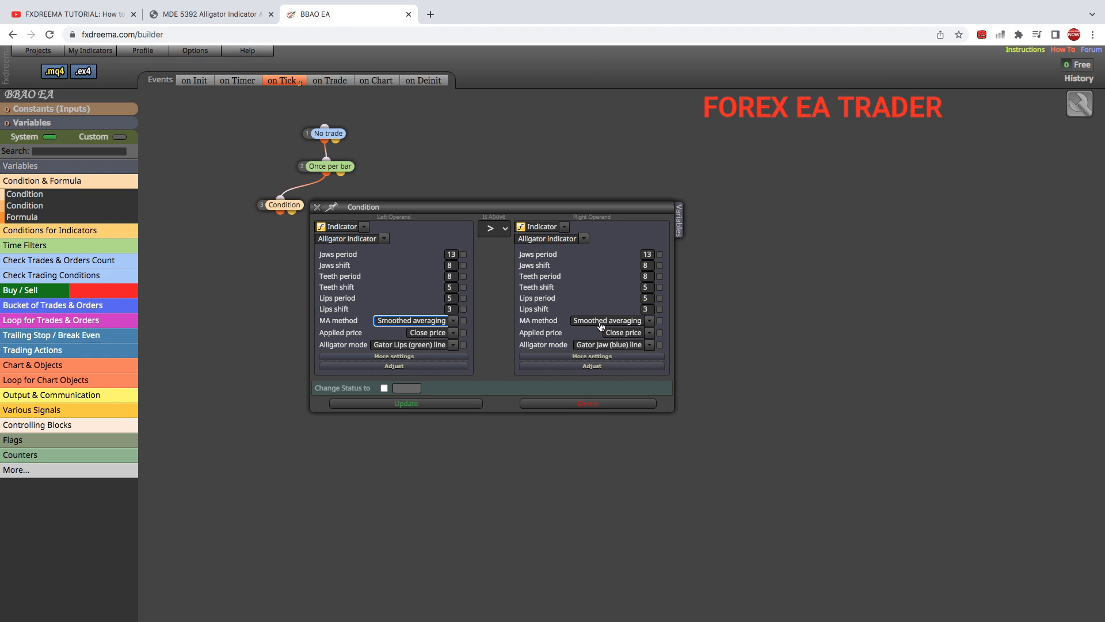
pyautogui.moveTo(659, 320)
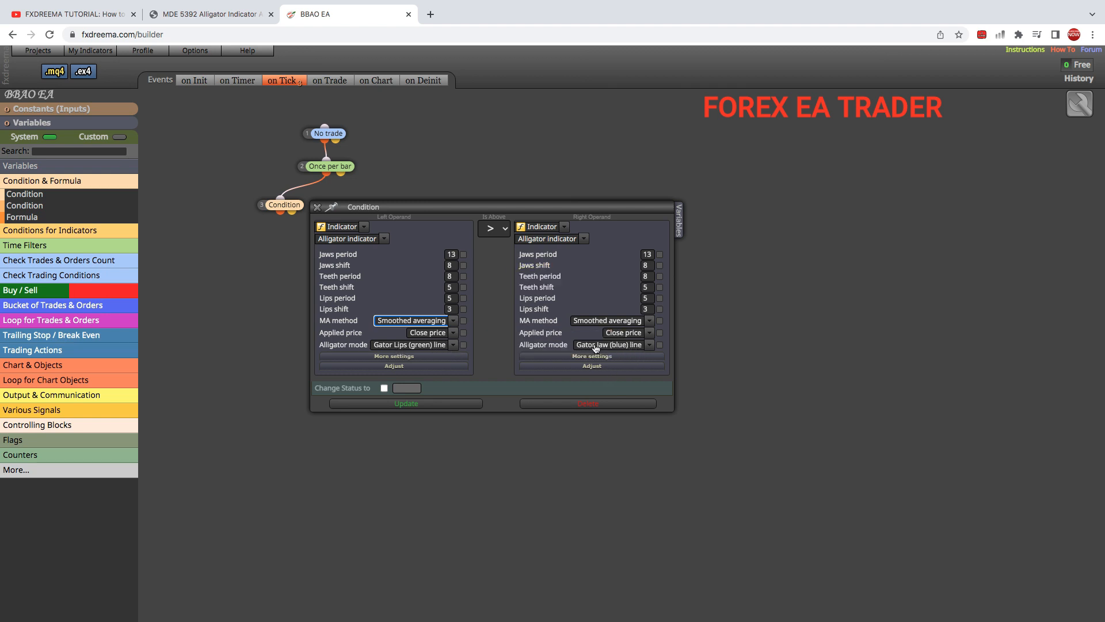
pyautogui.click(405, 403)
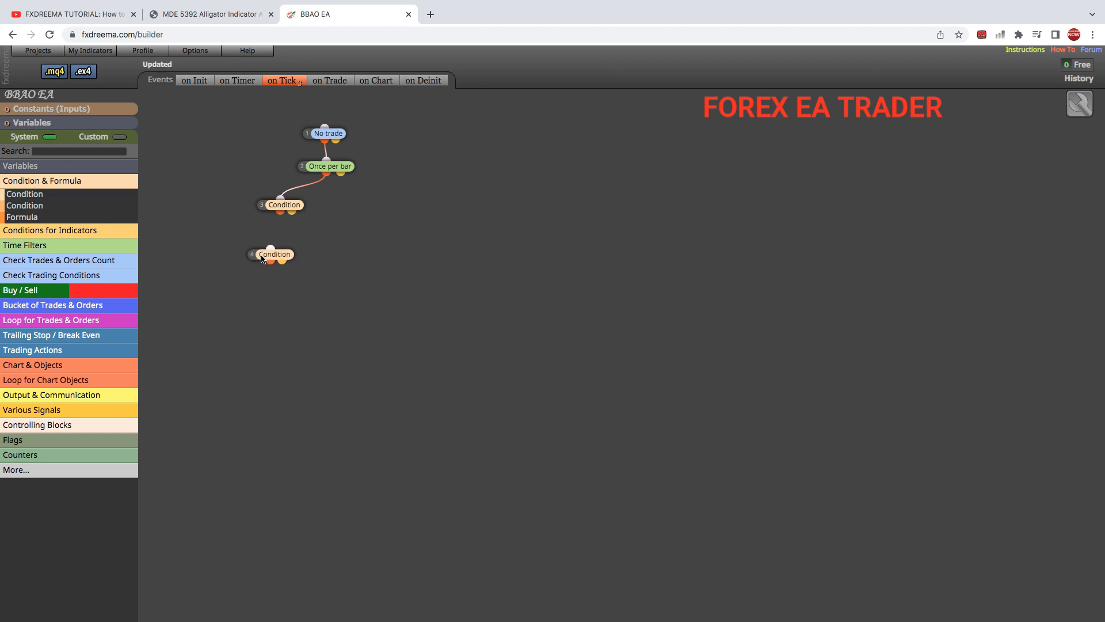
# - Link the second Condition under the first and set Alligator Teeth on the left with the Crosses Above operator
pyautogui.moveTo(275, 254); pyautogui.dragTo(281, 237)
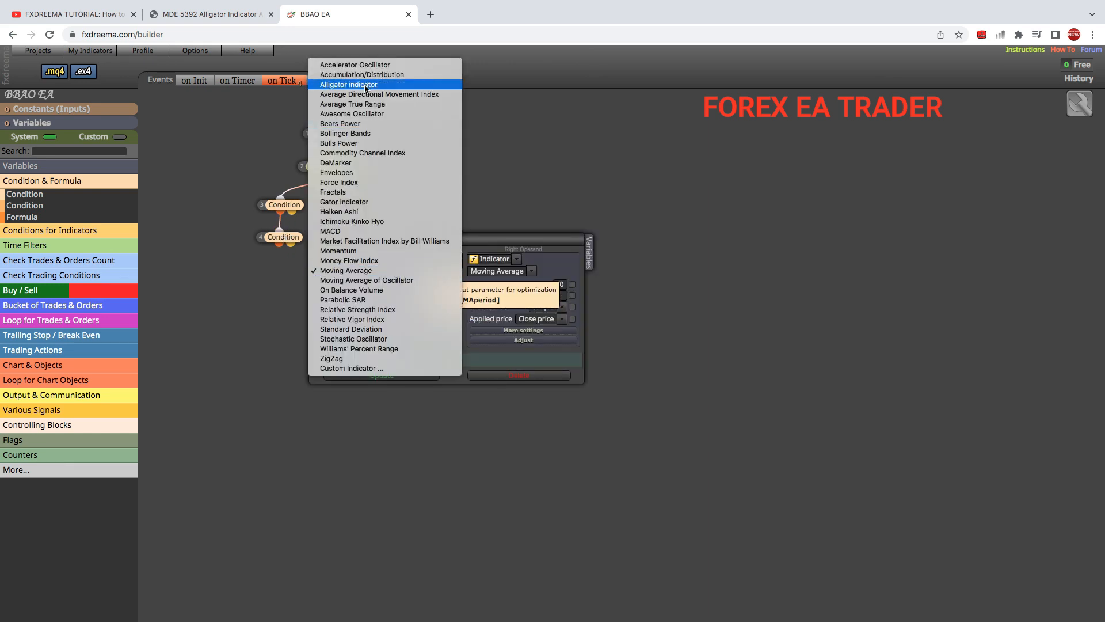
pyautogui.click(349, 85)
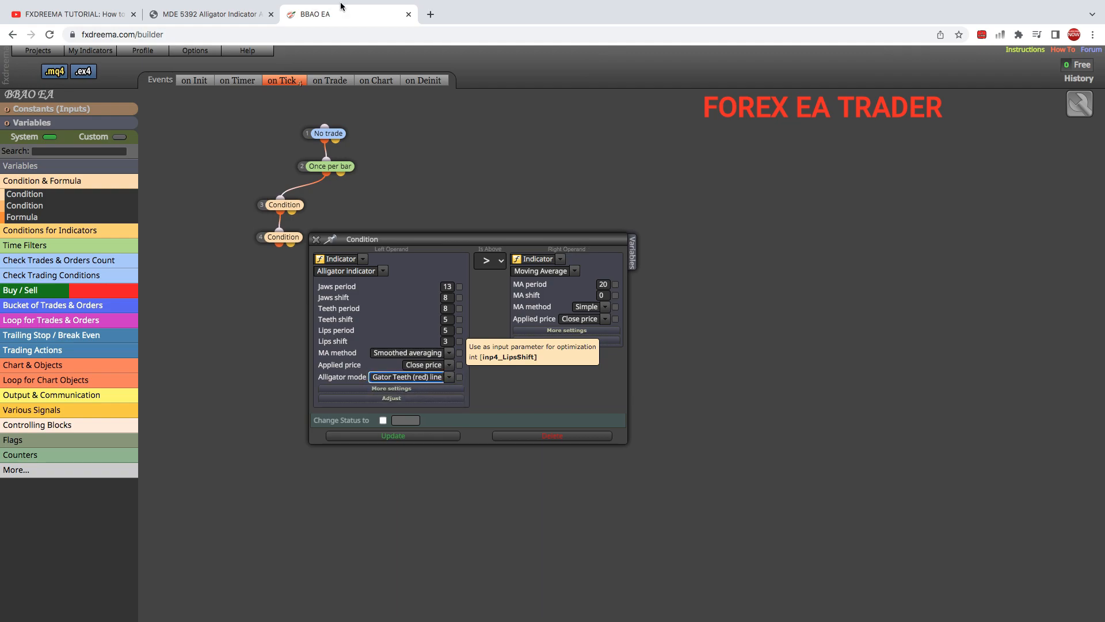
pyautogui.click(213, 14)
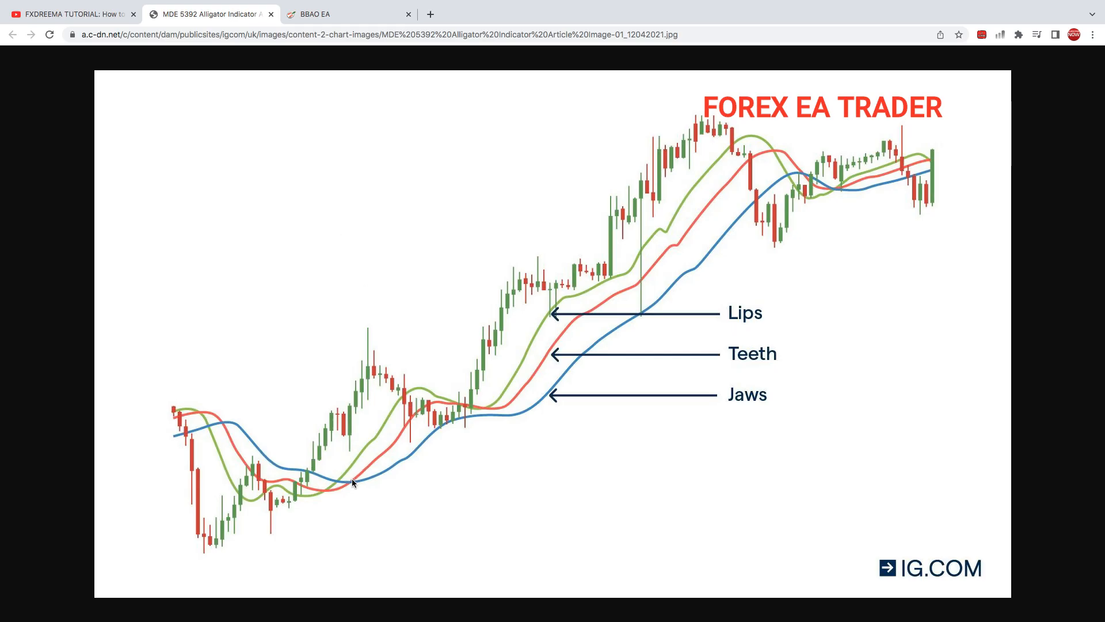
pyautogui.moveTo(314, 178)
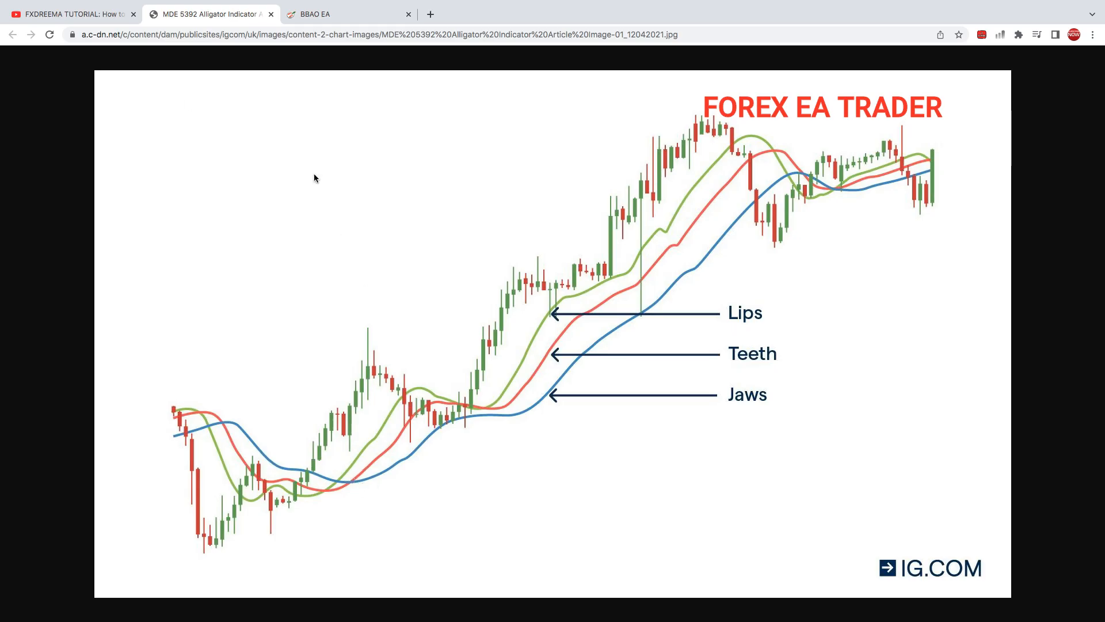
pyautogui.click(321, 14)
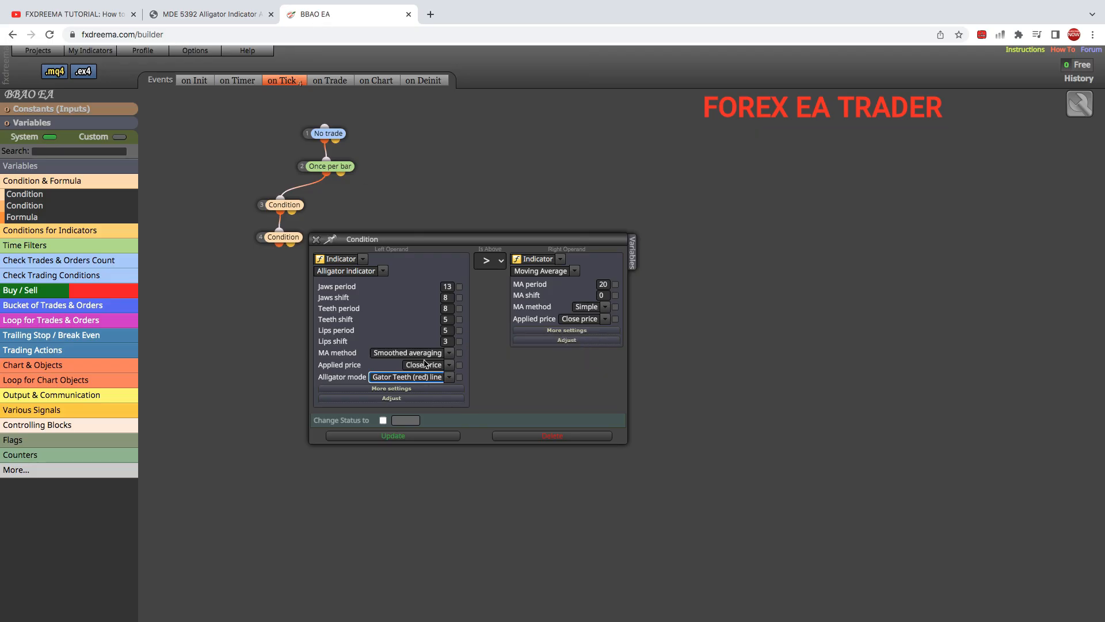
pyautogui.click(486, 260)
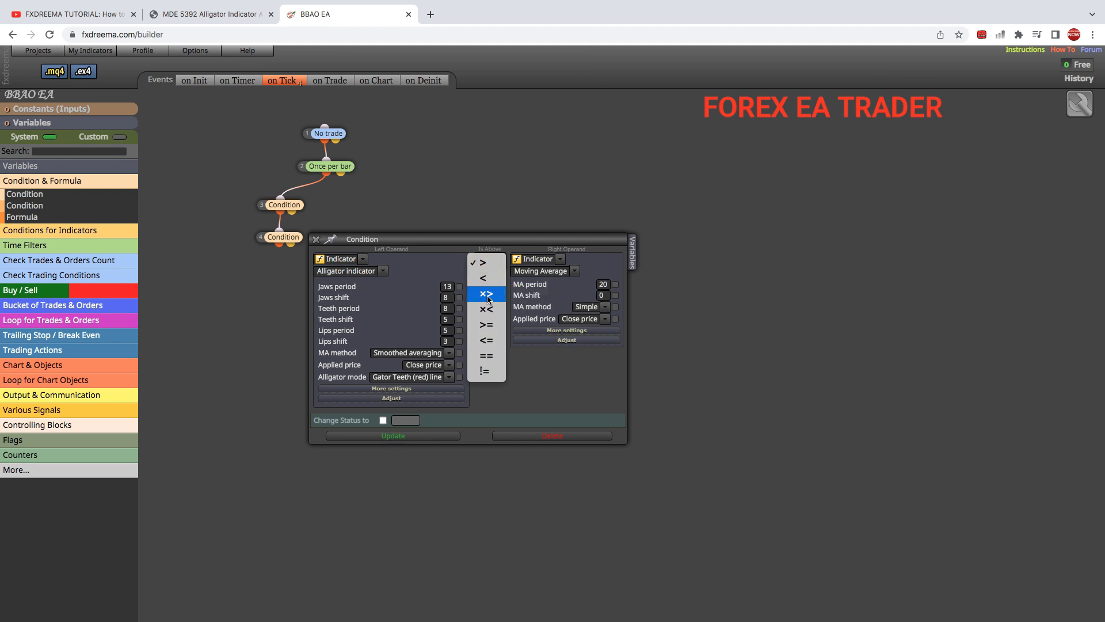
pyautogui.click(486, 294)
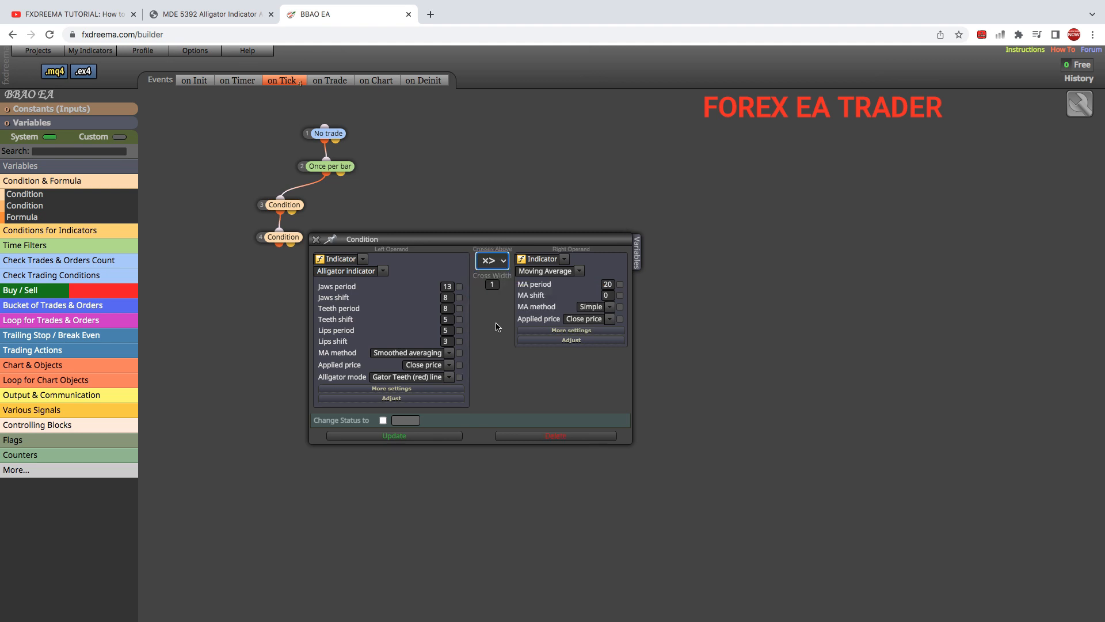
pyautogui.click(209, 14)
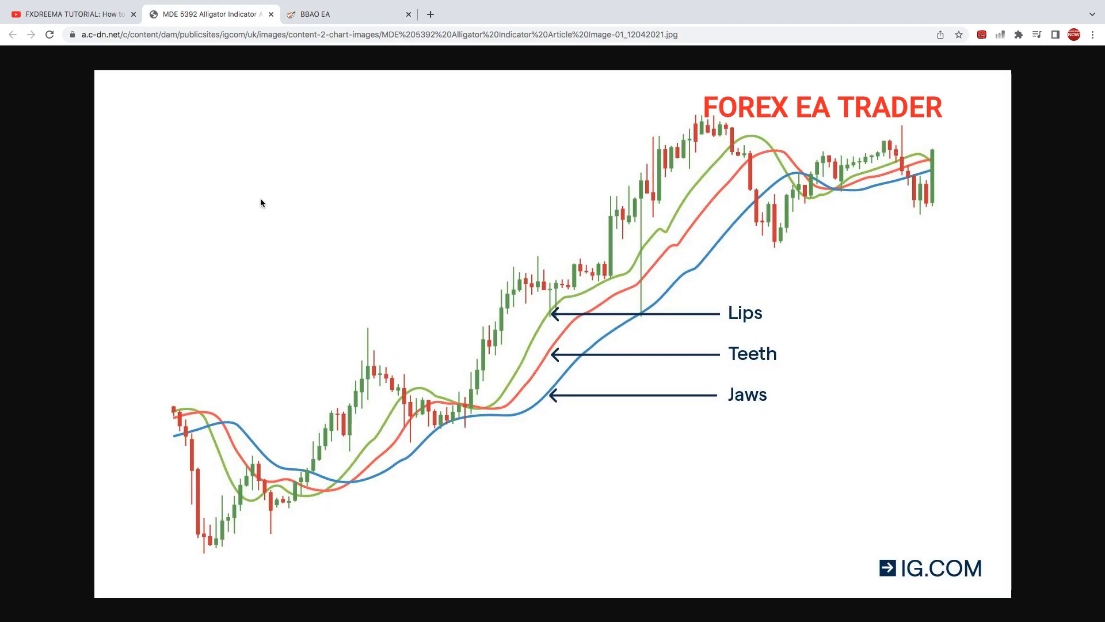
pyautogui.moveTo(357, 487)
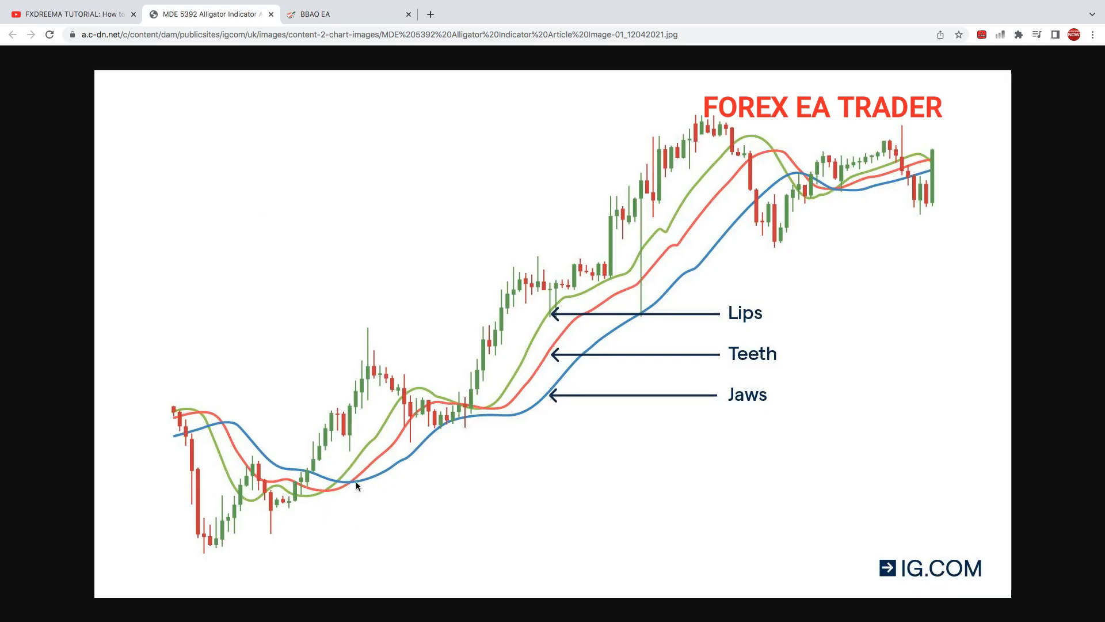
pyautogui.moveTo(353, 489)
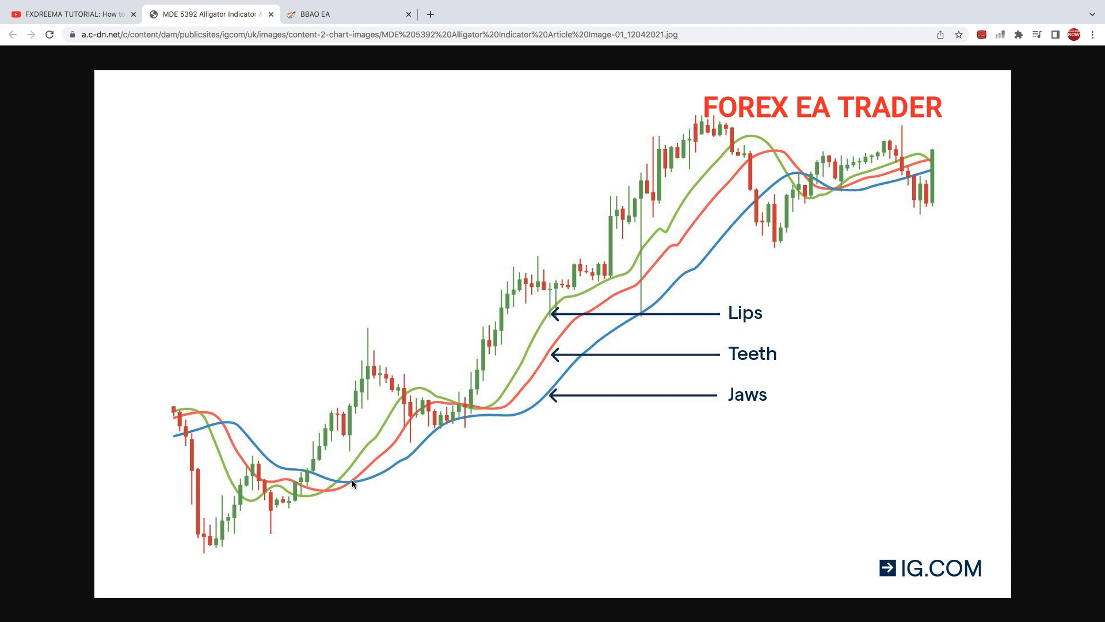
pyautogui.moveTo(426, 405)
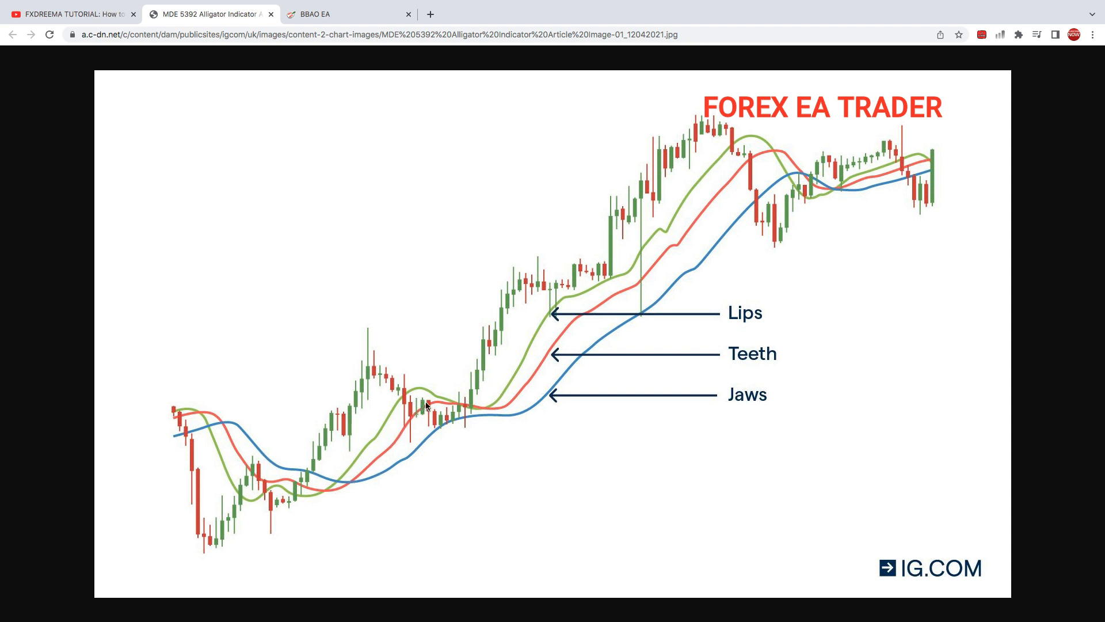
pyautogui.moveTo(628, 255)
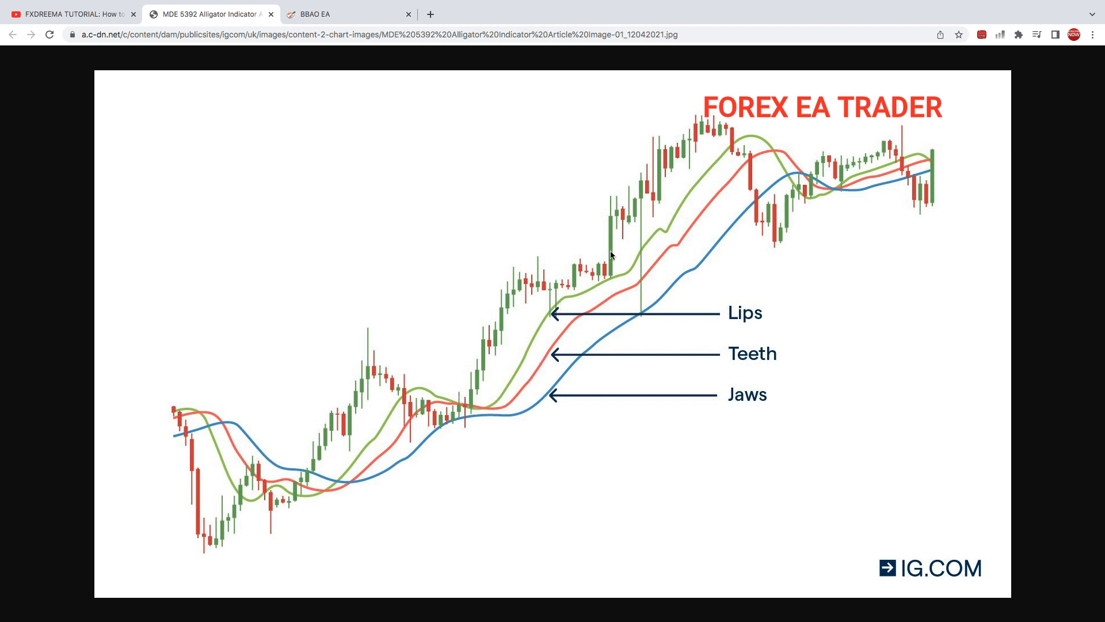
pyautogui.moveTo(352, 125)
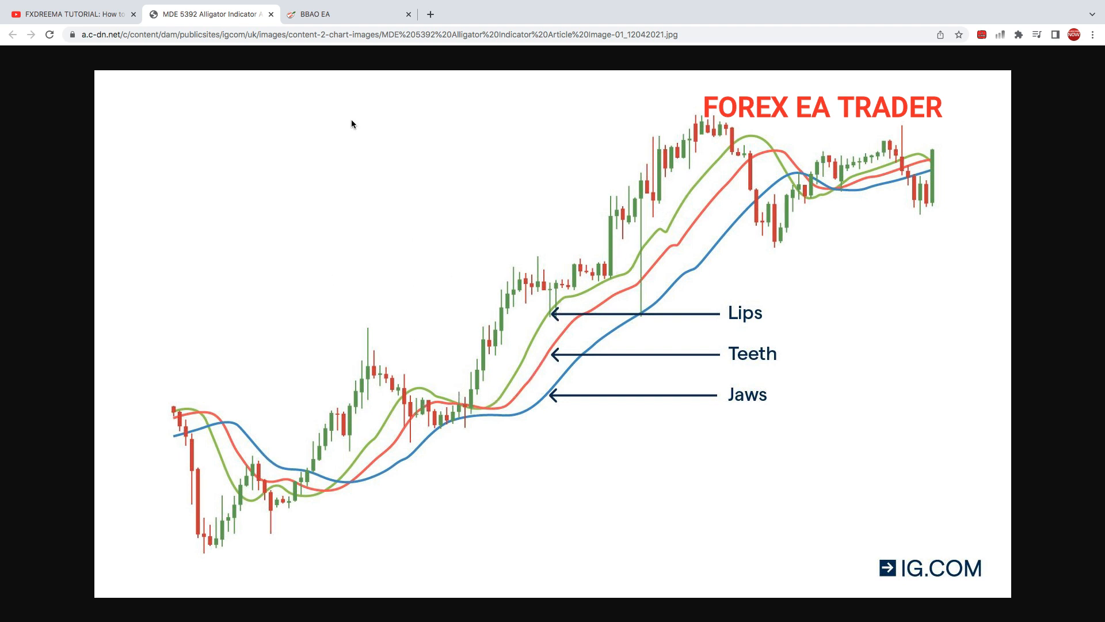
pyautogui.moveTo(352, 485)
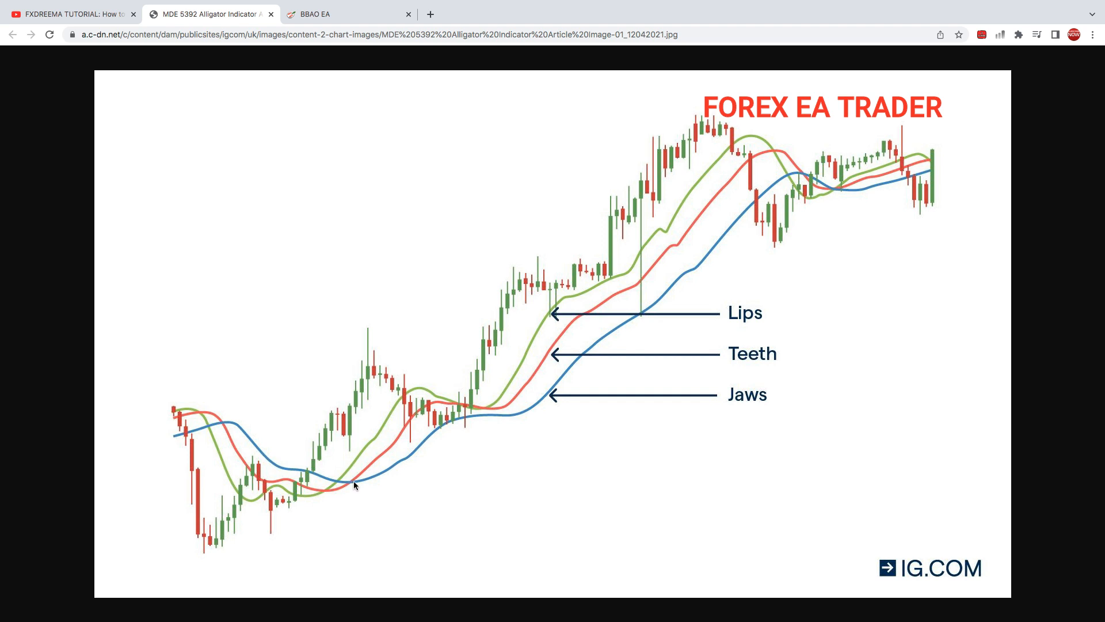
pyautogui.moveTo(366, 309)
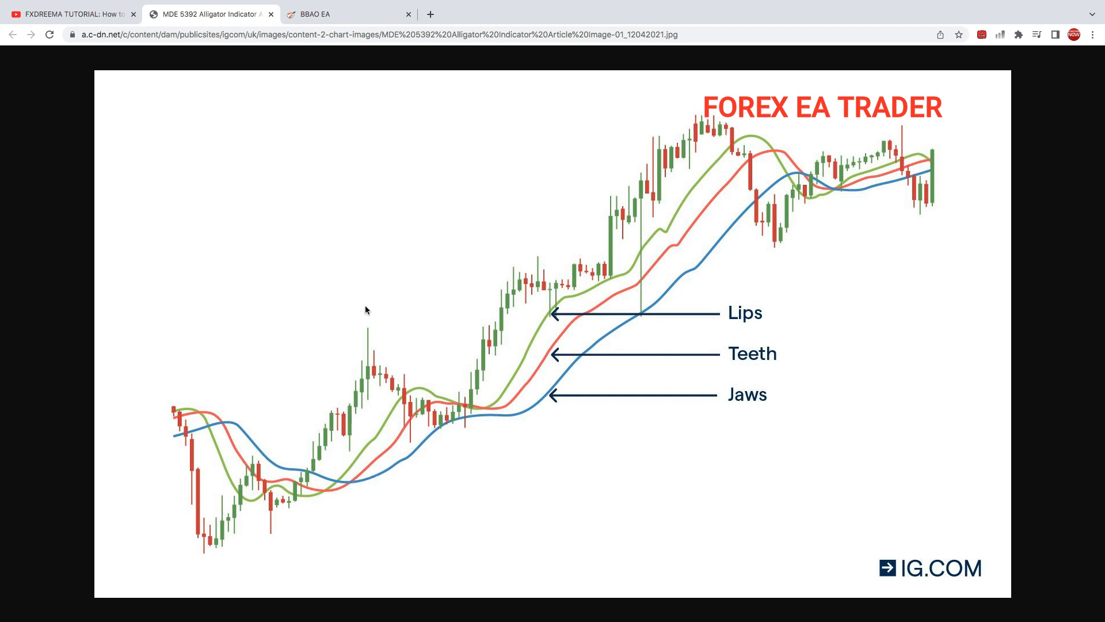
# - Return from the Alligator chart image to the fxDreema builder tab
pyautogui.click(327, 14)
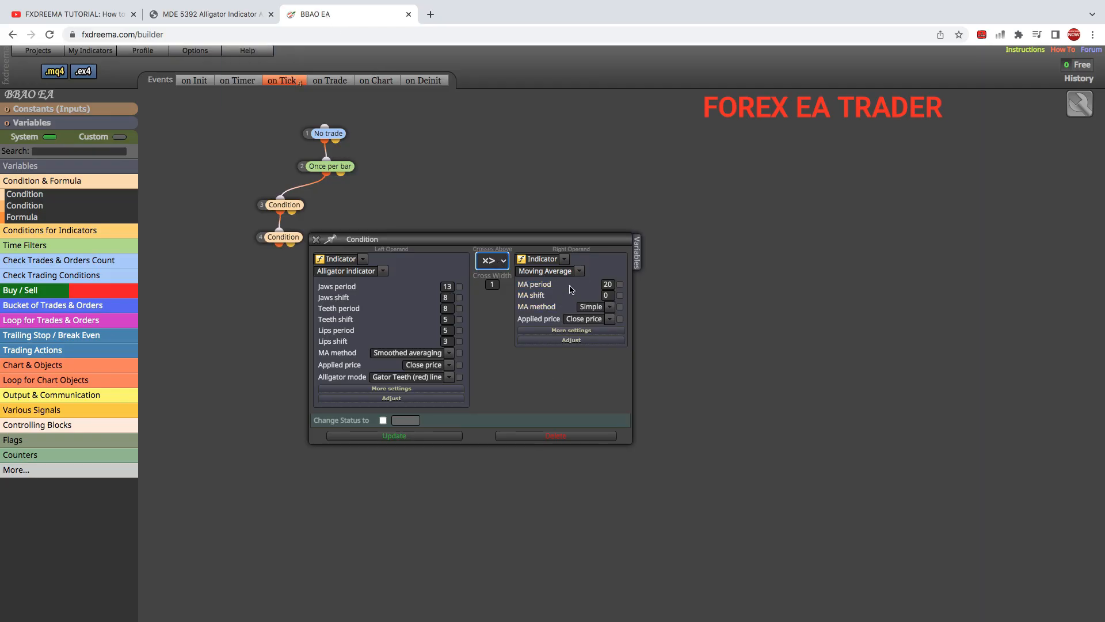
# - Set the right operand to the Alligator Jaw line and save the second condition
pyautogui.click(578, 271)
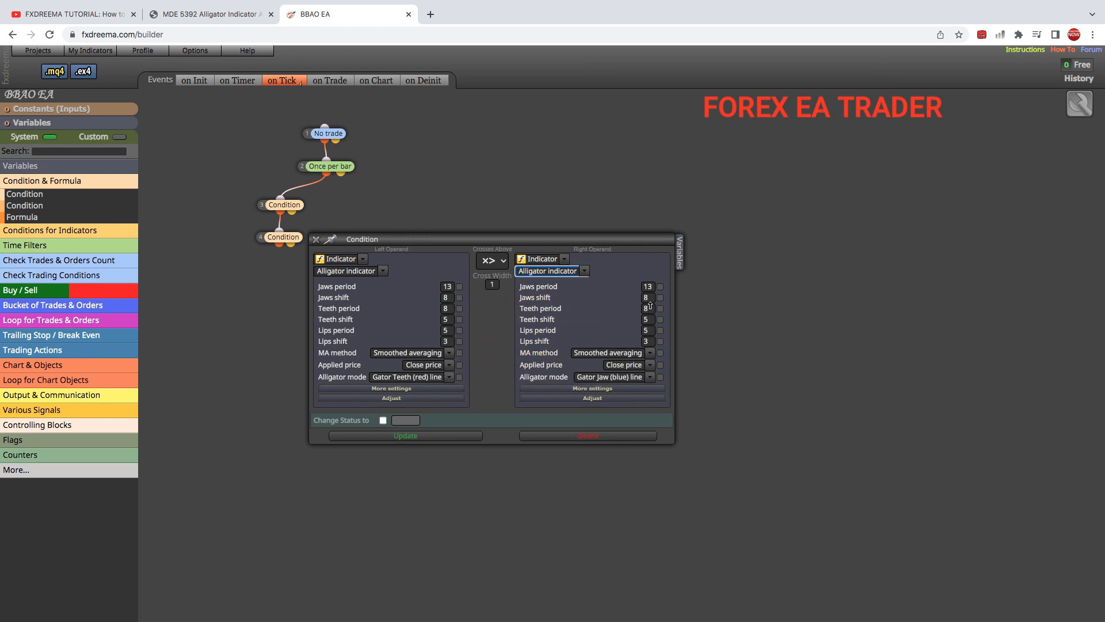
pyautogui.moveTo(435, 442)
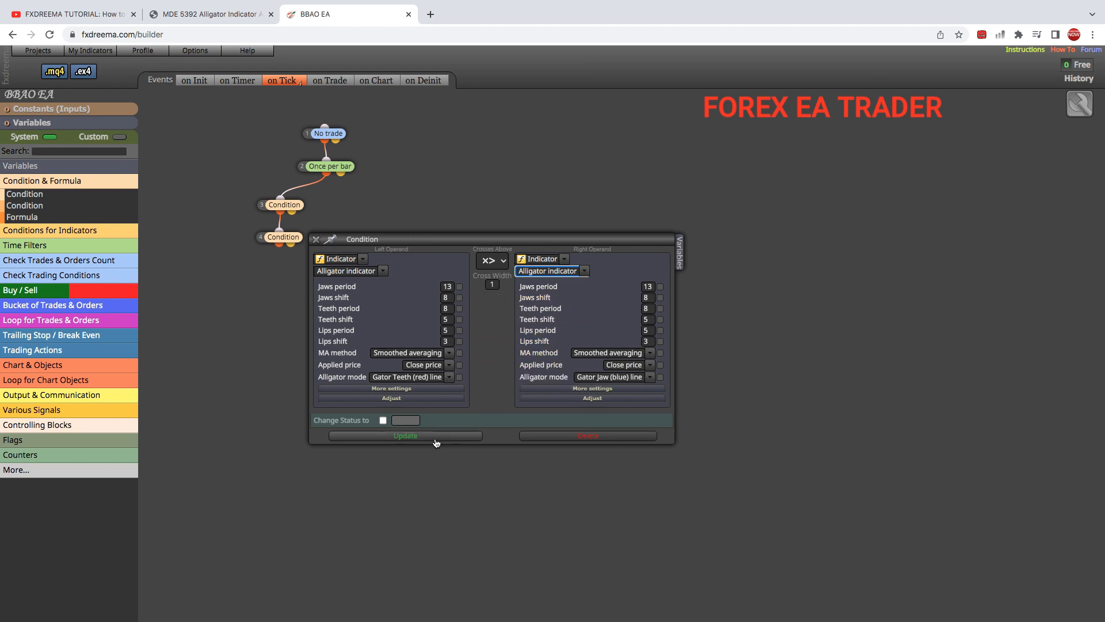
pyautogui.click(405, 435)
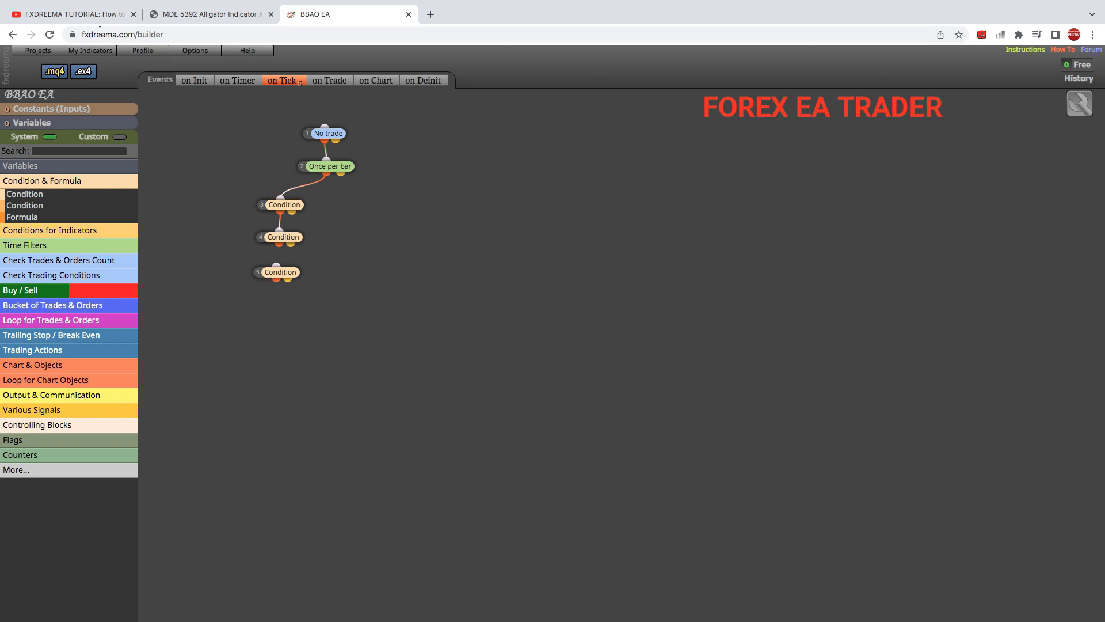
# - Check the YouTube comment about RSI and alligator crossings, then return to the builder
pyautogui.click(75, 13)
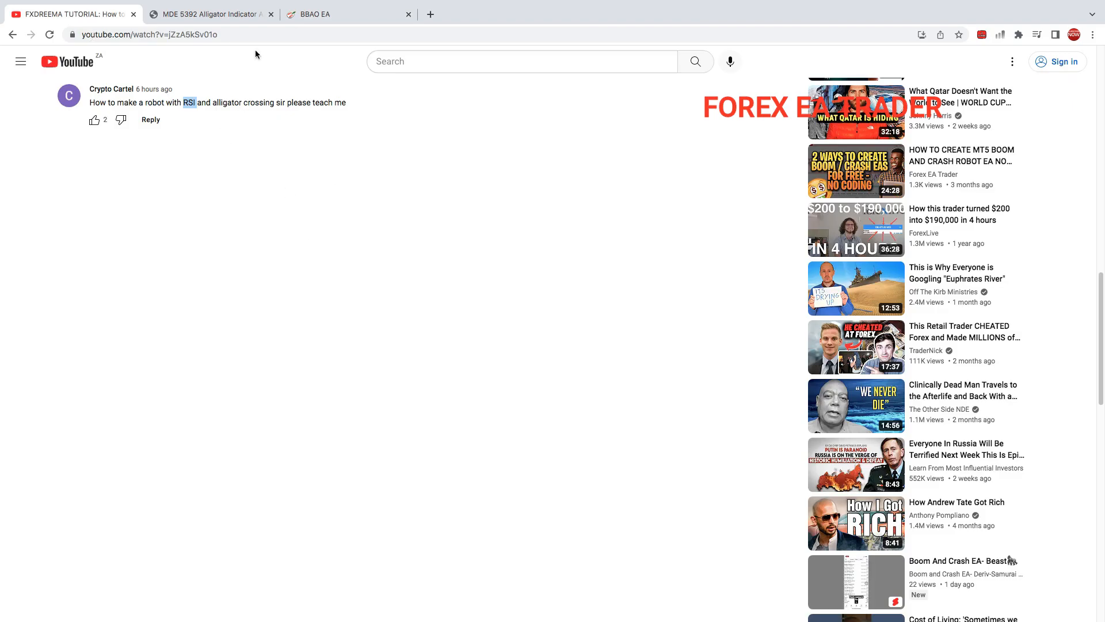
pyautogui.click(318, 14)
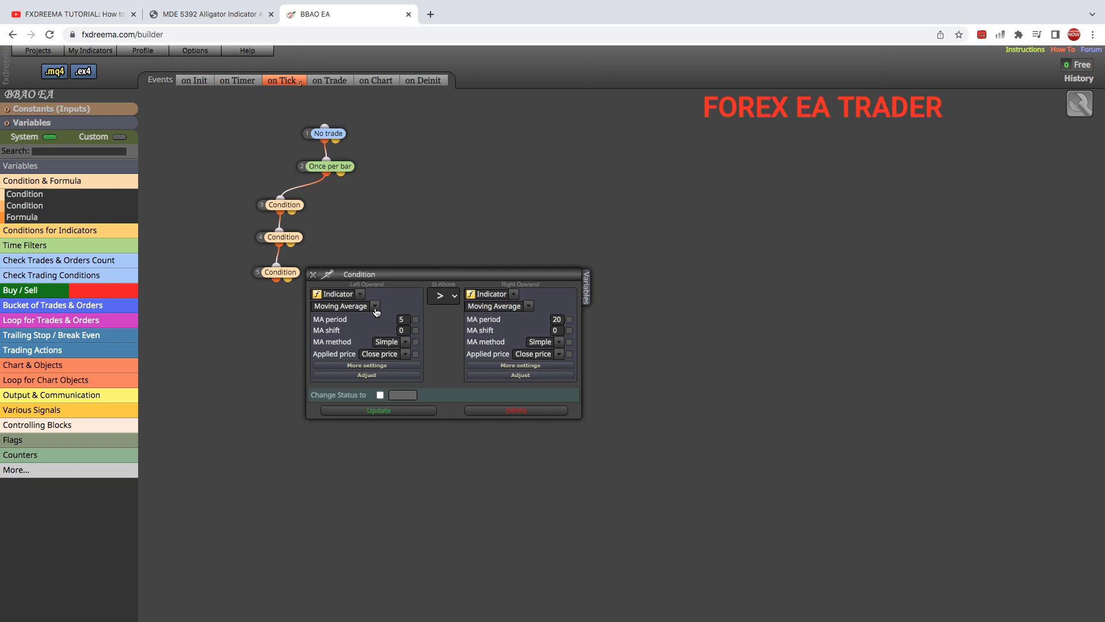
# - Set the third Condition to Relative Strength Index crossing above a numeric Value
pyautogui.click(376, 306)
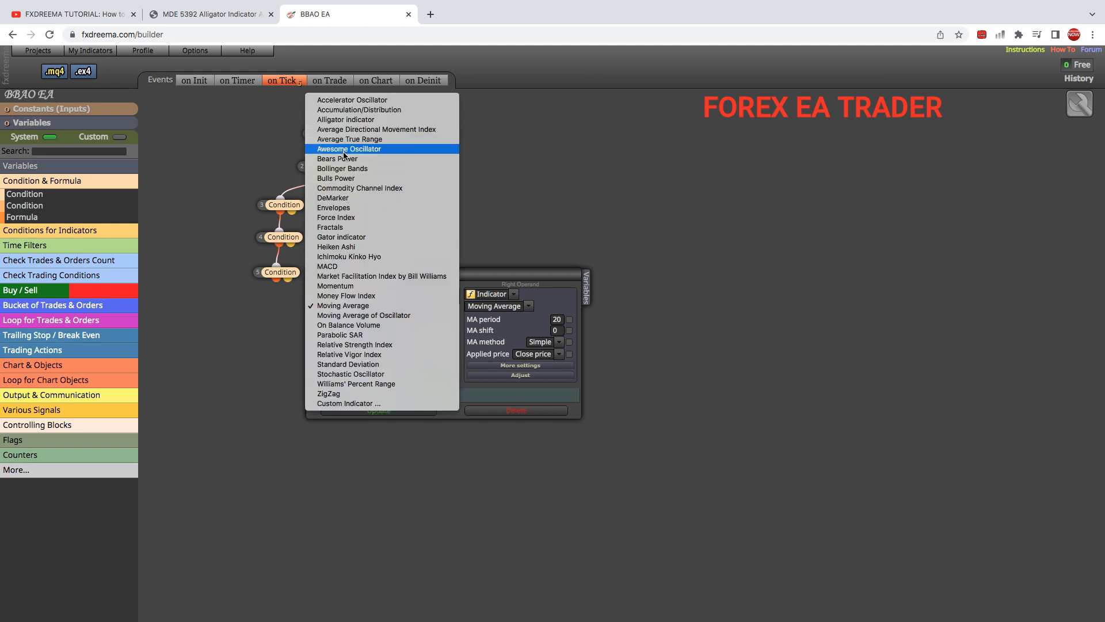
pyautogui.moveTo(346, 129)
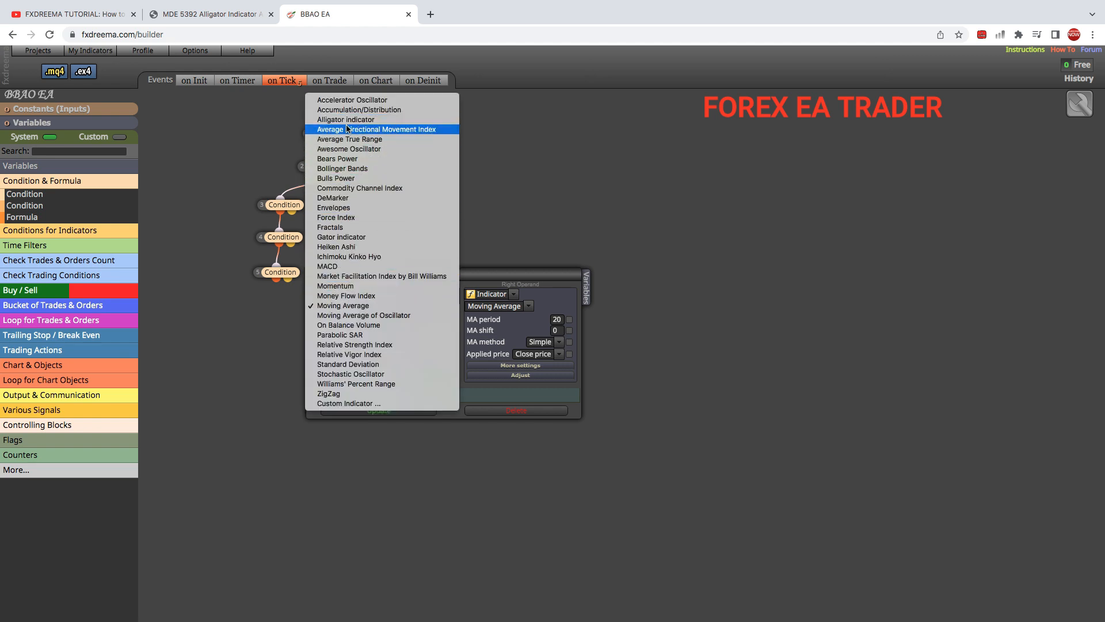
pyautogui.click(355, 345)
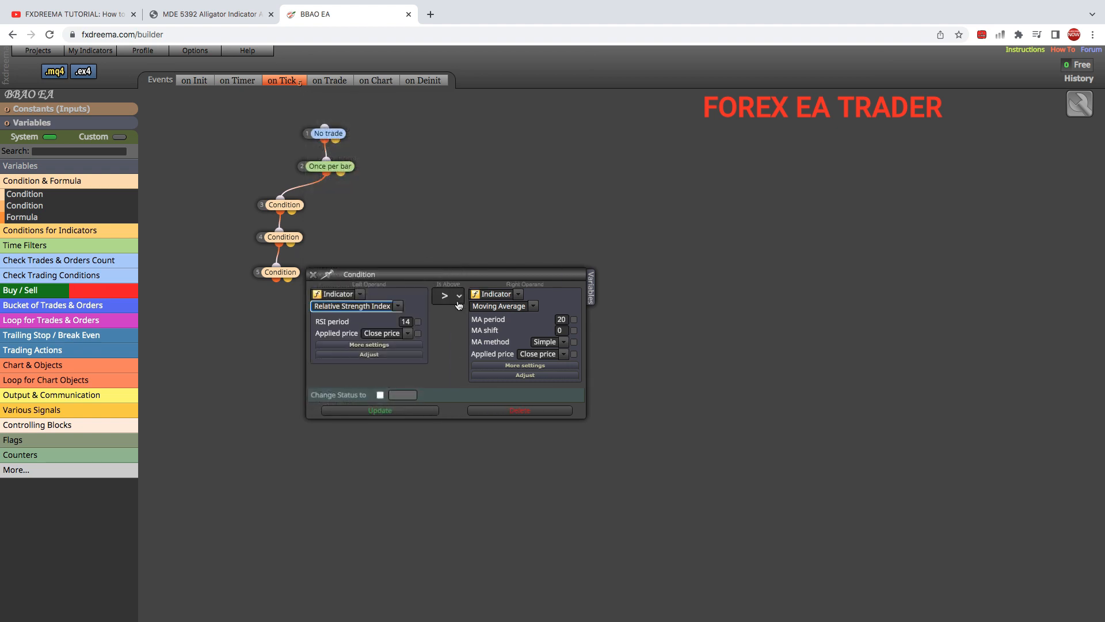
pyautogui.click(457, 295)
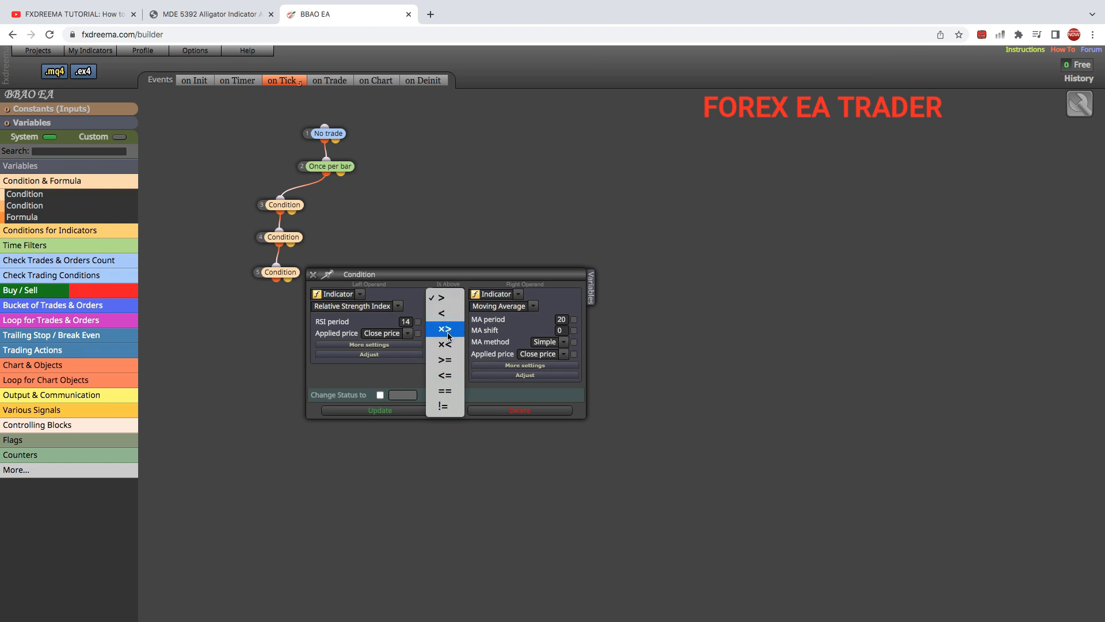
pyautogui.click(445, 329)
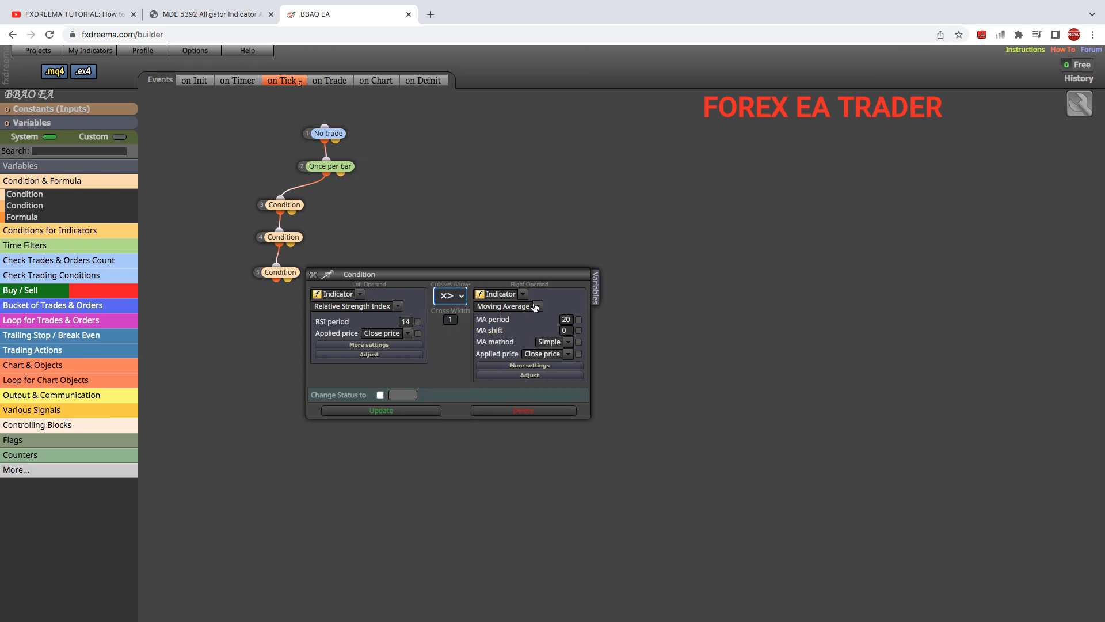
pyautogui.click(523, 295)
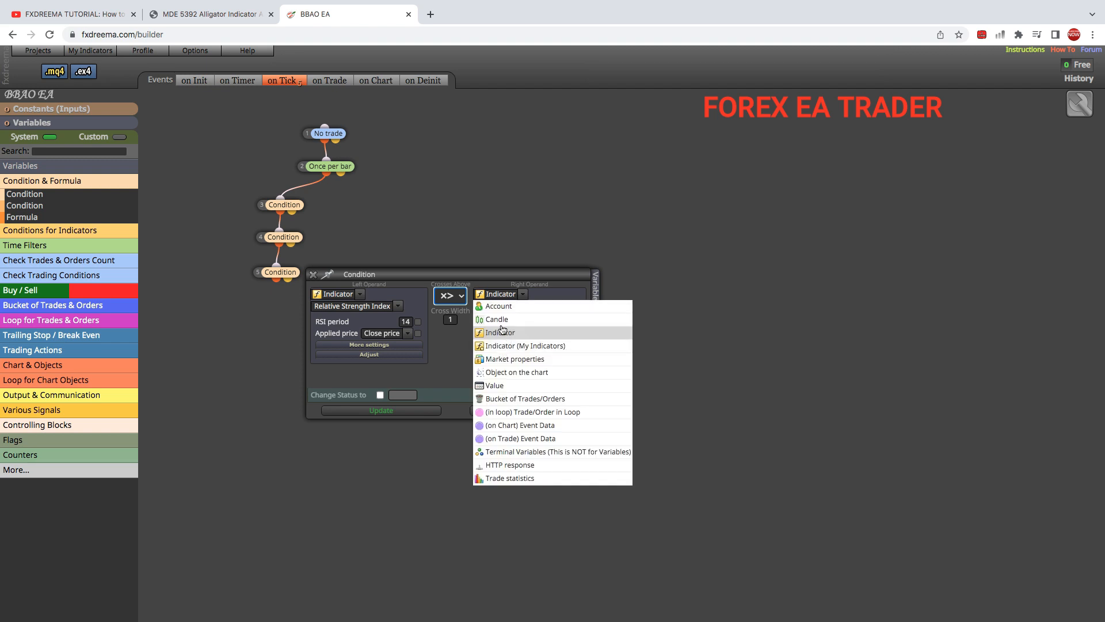
pyautogui.click(495, 384)
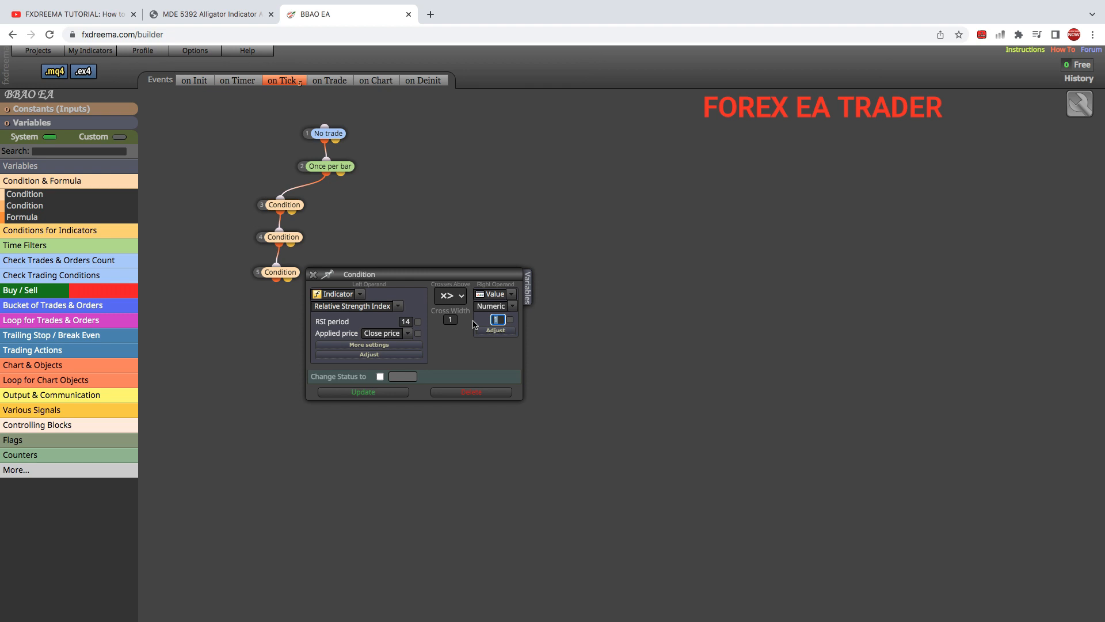
pyautogui.moveTo(513, 5)
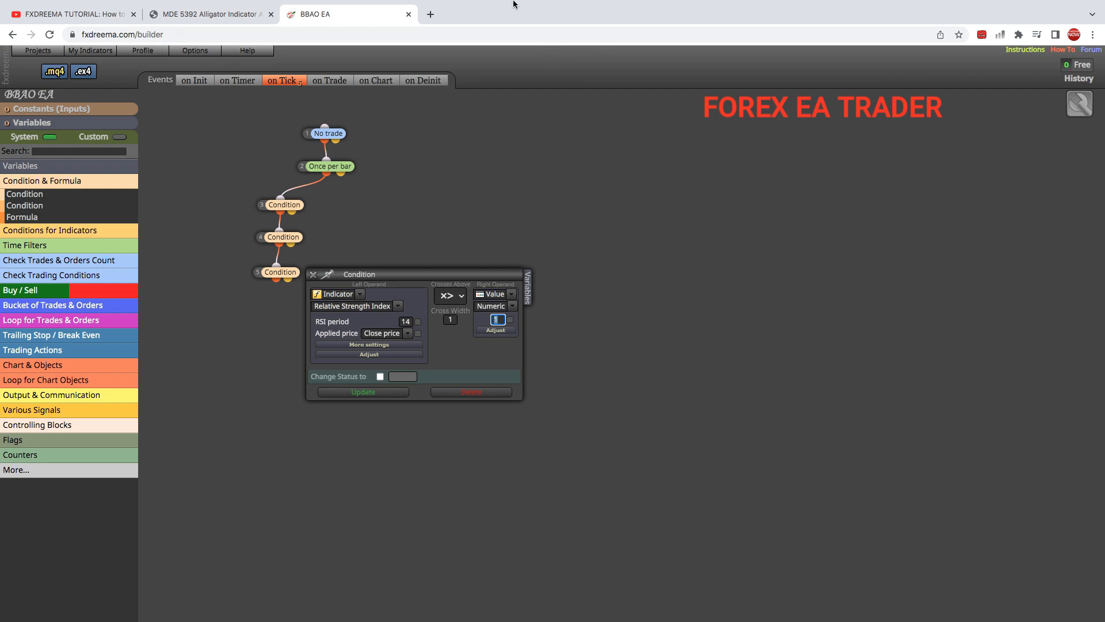
# - Browse Google image results for RSI levels and return to the BBAO EA project
pyautogui.click(432, 15)
pyautogui.write('rsi')
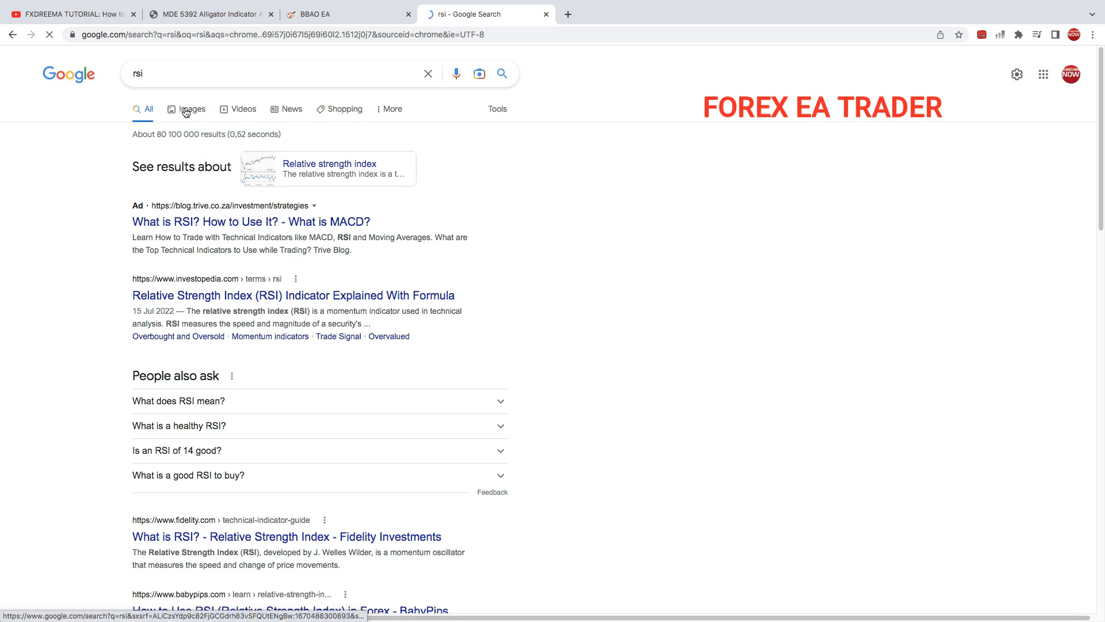
pyautogui.click(192, 108)
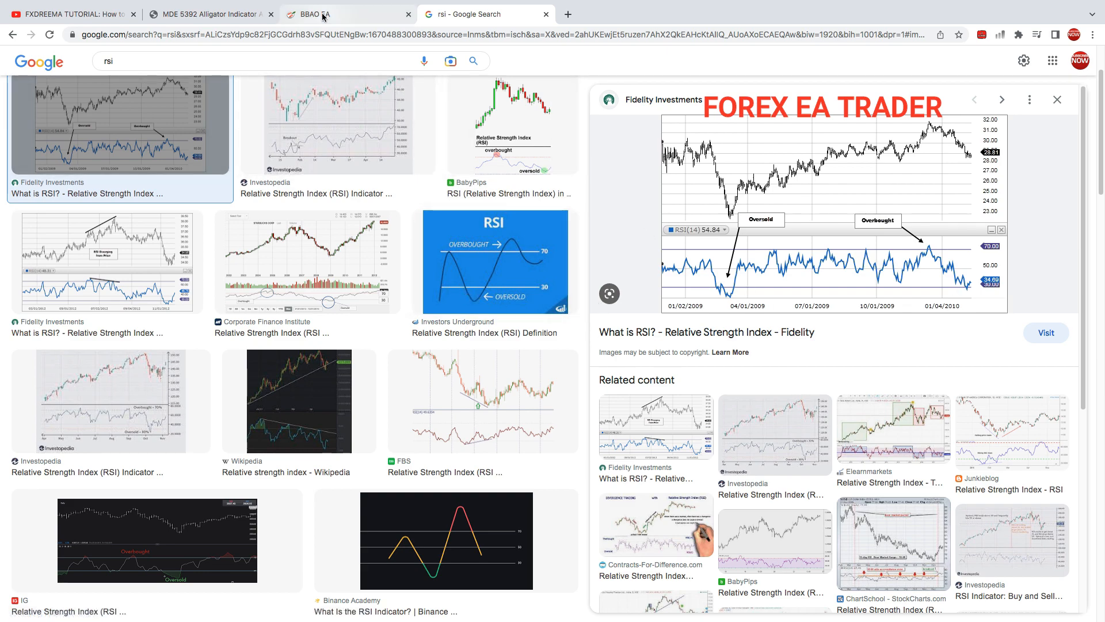
pyautogui.click(322, 13)
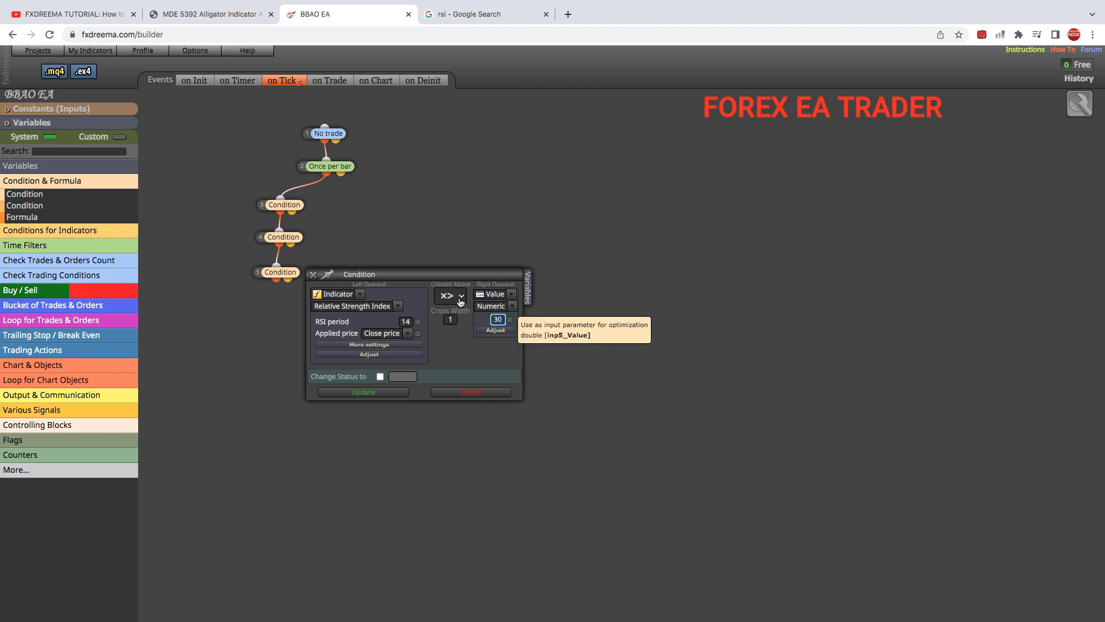
# - Try the is above operator, then keep the RSI condition as crosses above 30
pyautogui.click(459, 295)
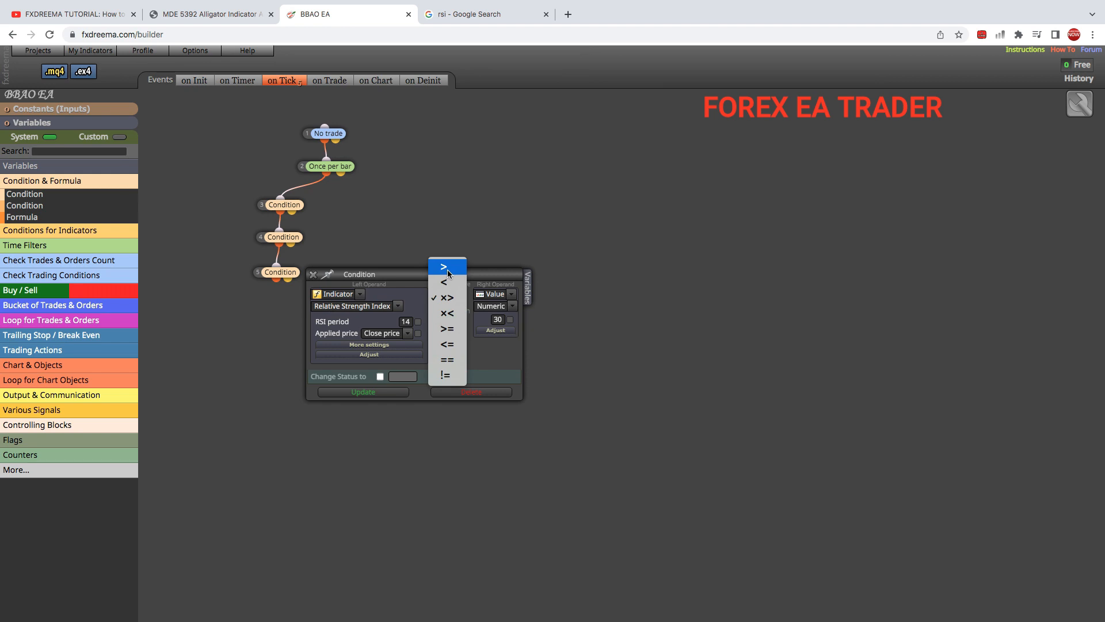
pyautogui.click(445, 267)
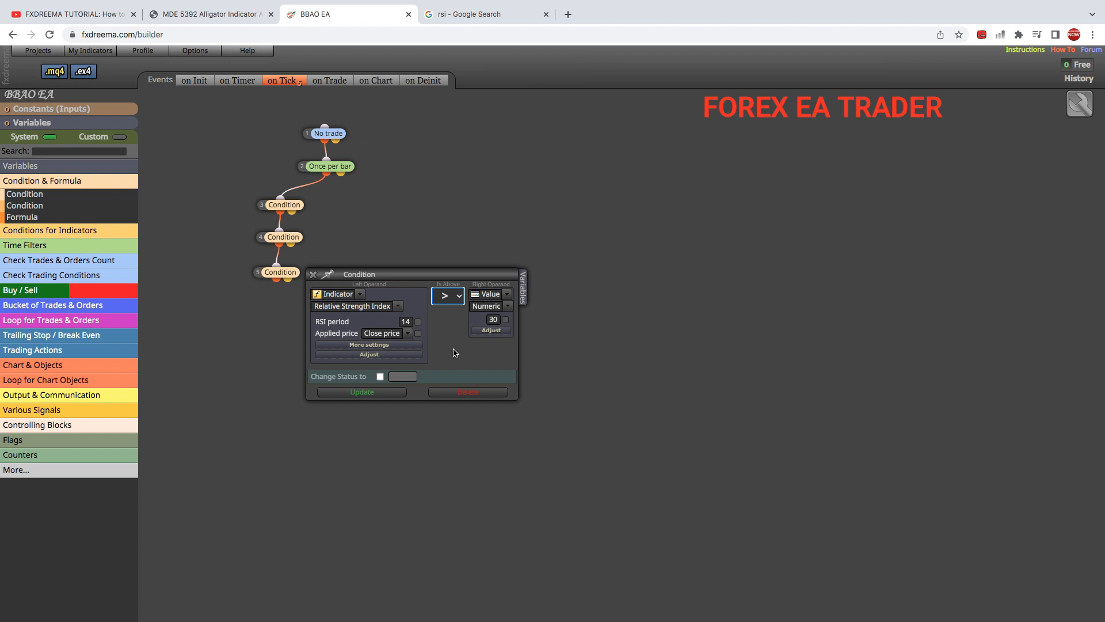
pyautogui.moveTo(460, 298)
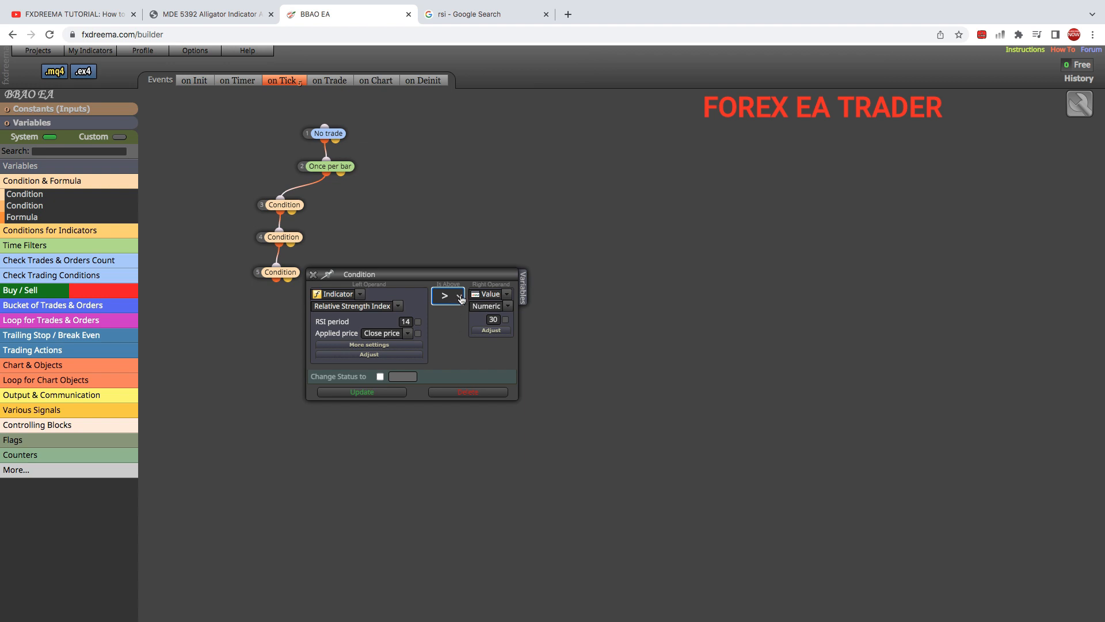
pyautogui.click(458, 294)
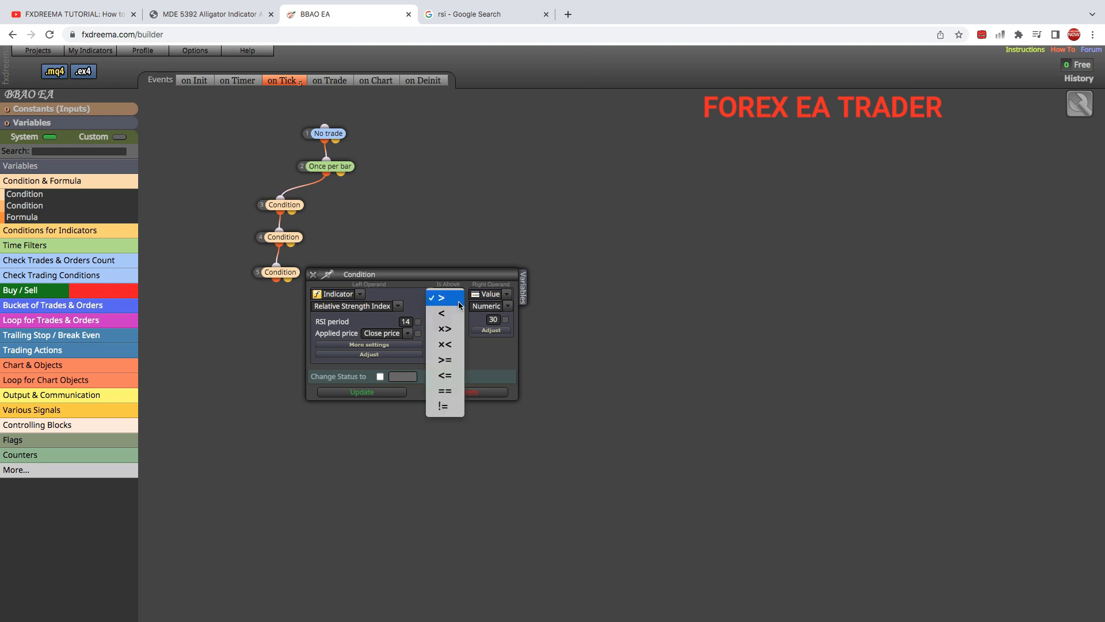
pyautogui.click(445, 330)
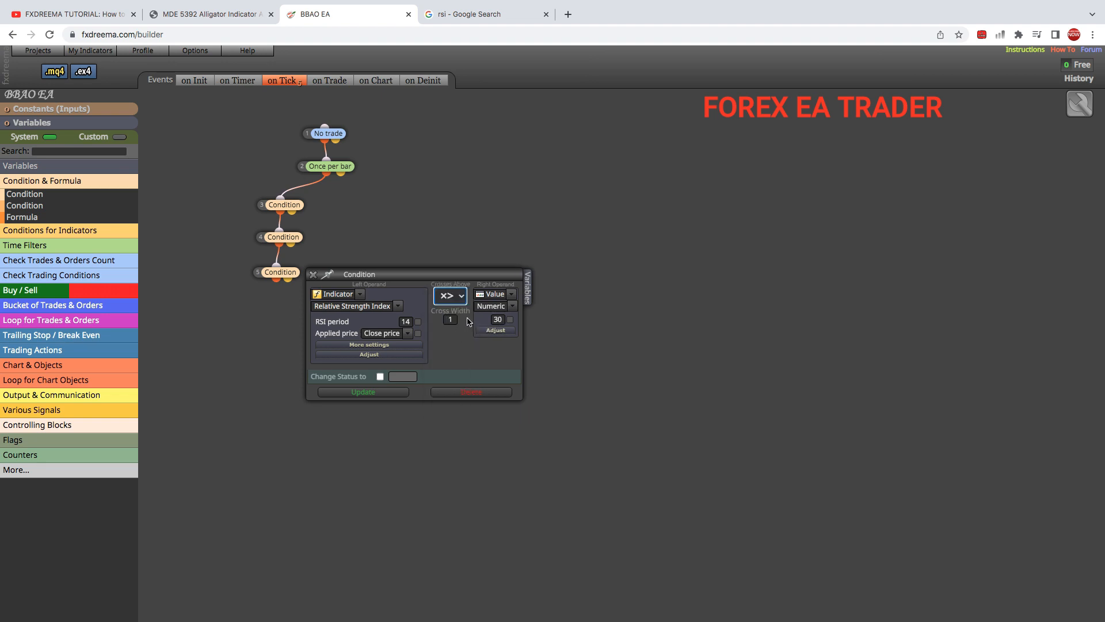
pyautogui.moveTo(460, 337)
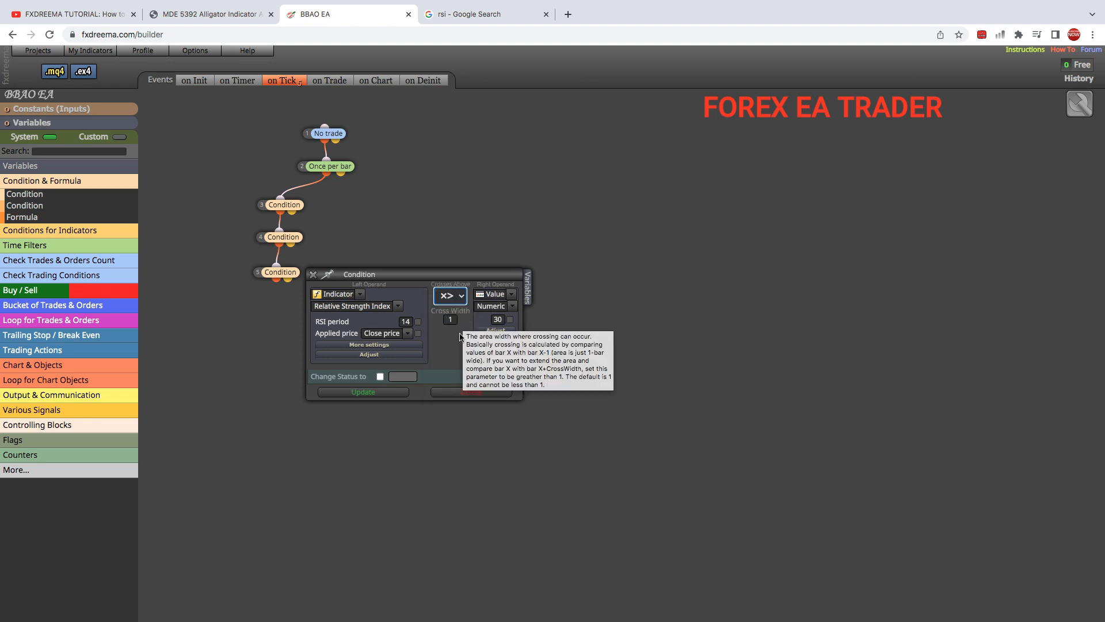
pyautogui.moveTo(509, 334)
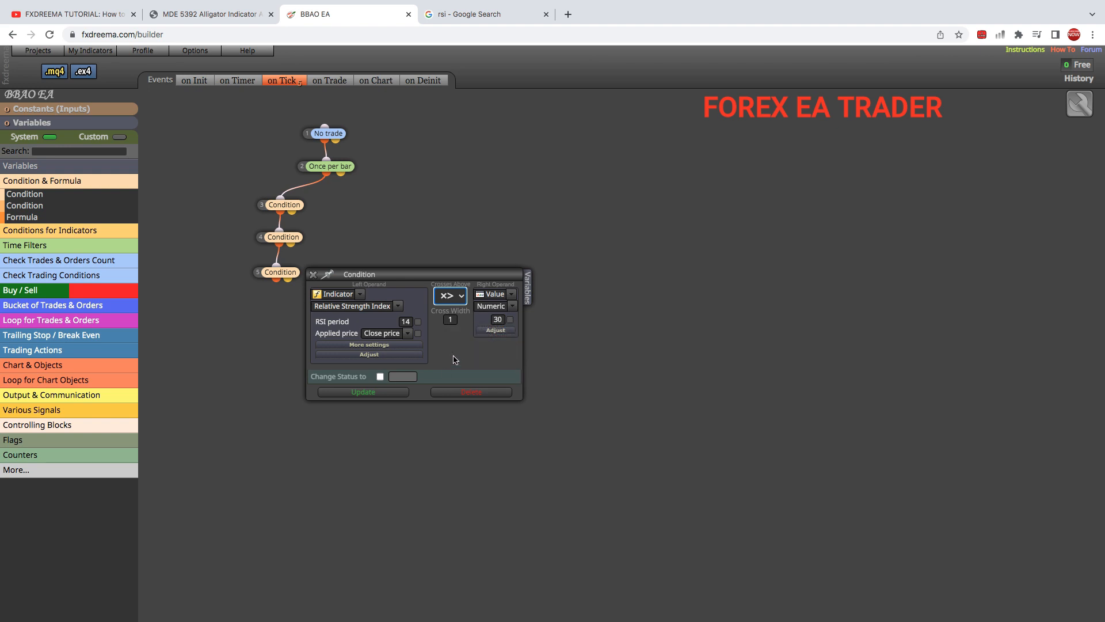
pyautogui.moveTo(458, 310)
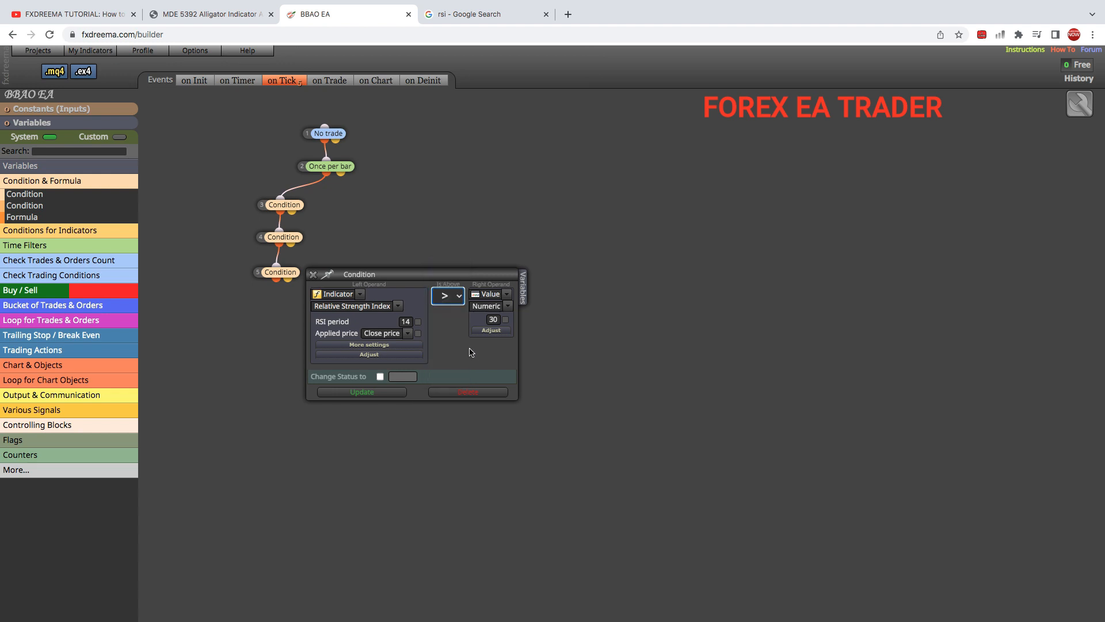
pyautogui.moveTo(461, 327)
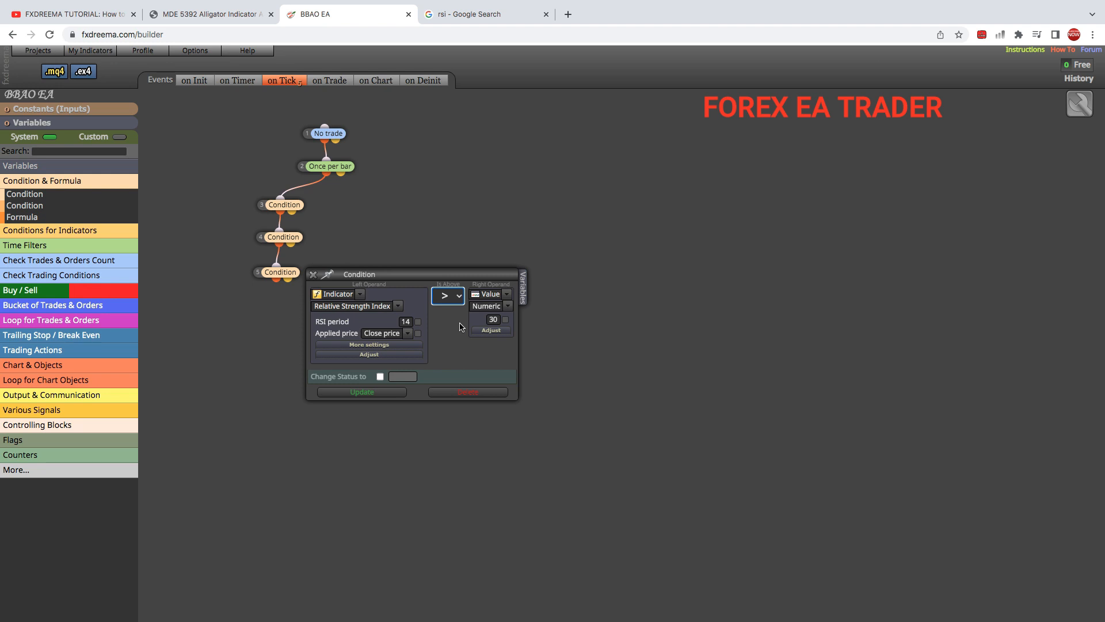
pyautogui.click(446, 295)
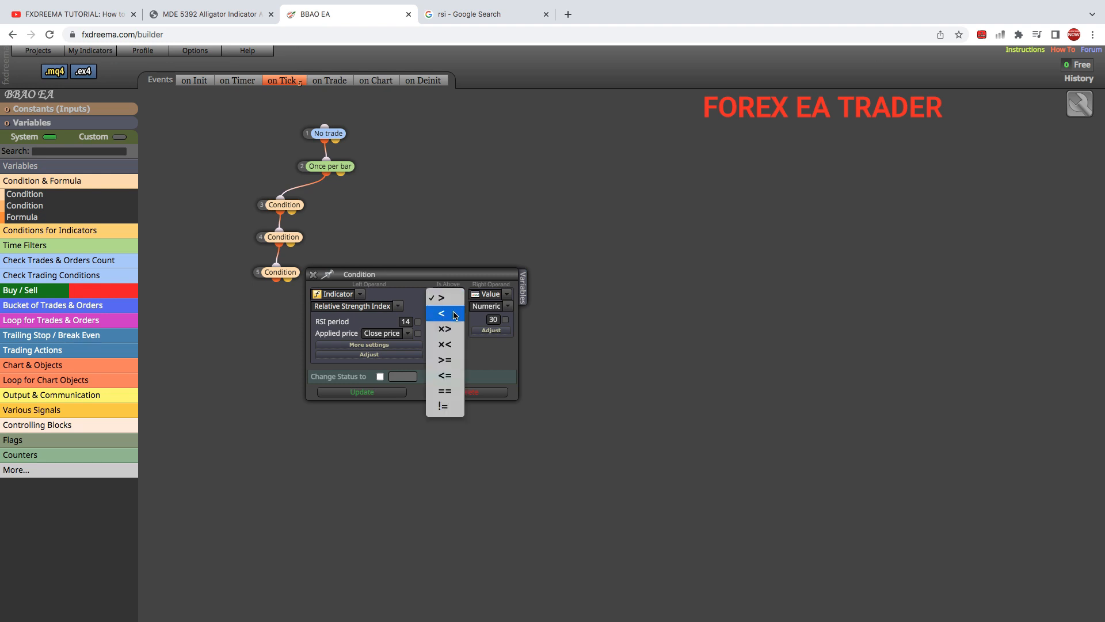
pyautogui.click(444, 330)
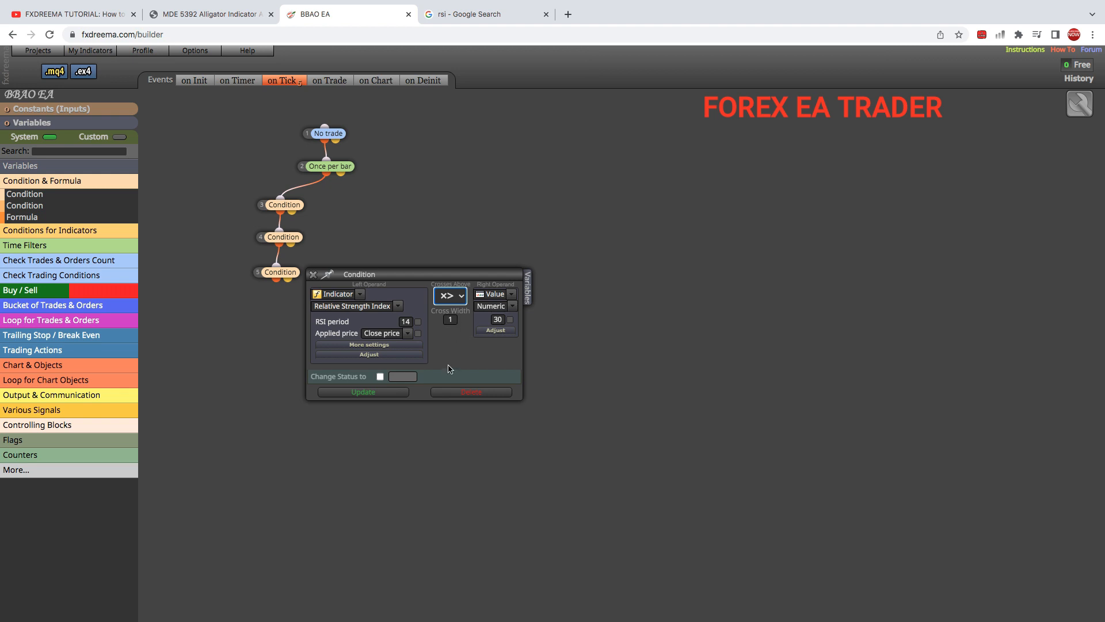
pyautogui.moveTo(467, 353)
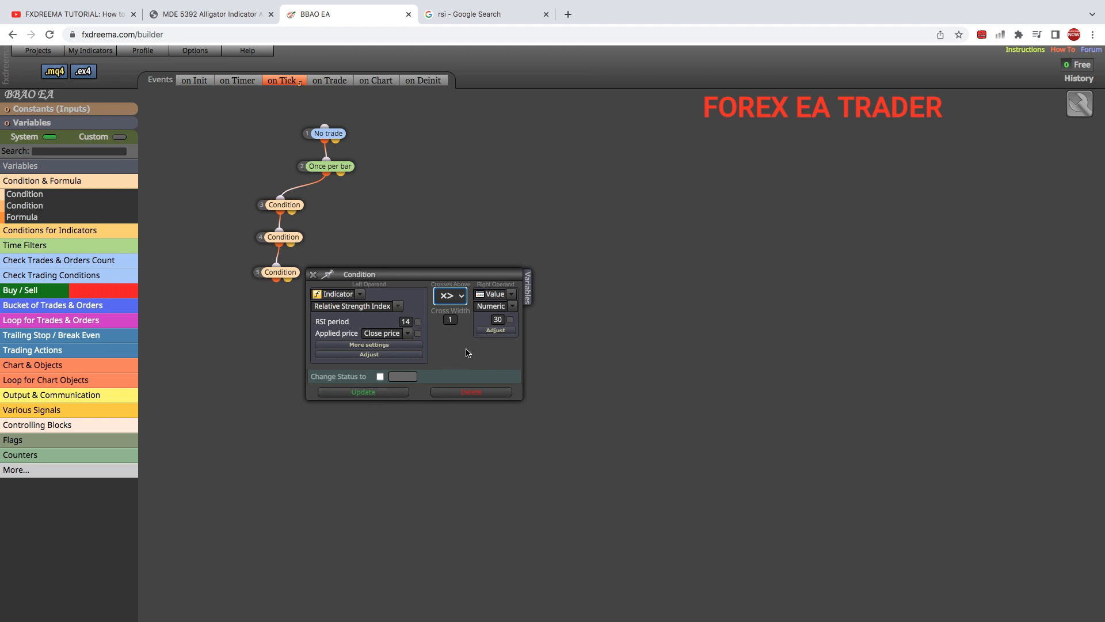
pyautogui.moveTo(446, 350)
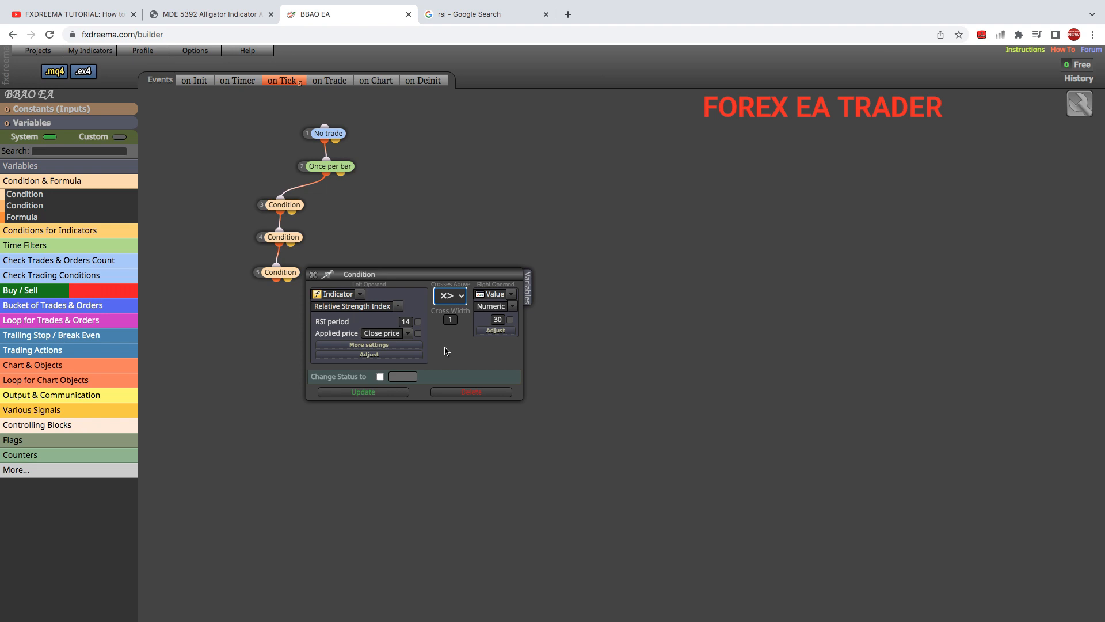
pyautogui.moveTo(456, 355)
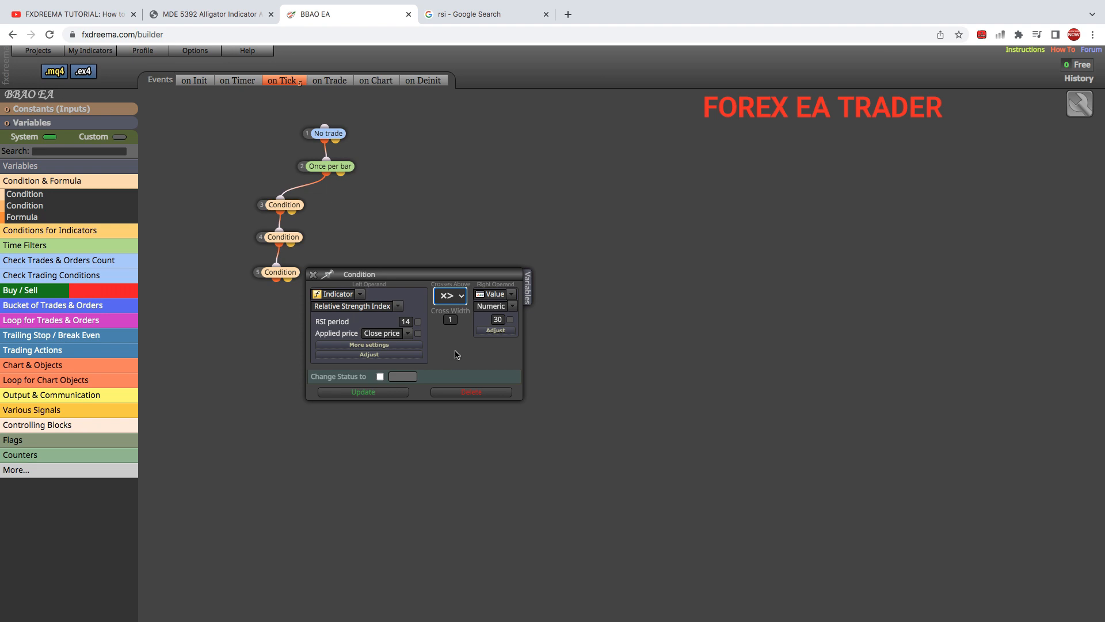
pyautogui.moveTo(456, 357)
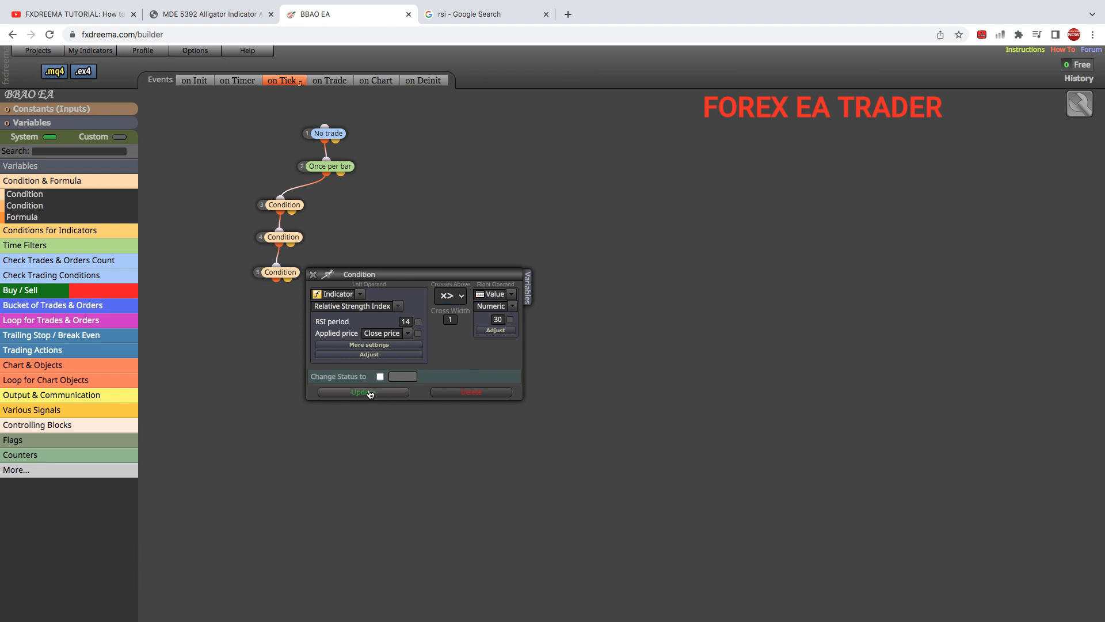
# - Save the RSI condition and attach a Buy now block under it
pyautogui.click(363, 392)
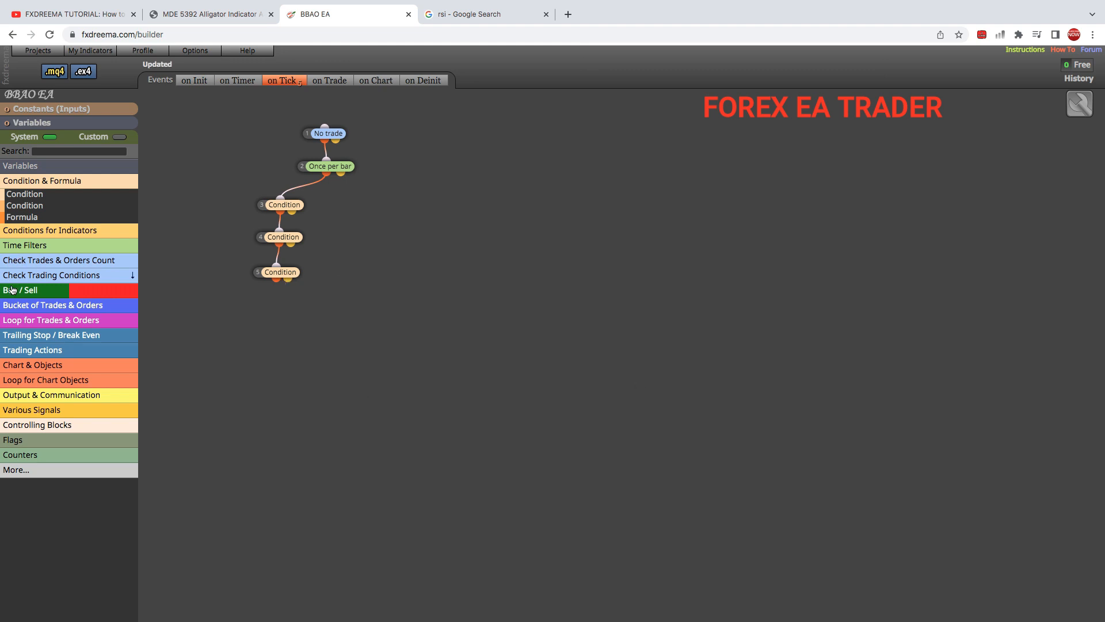
pyautogui.click(16, 290)
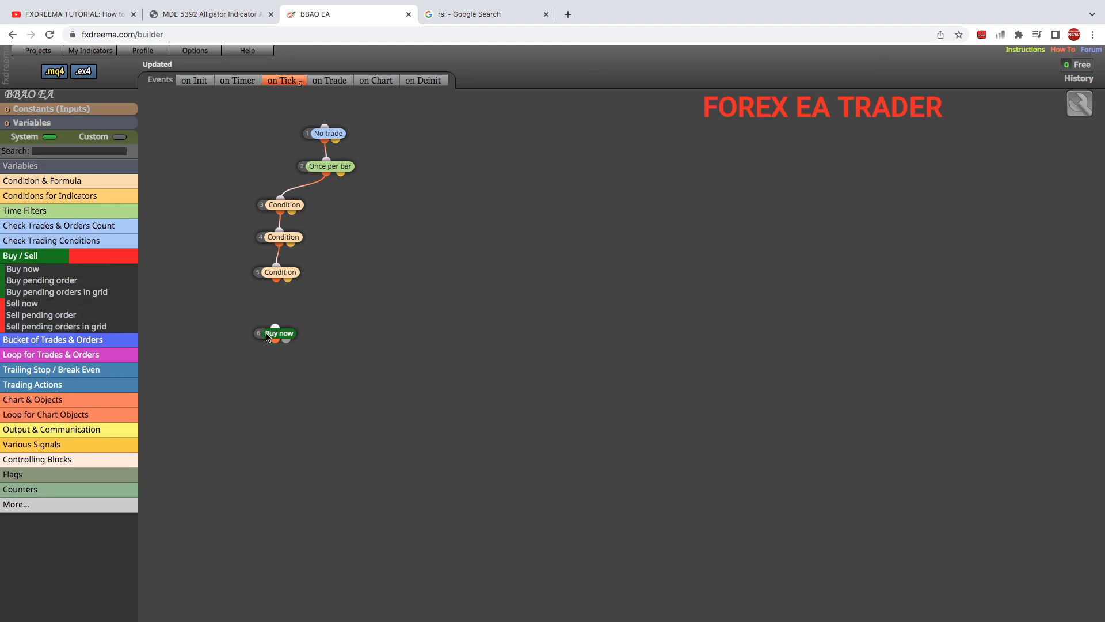
pyautogui.moveTo(279, 333); pyautogui.dragTo(276, 312)
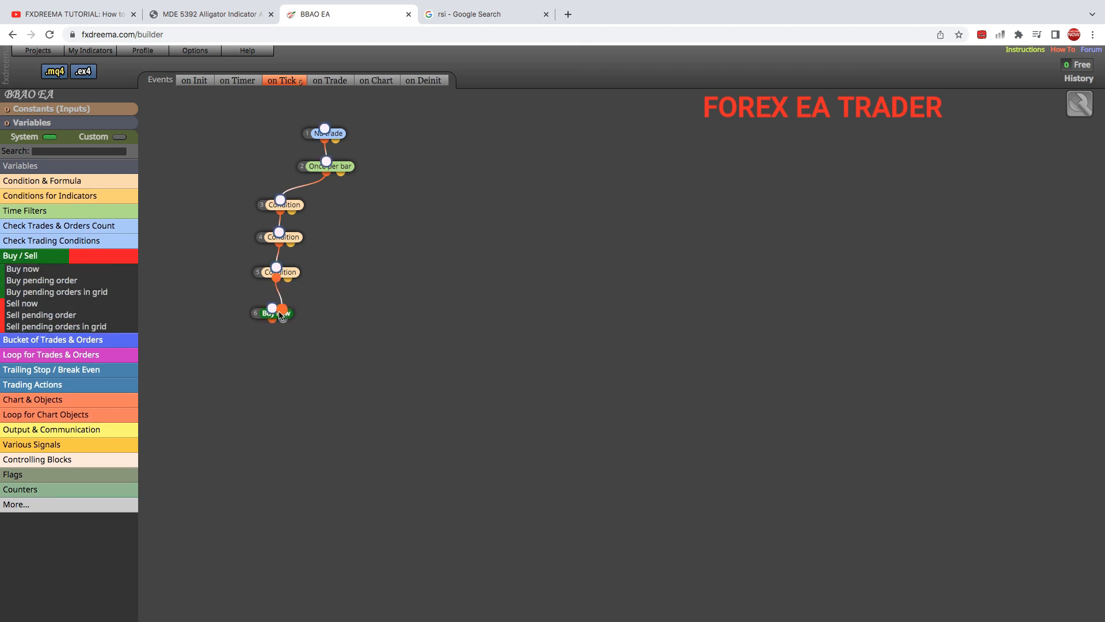
pyautogui.click(345, 344)
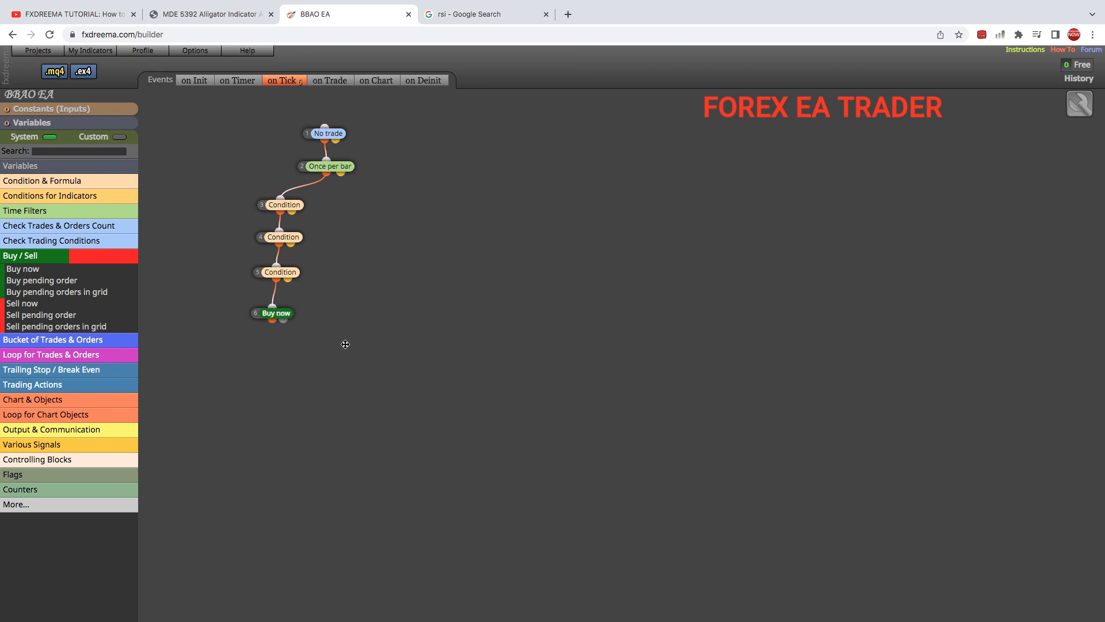
pyautogui.click(277, 313)
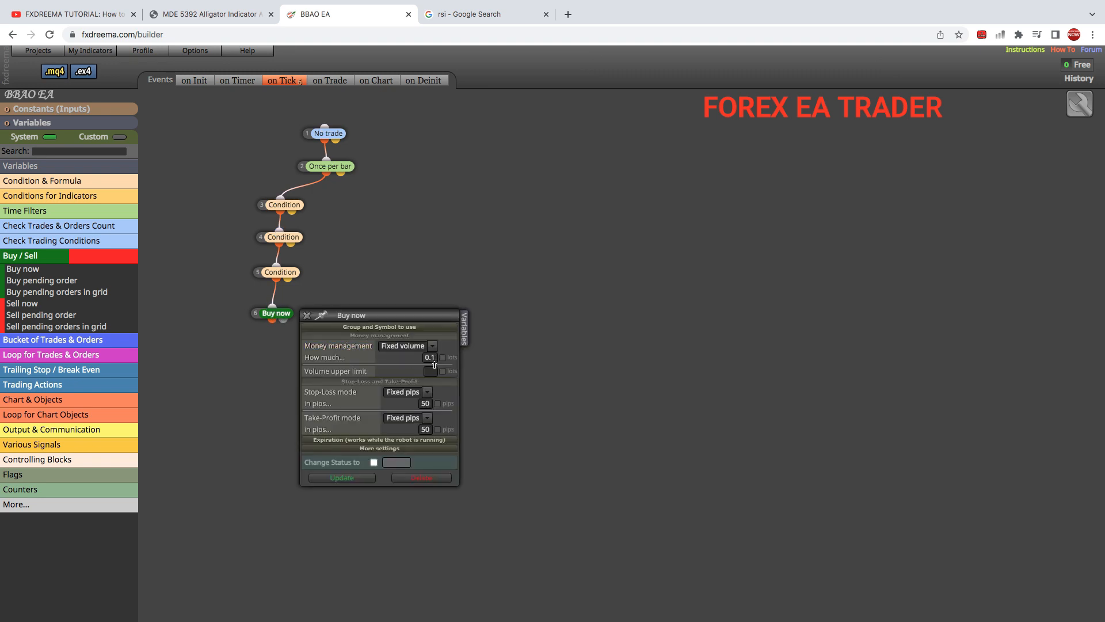
# - Give the Buy now order a 30-pip stop loss and 60-pip take profit and save it
pyautogui.click(425, 404)
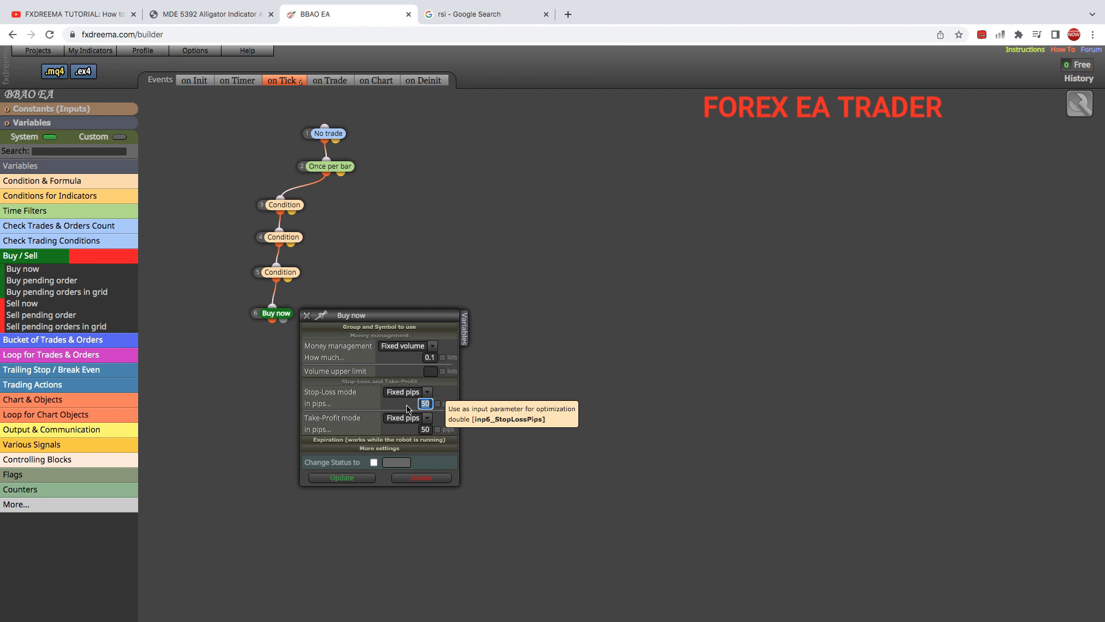
pyautogui.write('30')
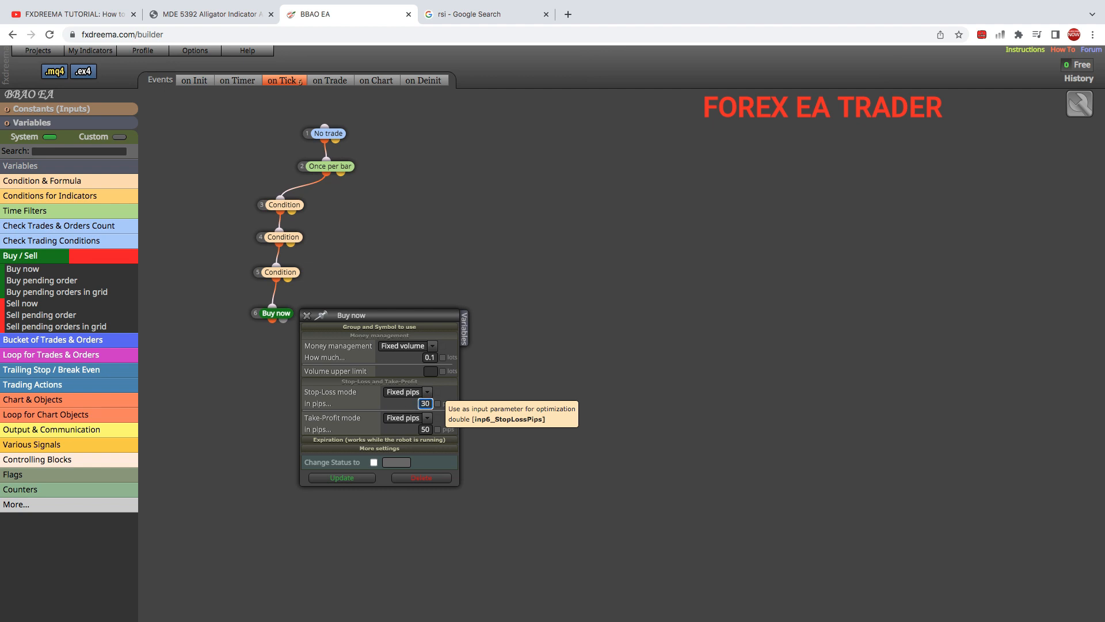
pyautogui.click(425, 430)
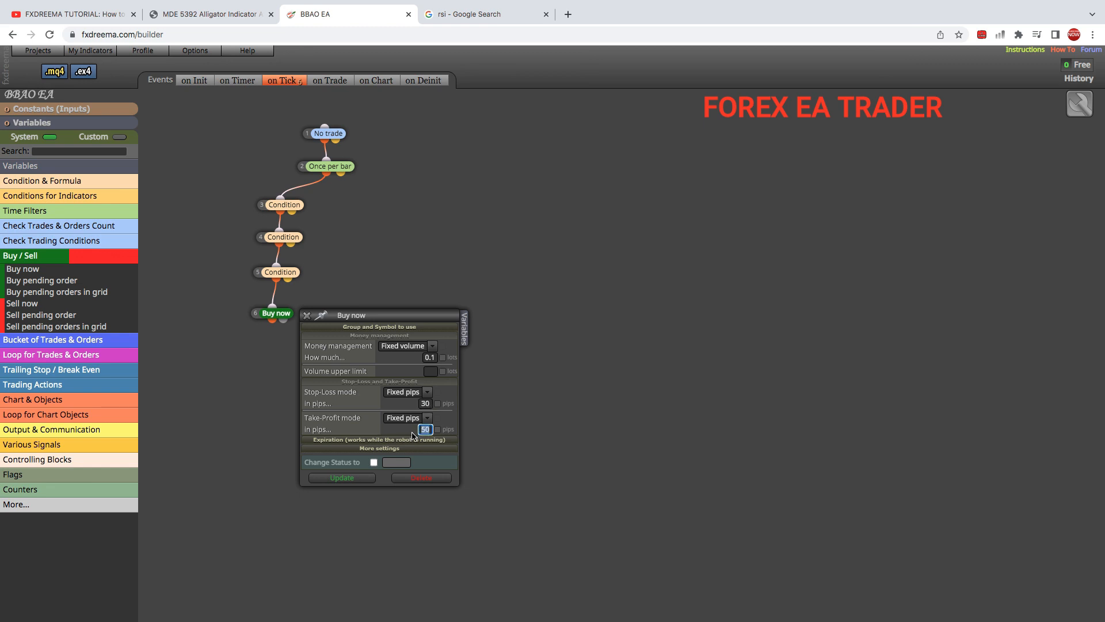
pyautogui.write('60')
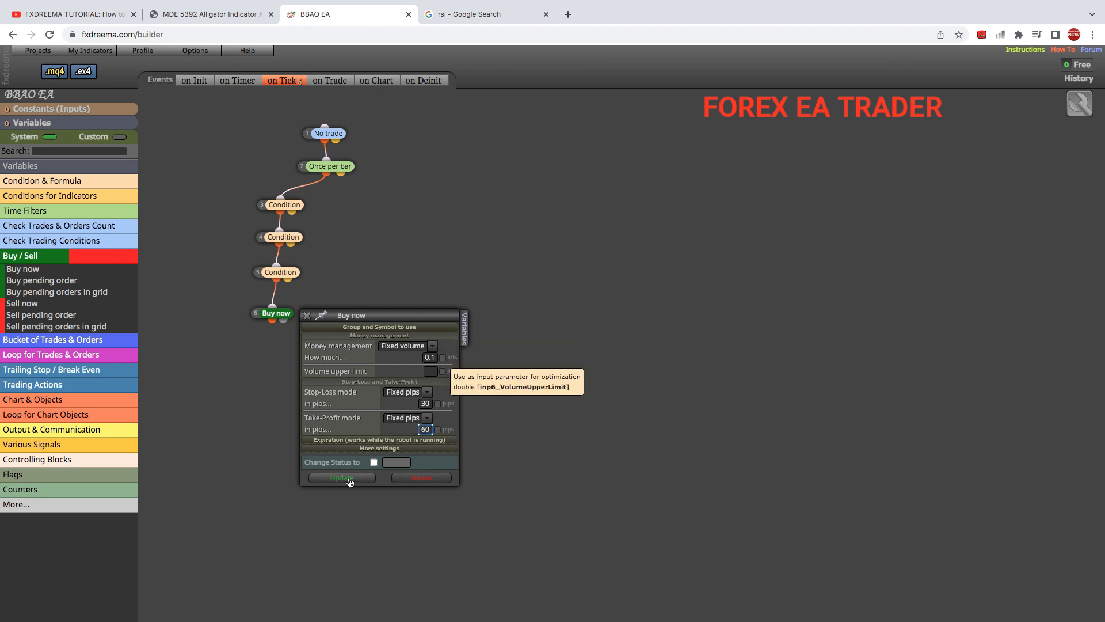
pyautogui.click(342, 478)
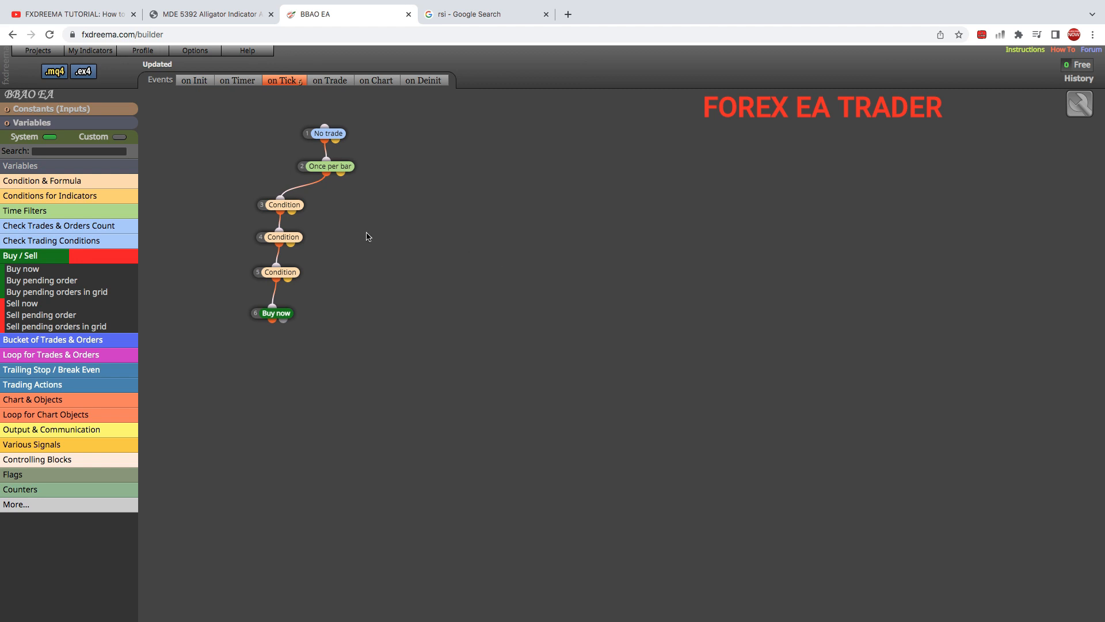
pyautogui.moveTo(377, 245)
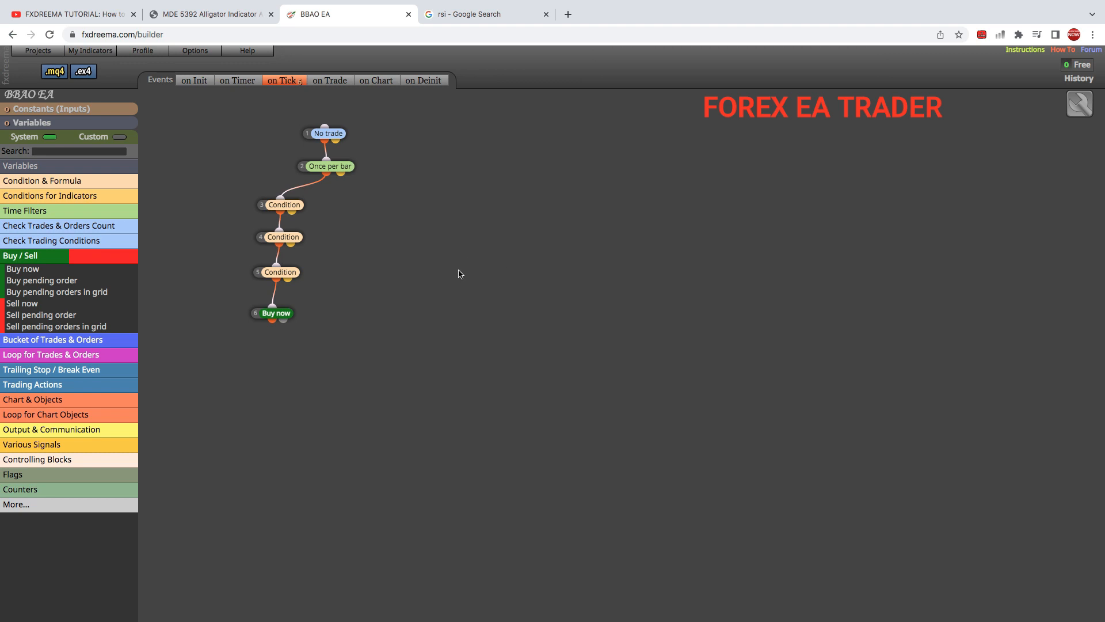
pyautogui.moveTo(241, 202)
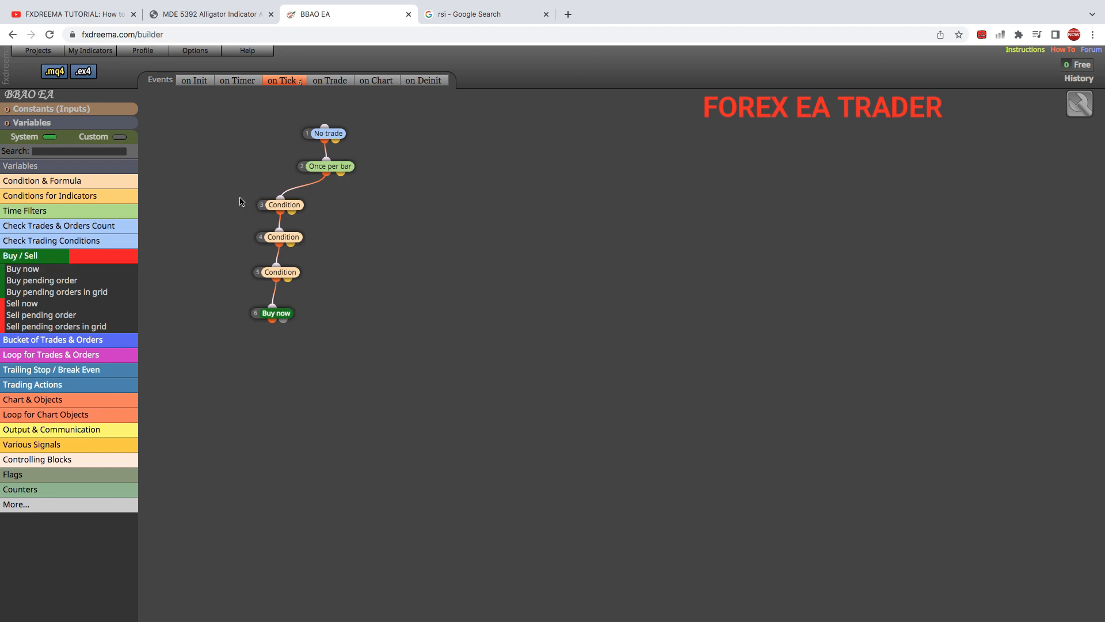
pyautogui.moveTo(240, 196); pyautogui.dragTo(328, 286)
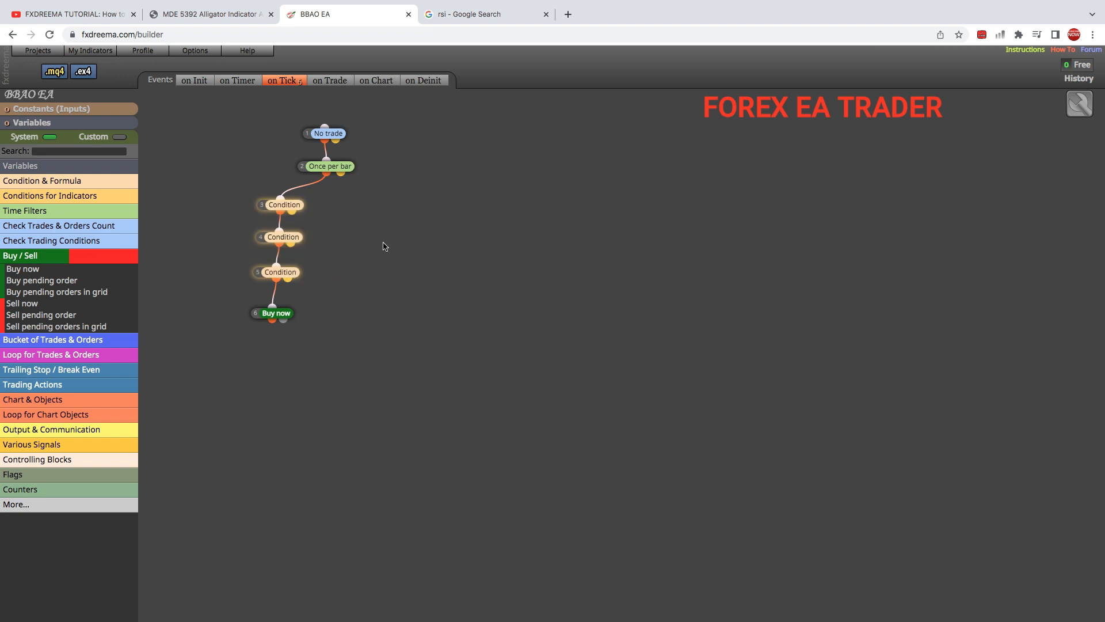
# - Copy the three-Condition chain and paste it as a second branch under Once per bar
pyautogui.rightClick(281, 205)
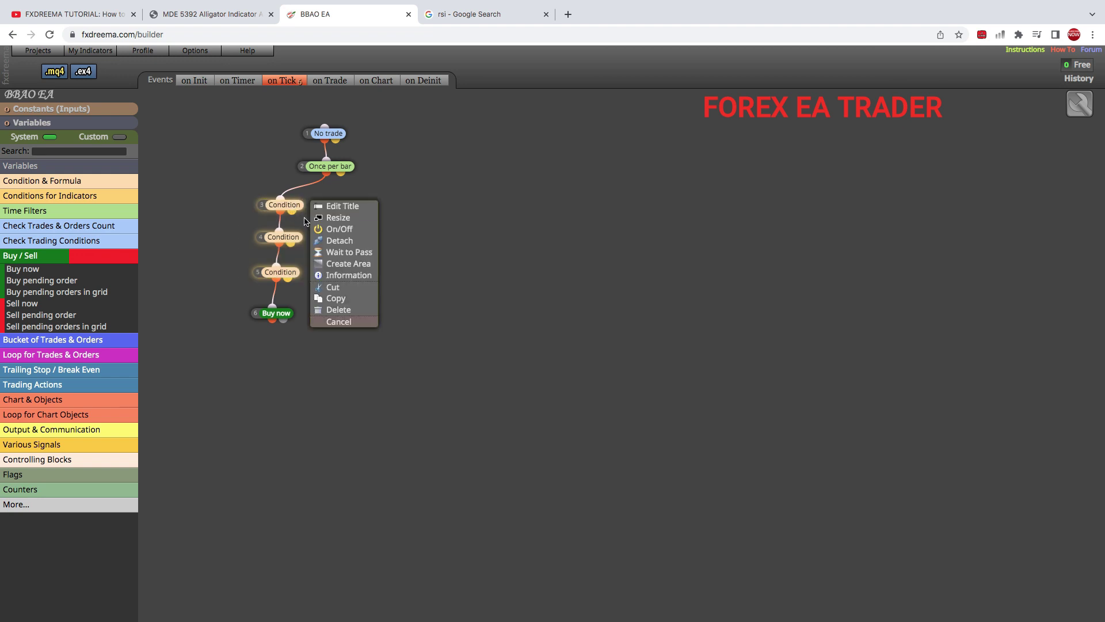
pyautogui.click(339, 322)
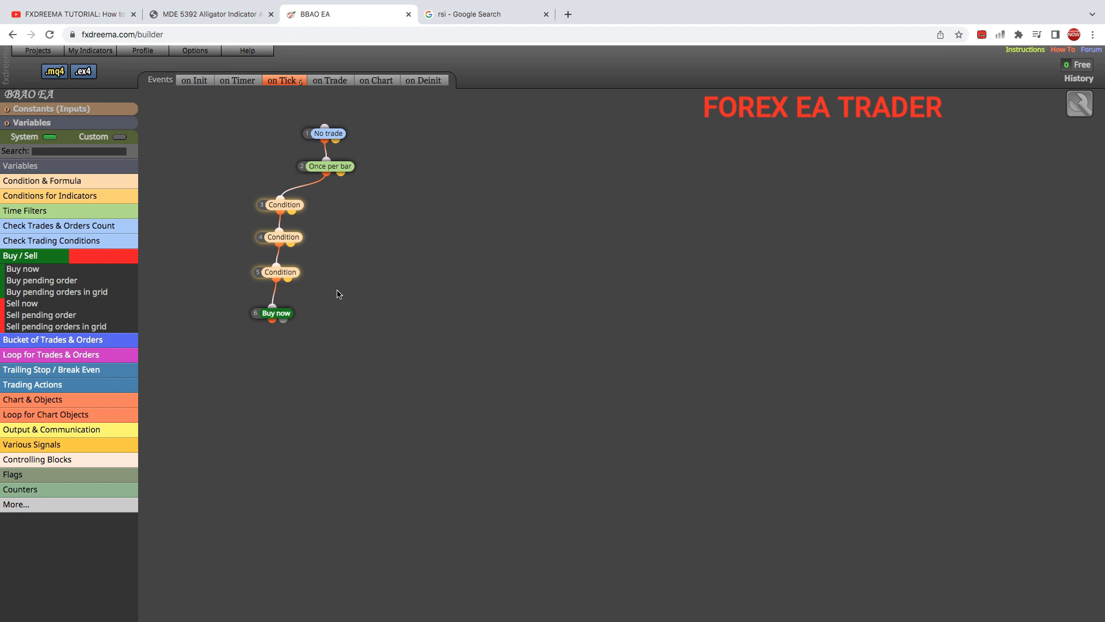
pyautogui.rightClick(339, 294)
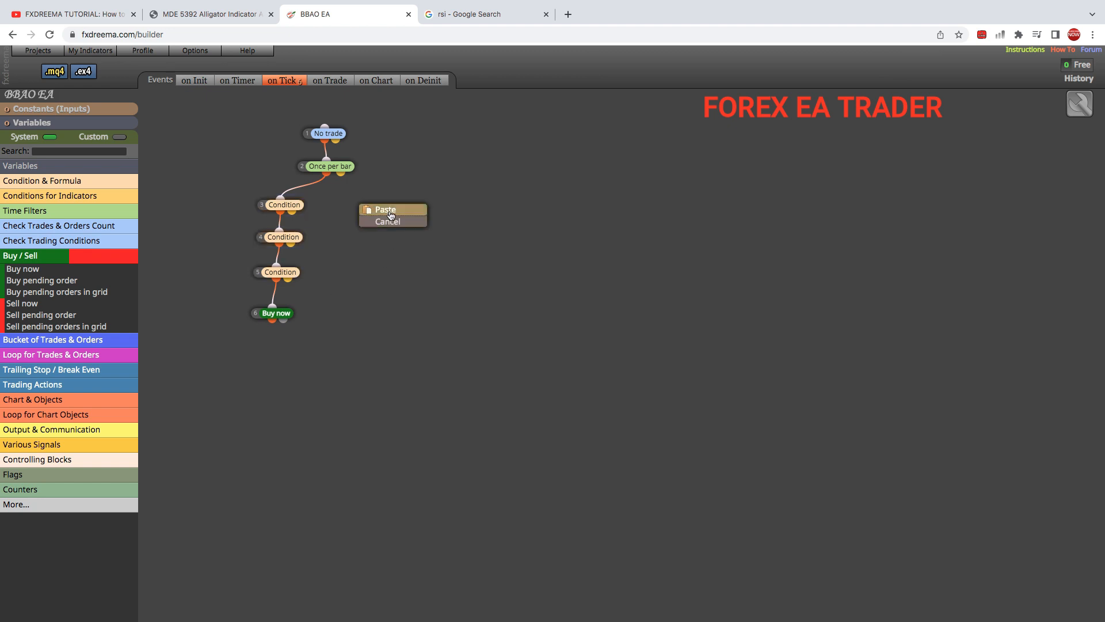
pyautogui.click(384, 210)
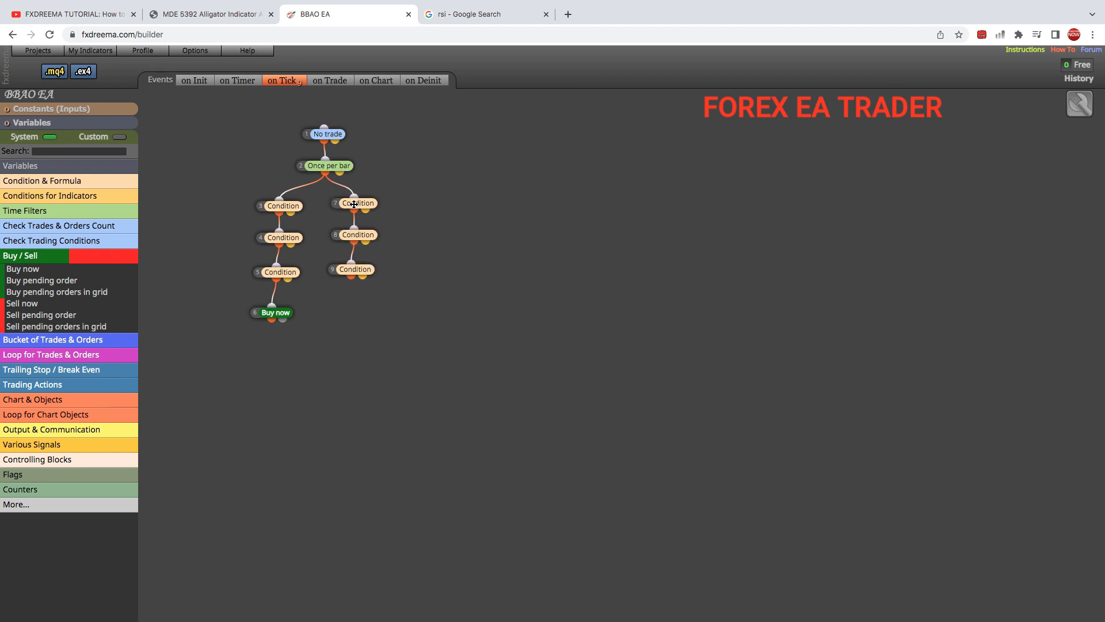
# - Change the first copied condition to require Lips below Jaw and save it
pyautogui.click(357, 203)
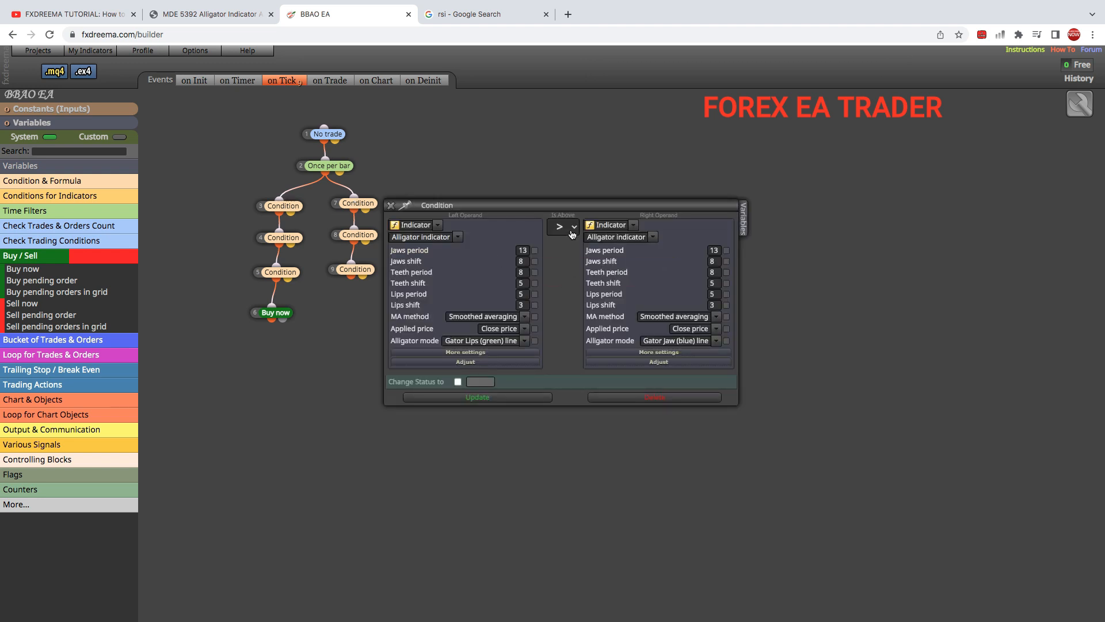
pyautogui.click(571, 226)
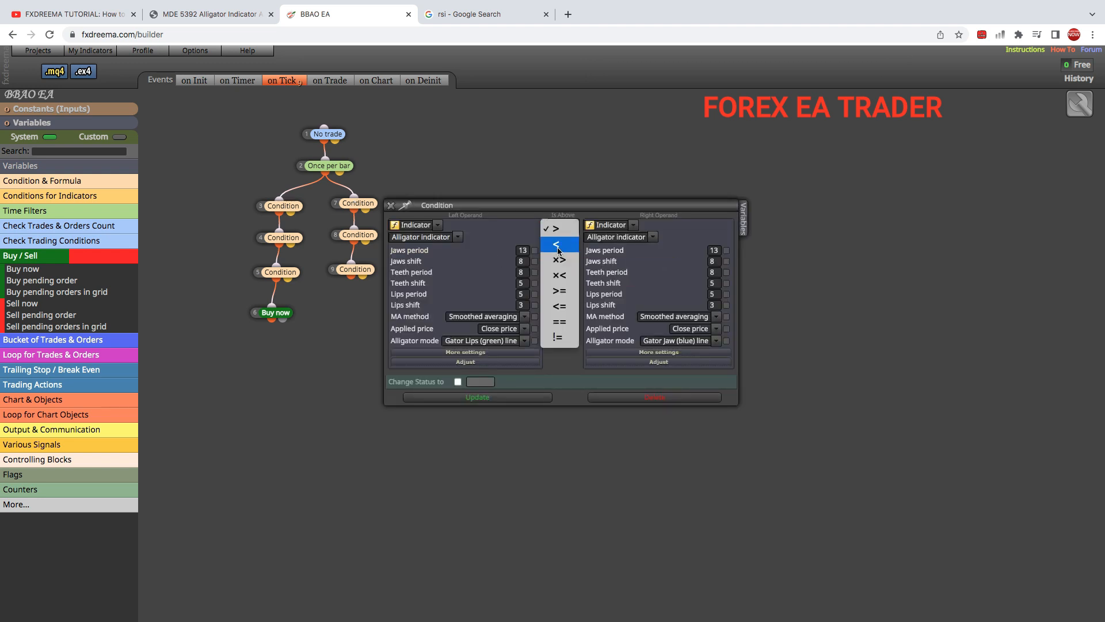
pyautogui.click(558, 244)
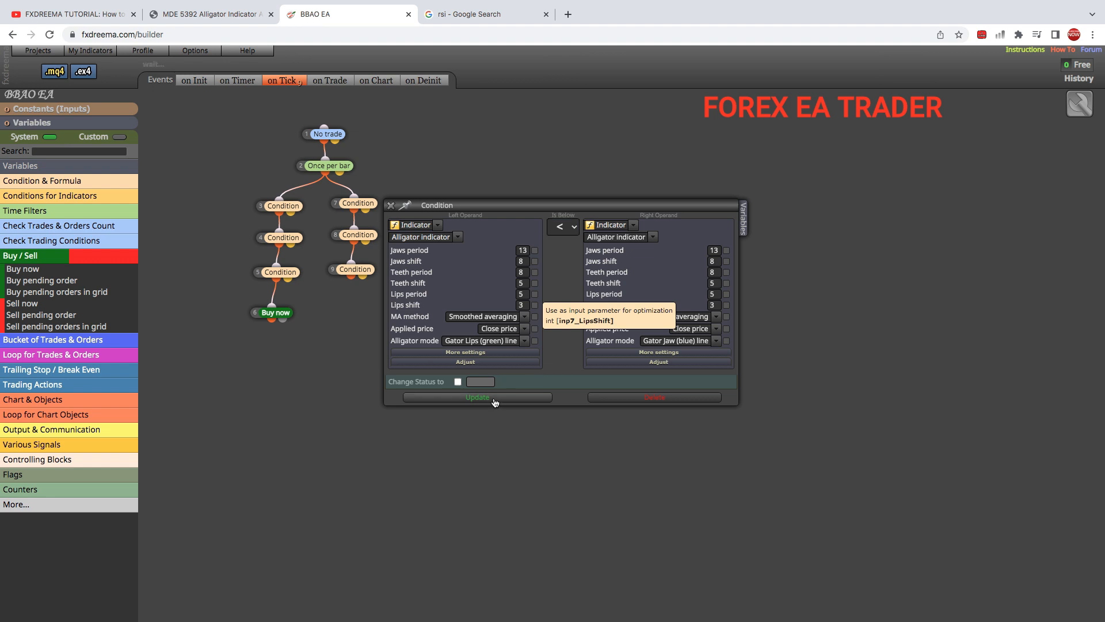
pyautogui.click(477, 397)
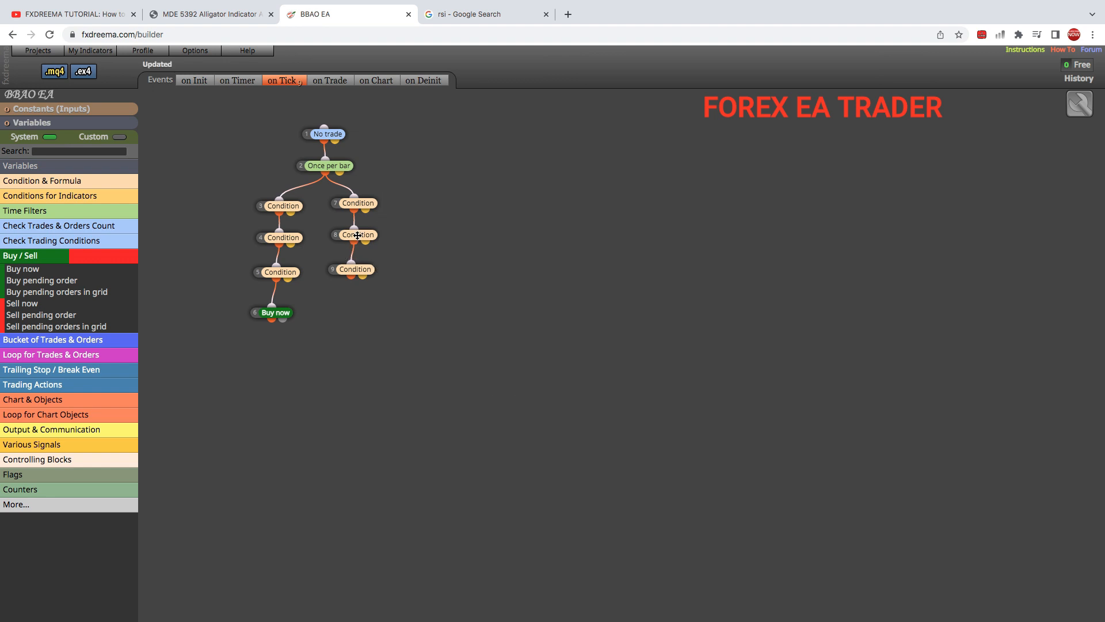
# - Change the second copied condition to Teeth crossing below Jaw and save it
pyautogui.doubleClick(357, 235)
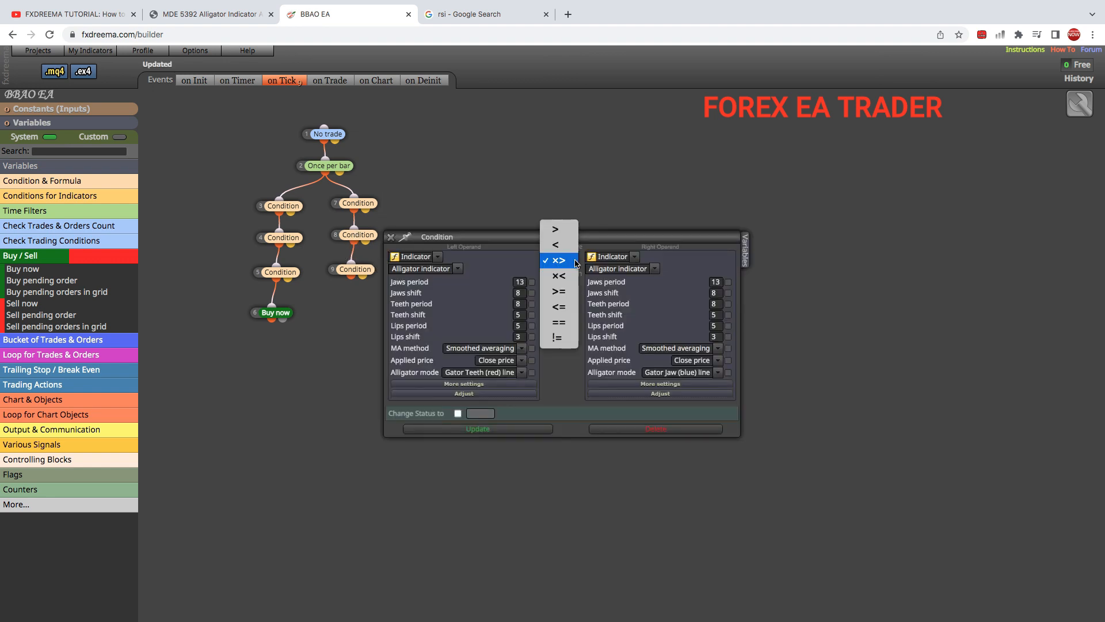
pyautogui.click(556, 275)
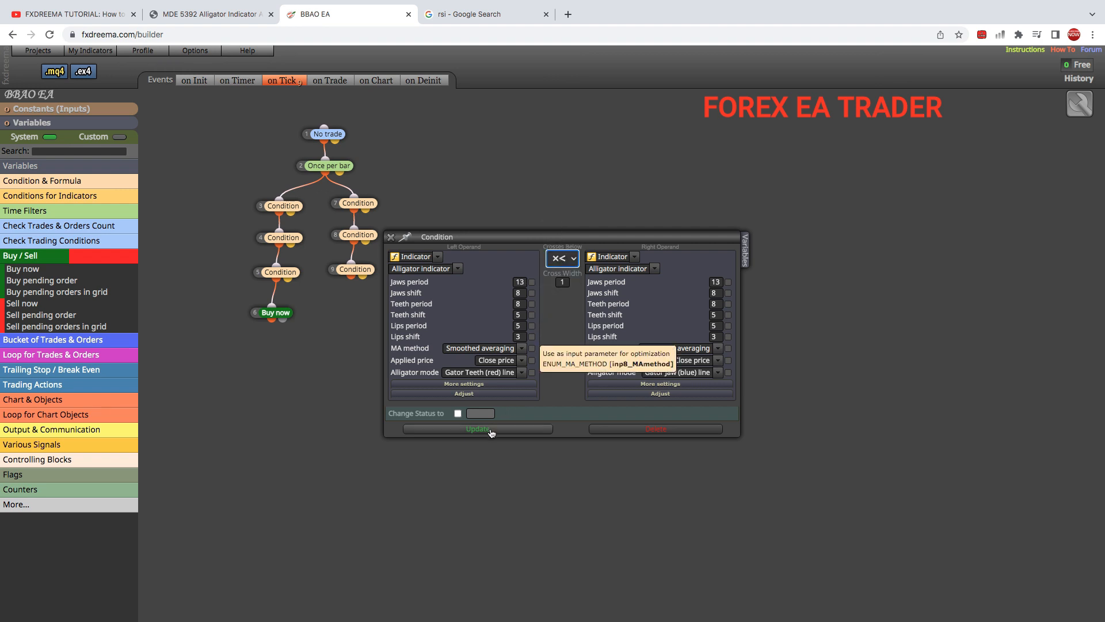
pyautogui.click(476, 428)
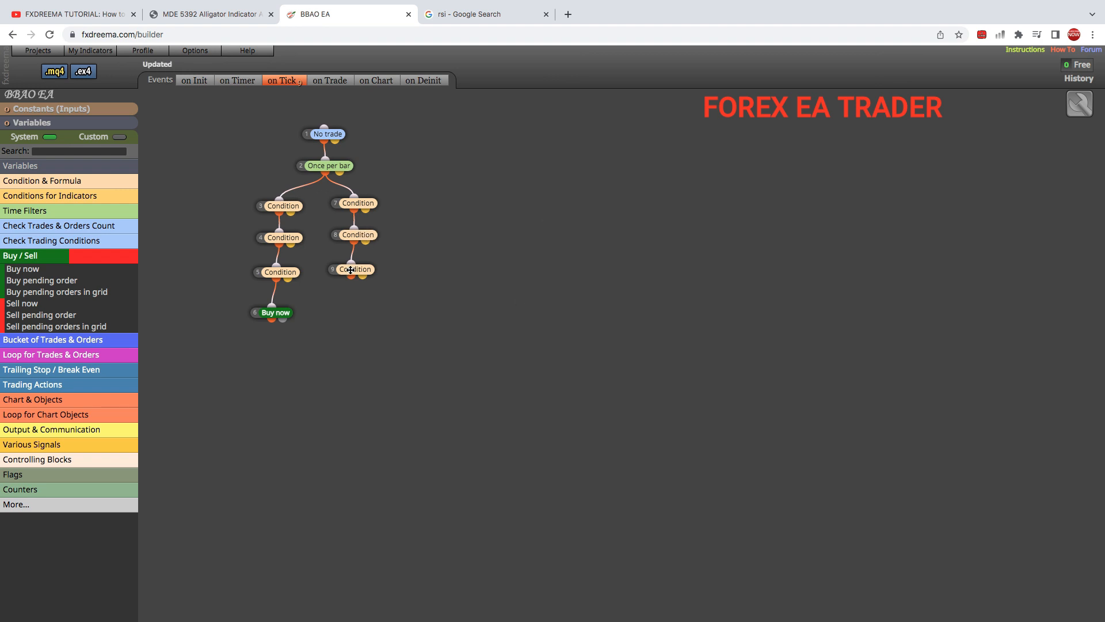
# - Change the RSI condition to crossing below 70 and save it
pyautogui.click(355, 269)
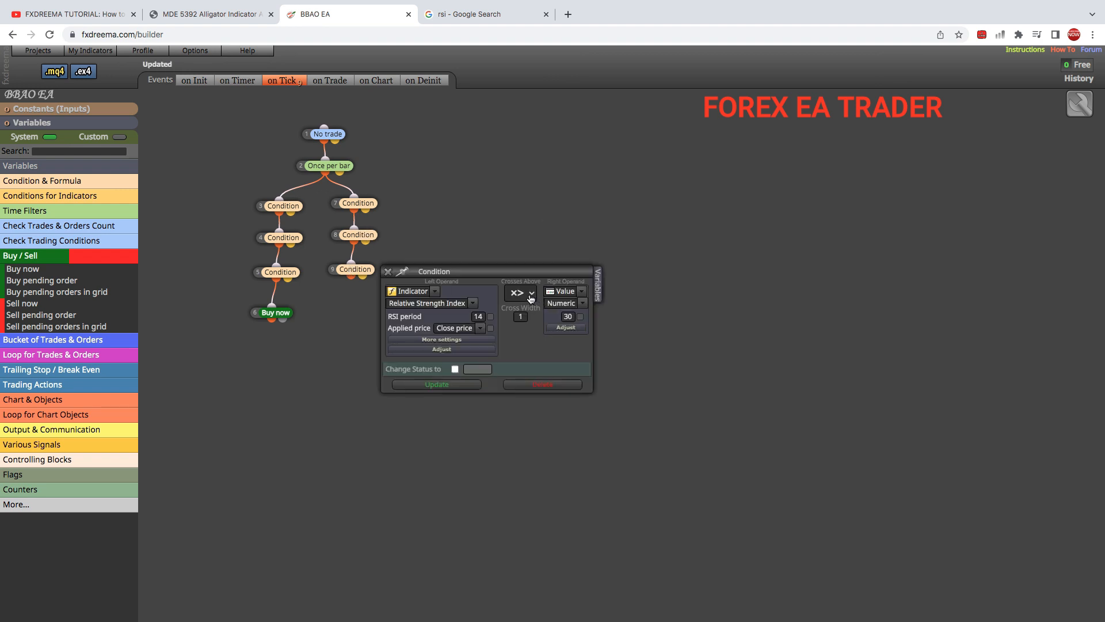
pyautogui.click(531, 293)
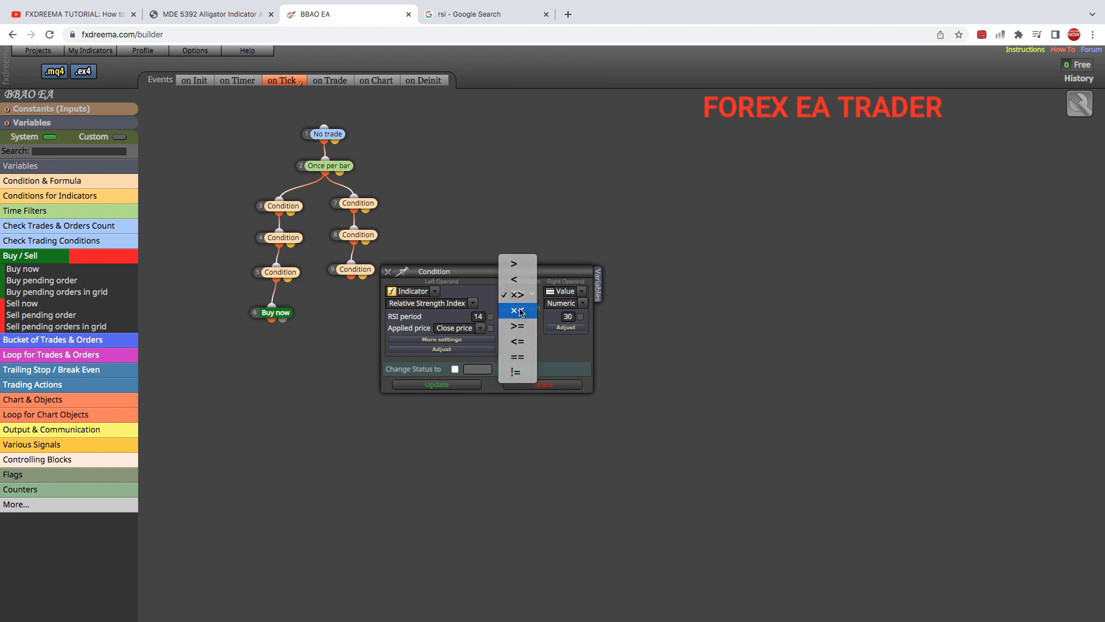
pyautogui.click(517, 310)
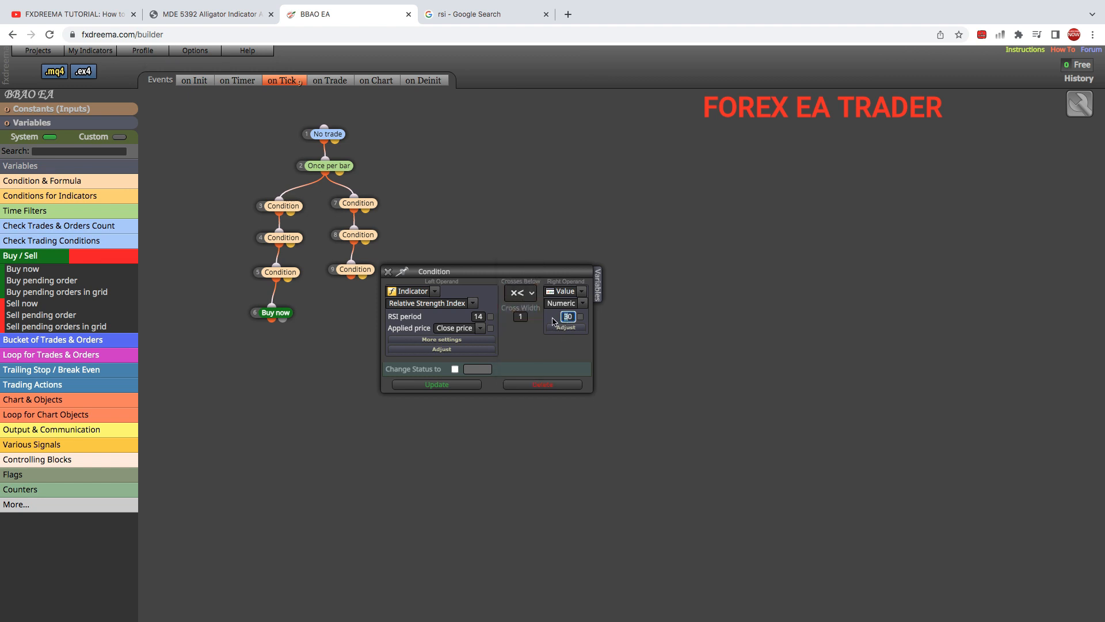
pyautogui.write('70')
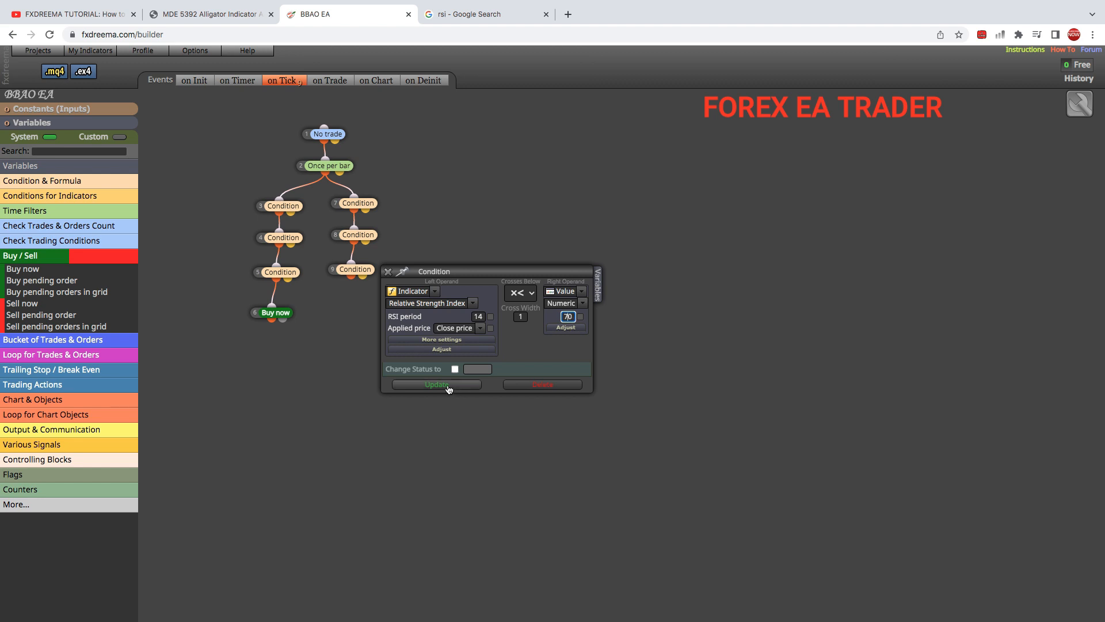
pyautogui.click(437, 385)
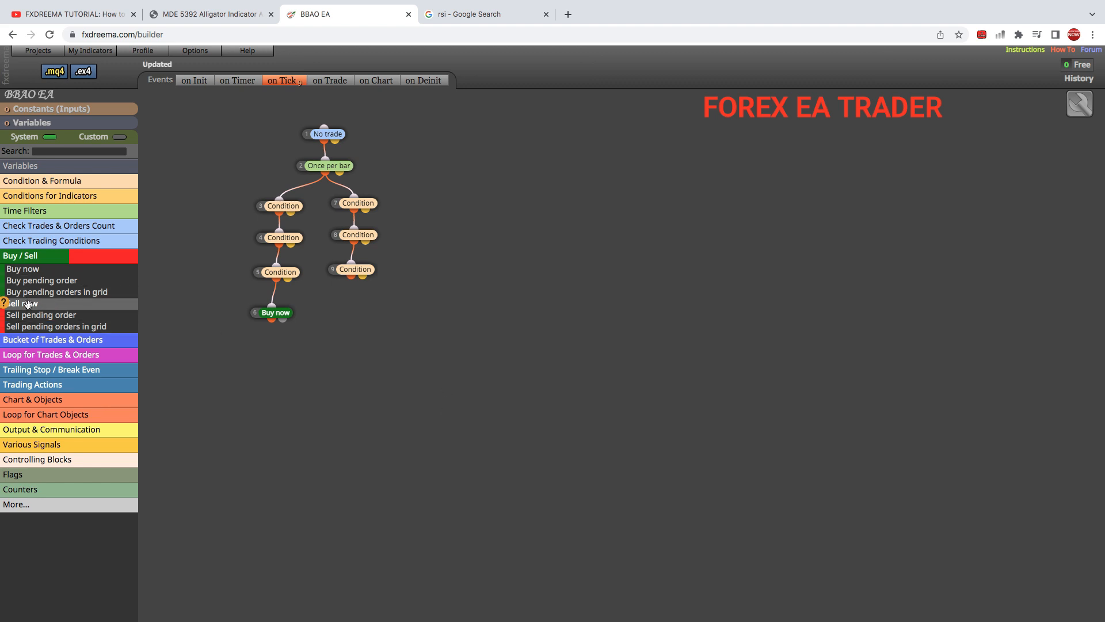
# - Add a Sell now block with 0.1 lots, 30-pip stop-loss and 60-pip take-profit, and save it
pyautogui.click(23, 304)
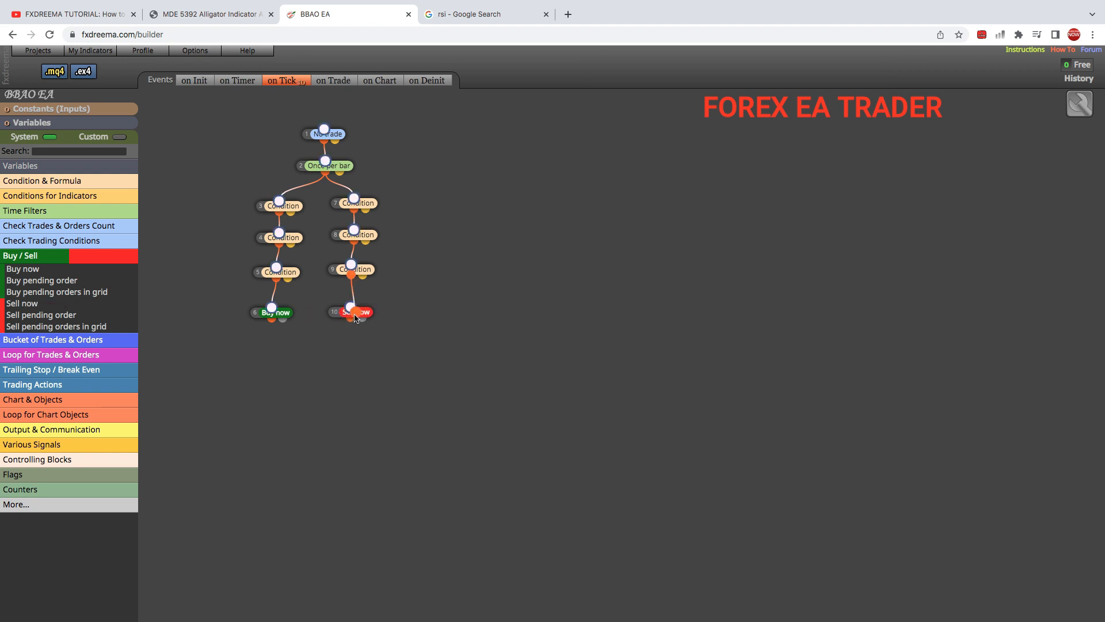
pyautogui.click(354, 312)
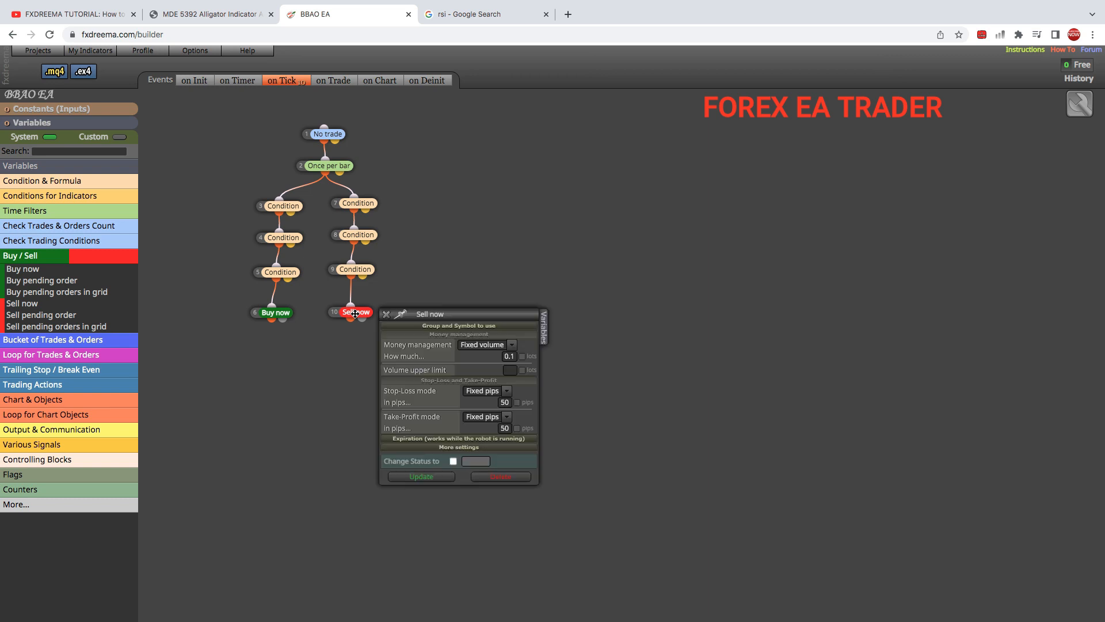
pyautogui.moveTo(534, 410)
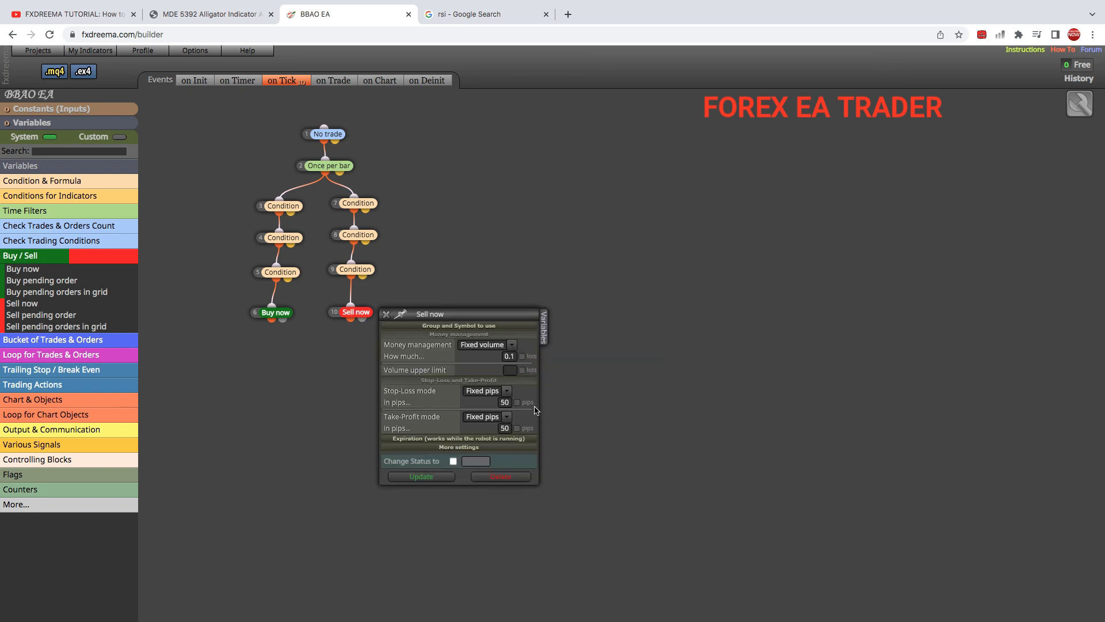
pyautogui.click(505, 402)
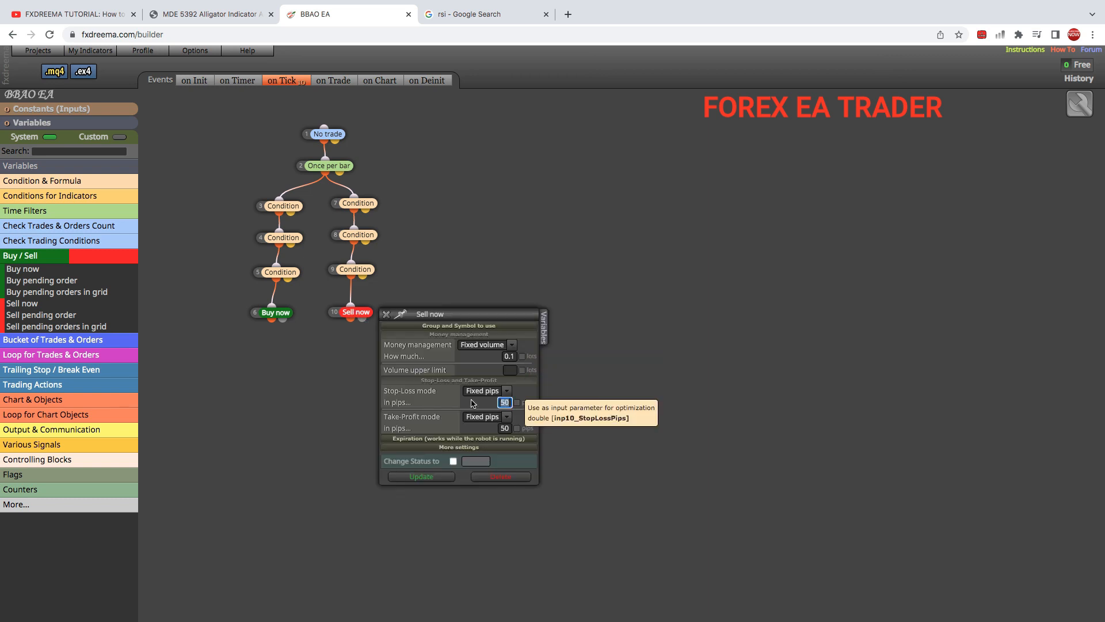
pyautogui.write('30')
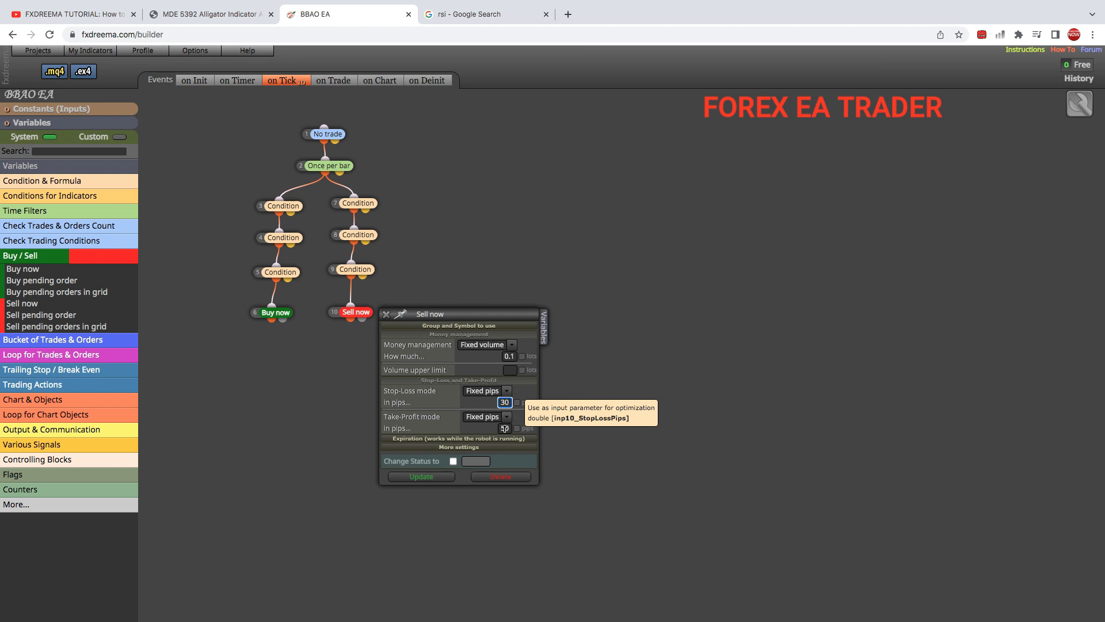
pyautogui.click(504, 427)
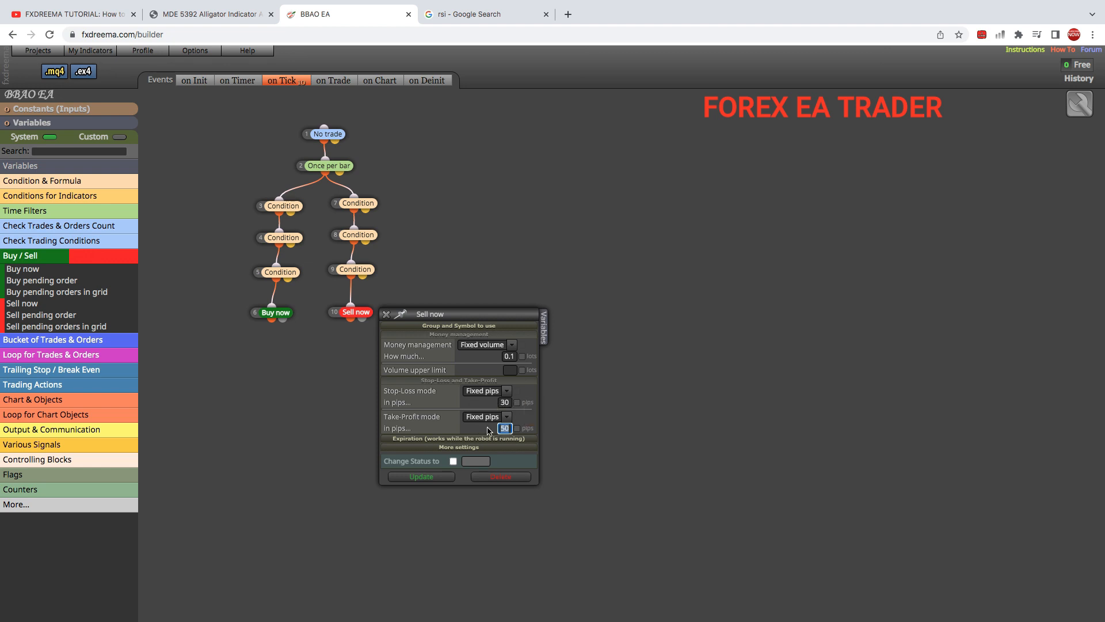
pyautogui.click(421, 476)
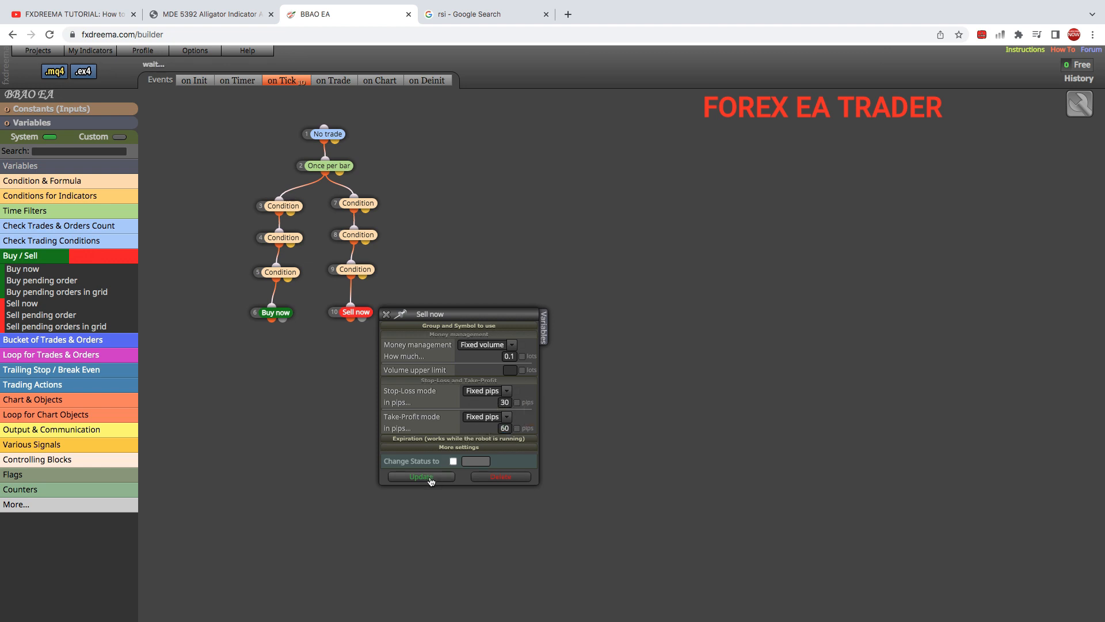
pyautogui.click(421, 477)
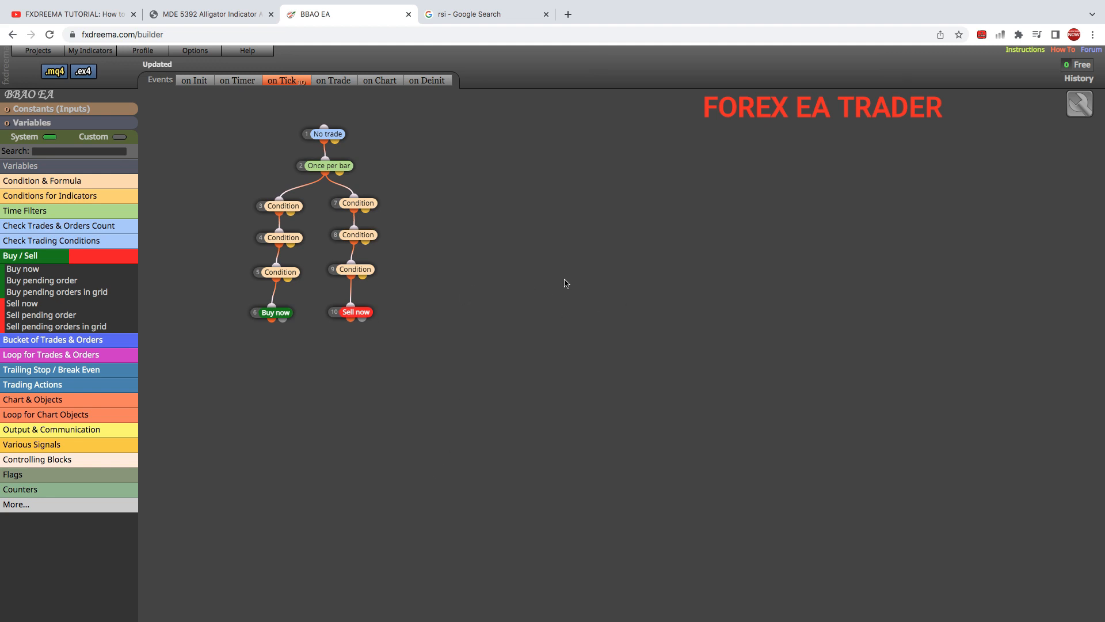
pyautogui.moveTo(208, 18)
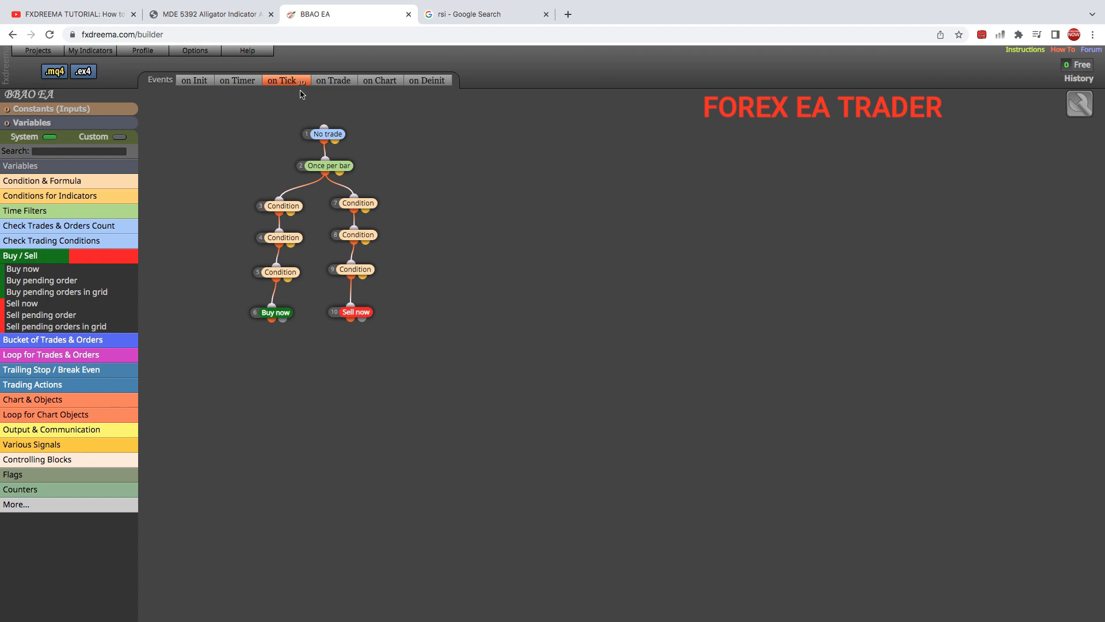
# - Recheck the YouTube comment's RSI/alligator request and the Alligator chart image, then return to fxDreema
pyautogui.click(75, 14)
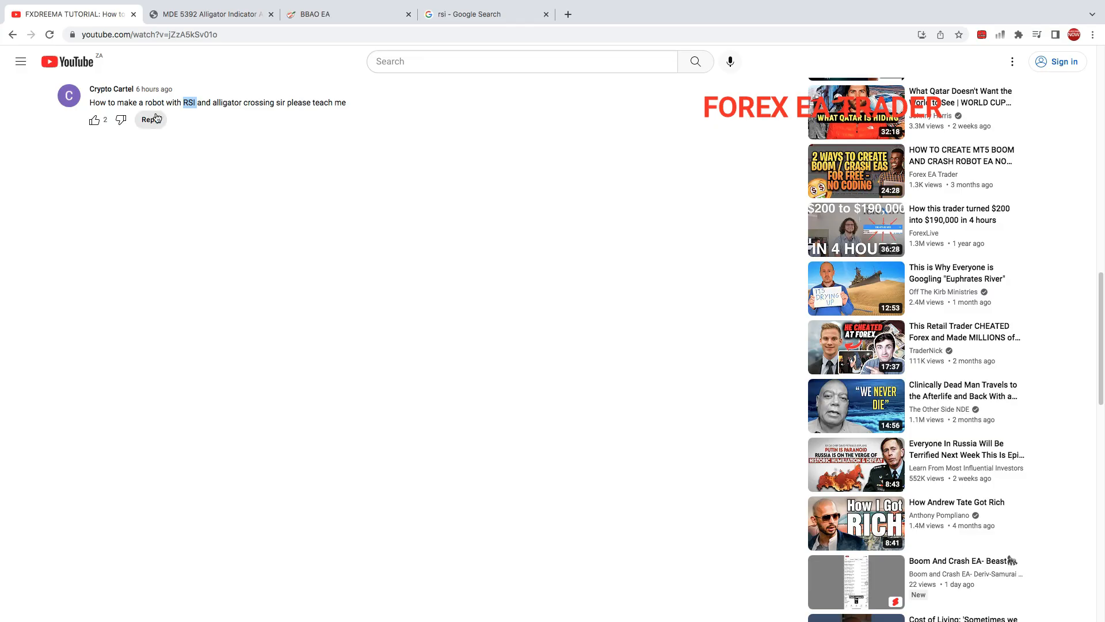
pyautogui.moveTo(164, 102)
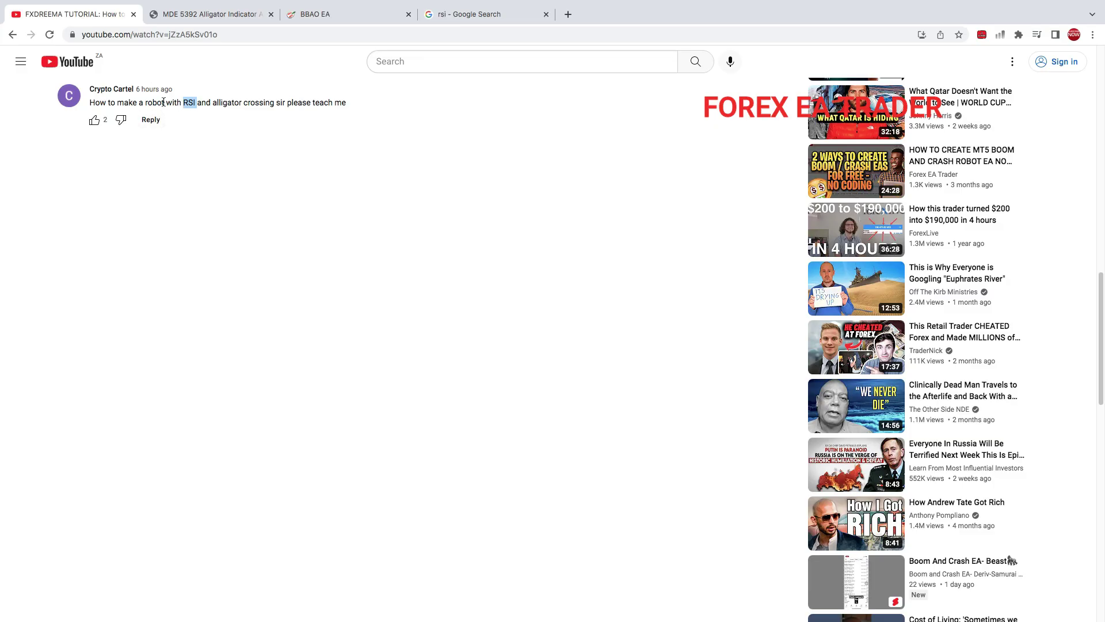
pyautogui.moveTo(146, 102); pyautogui.dragTo(292, 103)
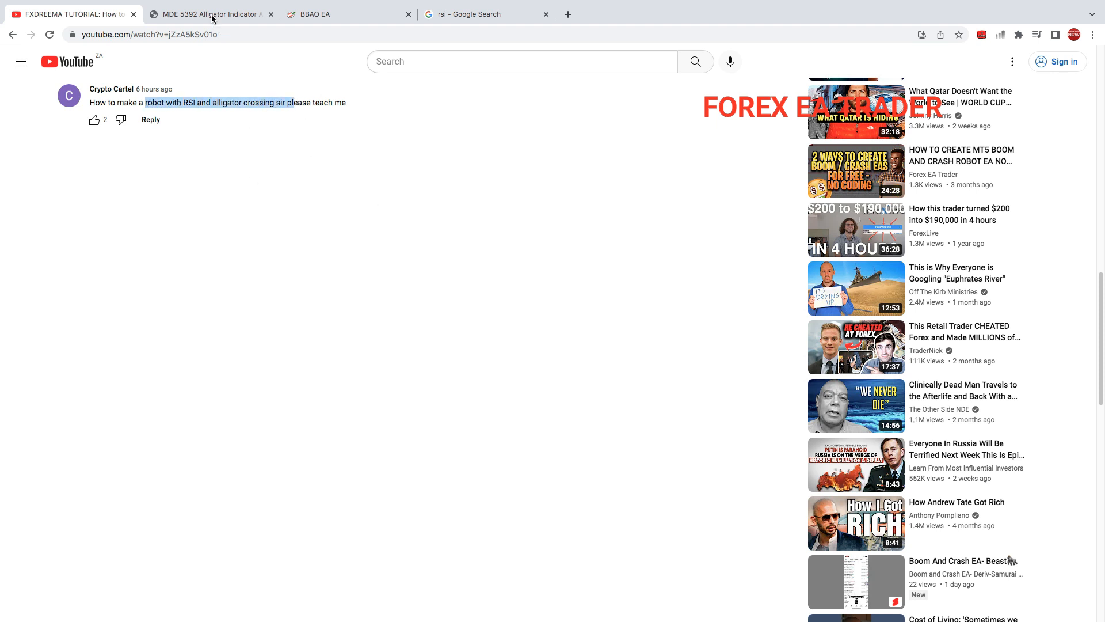
pyautogui.click(214, 14)
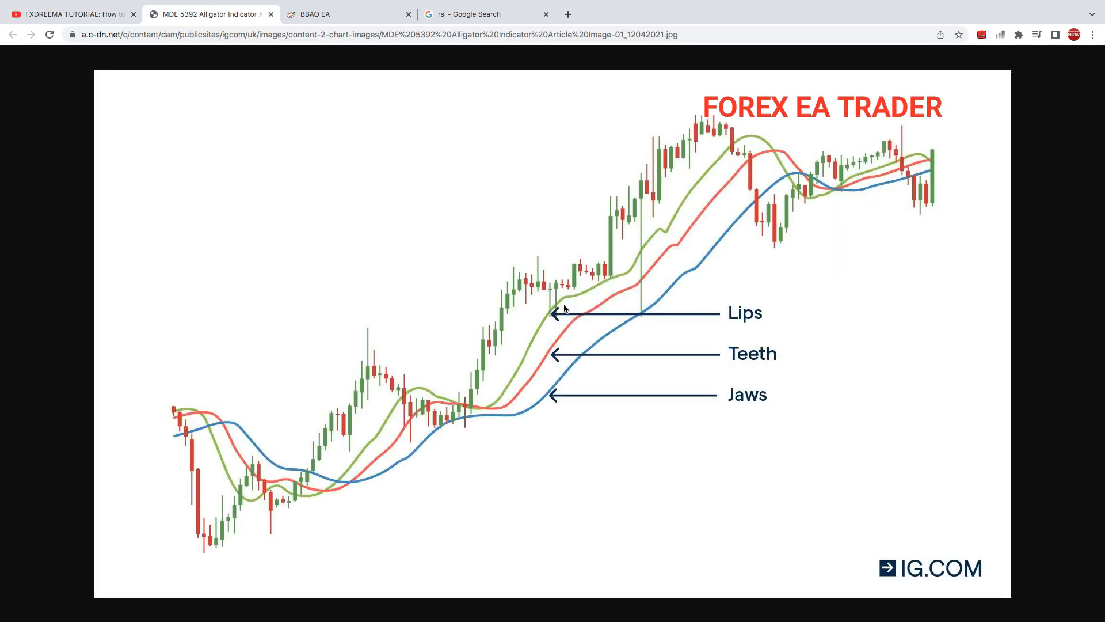
pyautogui.click(329, 13)
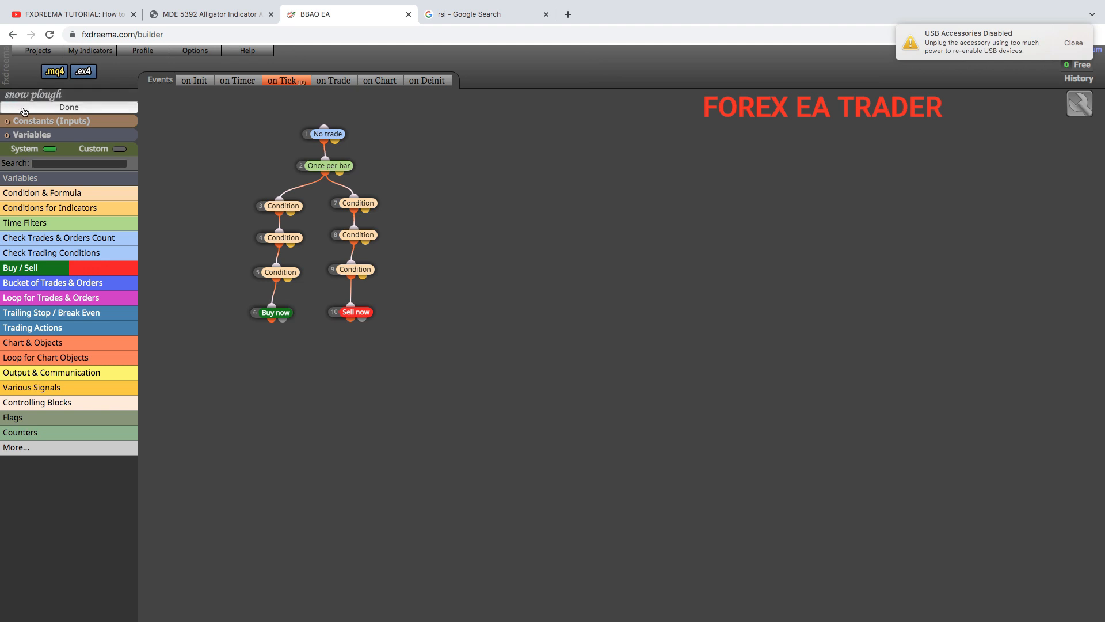
# - Confirm the EA name 'snow plough' and download its .mq4 and .ex4 files
pyautogui.click(69, 106)
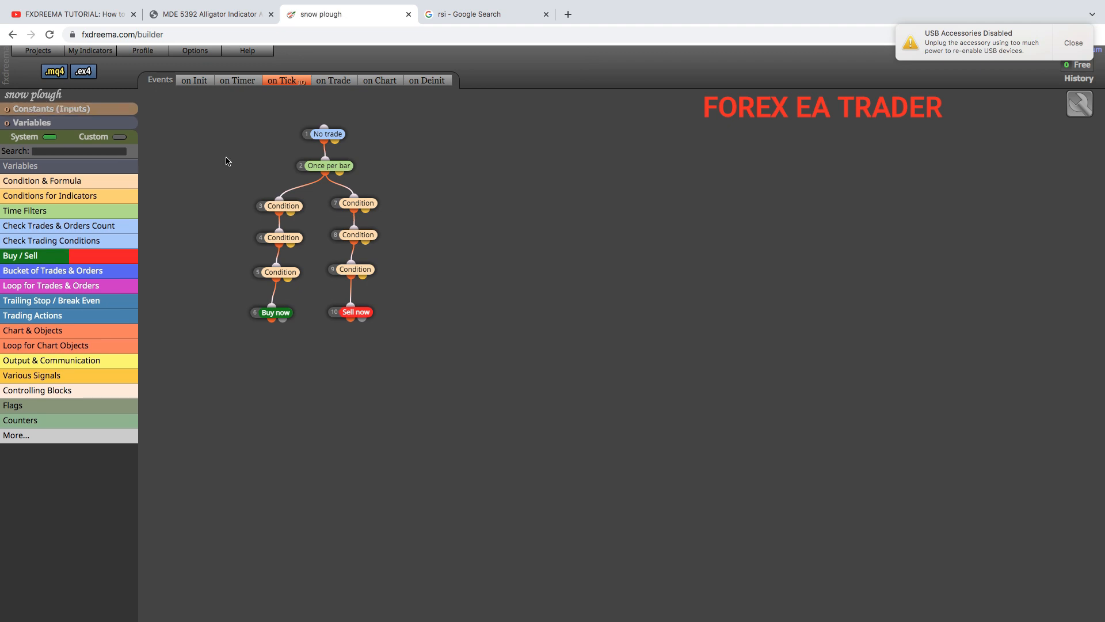
pyautogui.click(56, 71)
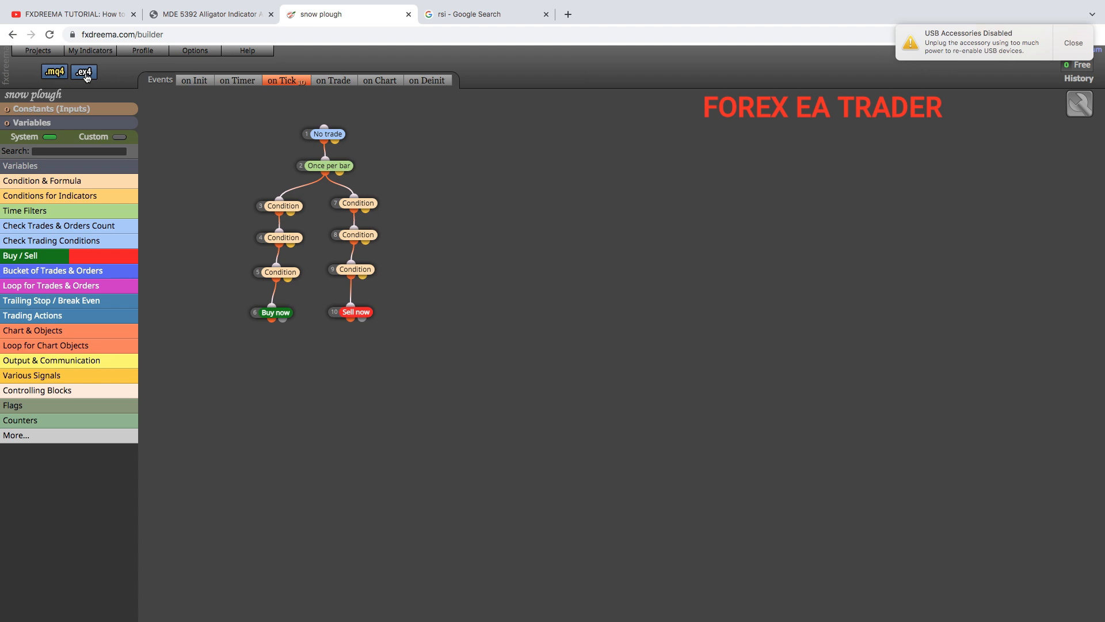
pyautogui.click(84, 71)
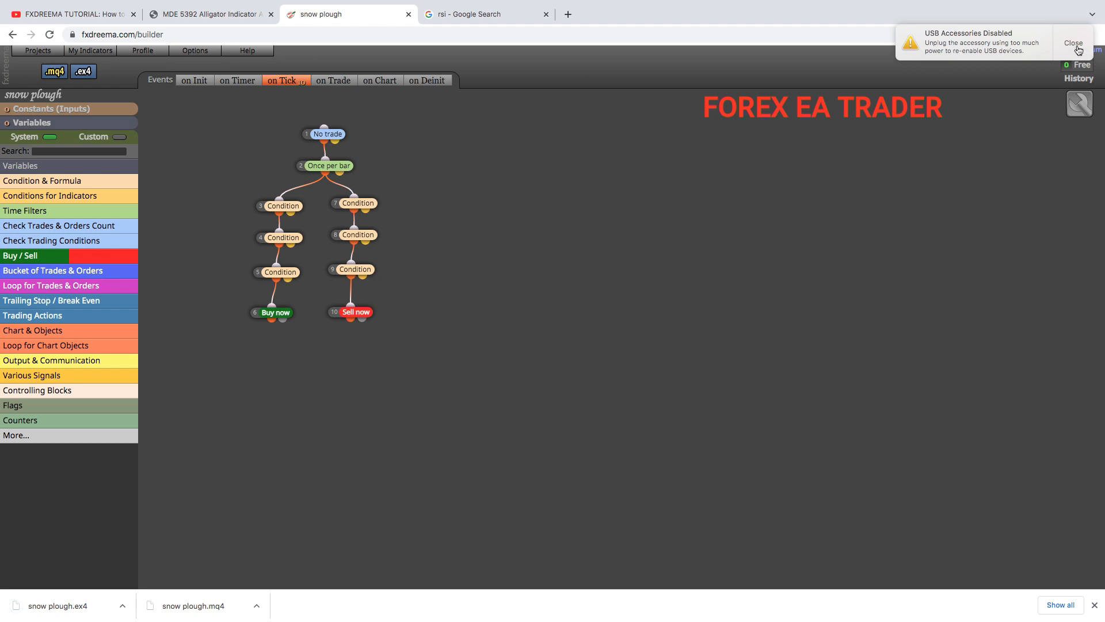
# - Dismiss the USB Accessories Disabled notification
pyautogui.click(1073, 44)
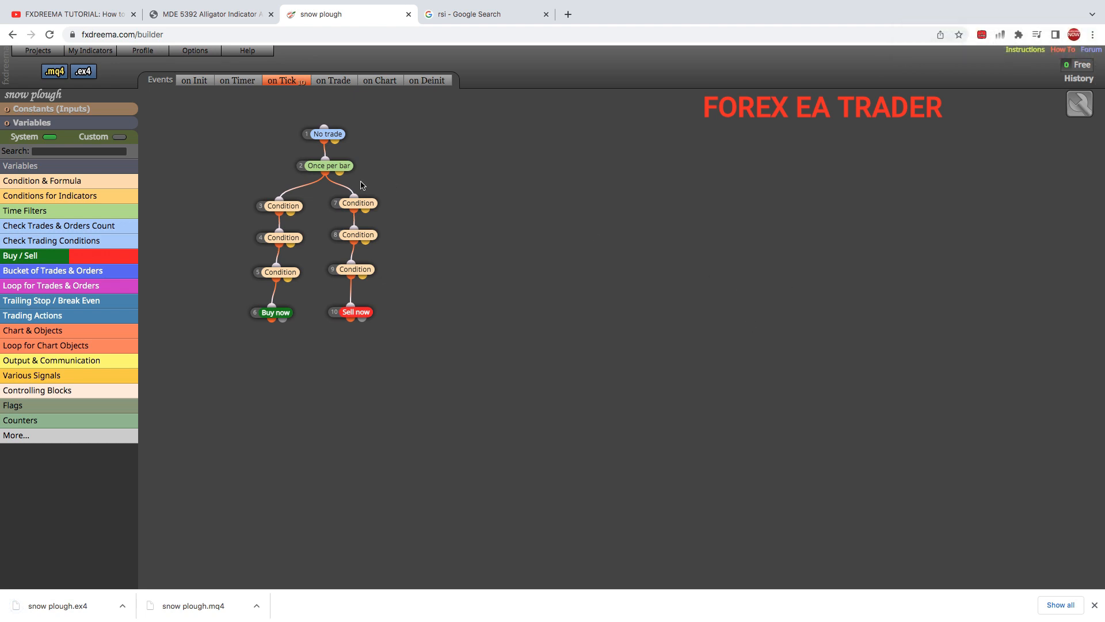
pyautogui.moveTo(454, 193)
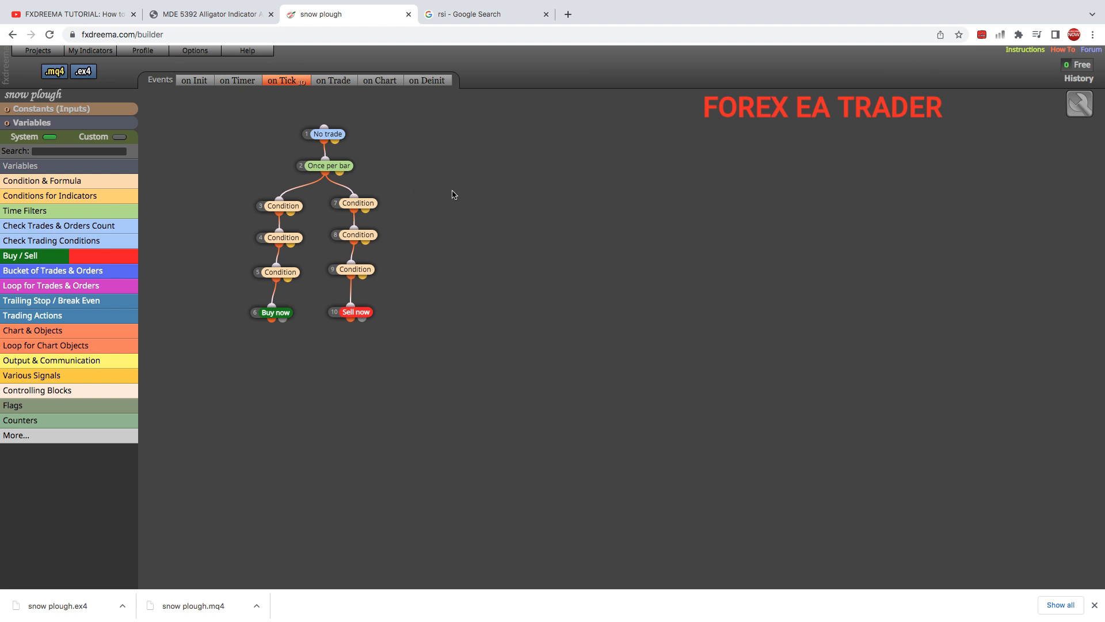
pyautogui.moveTo(448, 190)
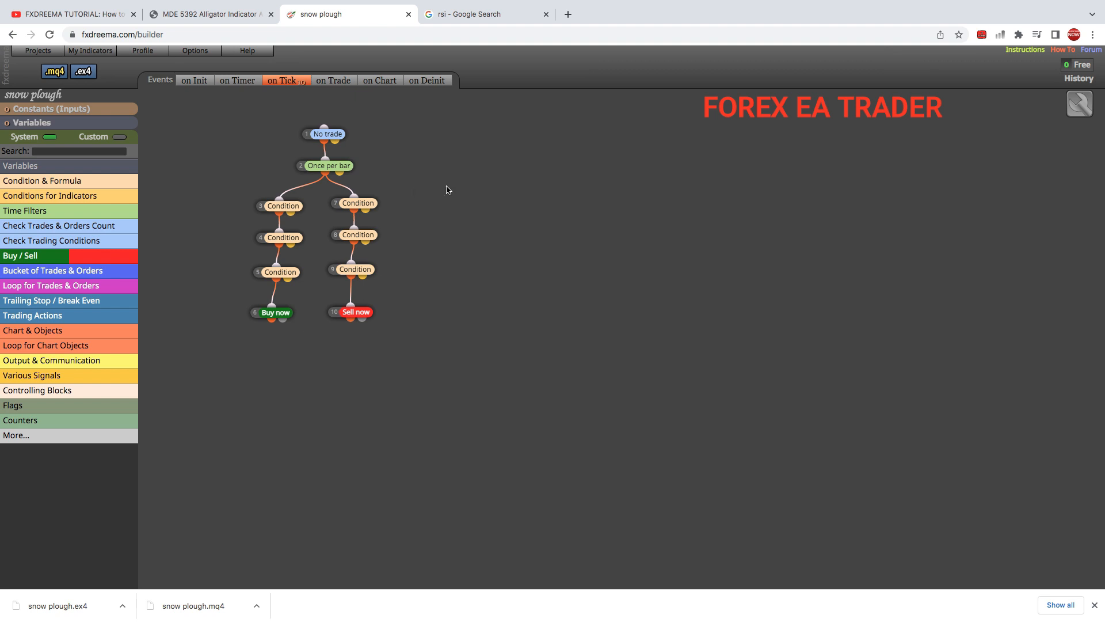
pyautogui.moveTo(410, 180)
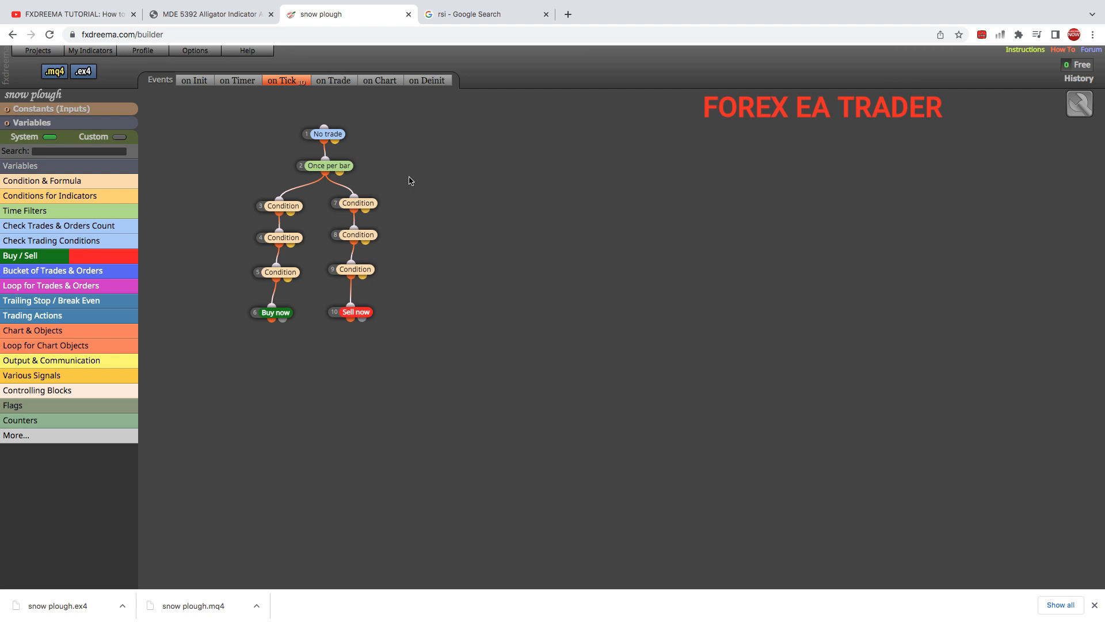
pyautogui.moveTo(534, 202)
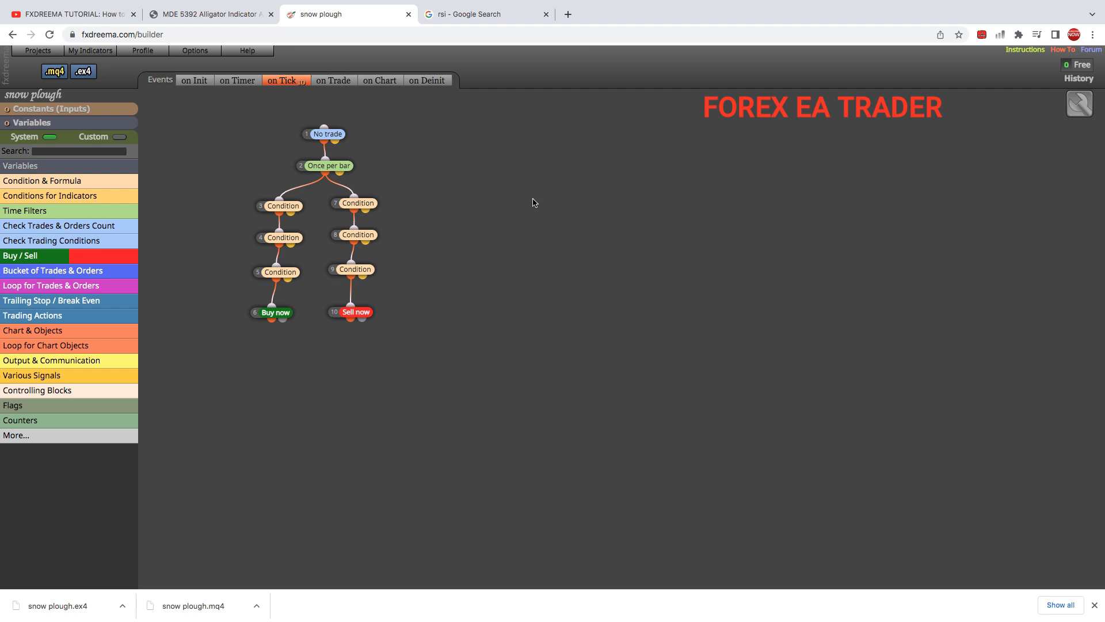
pyautogui.moveTo(447, 189)
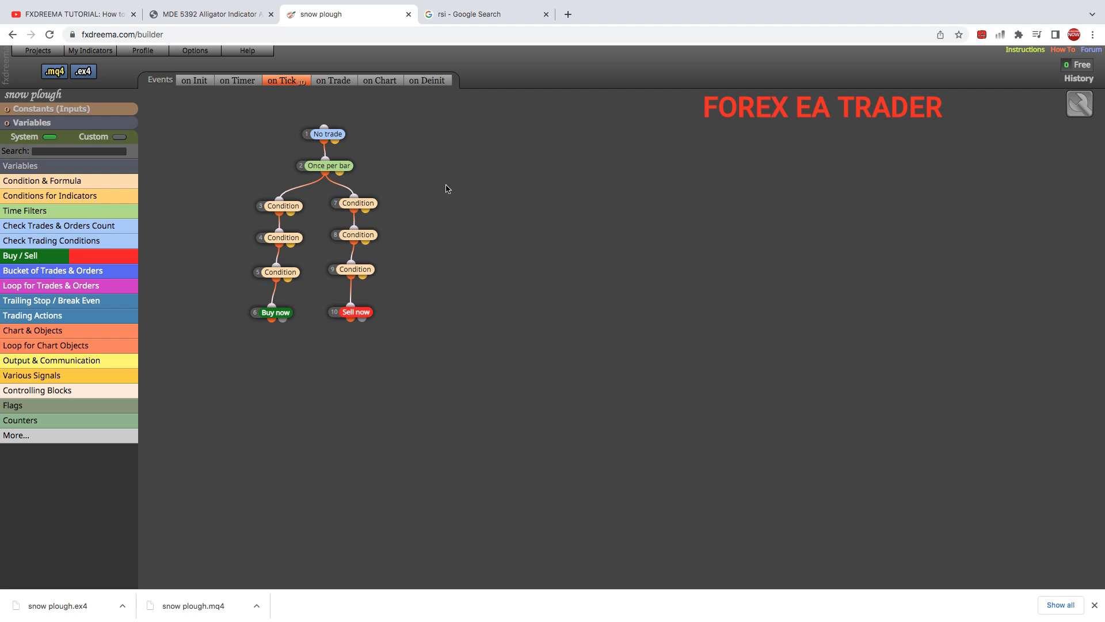
pyautogui.moveTo(293, 169)
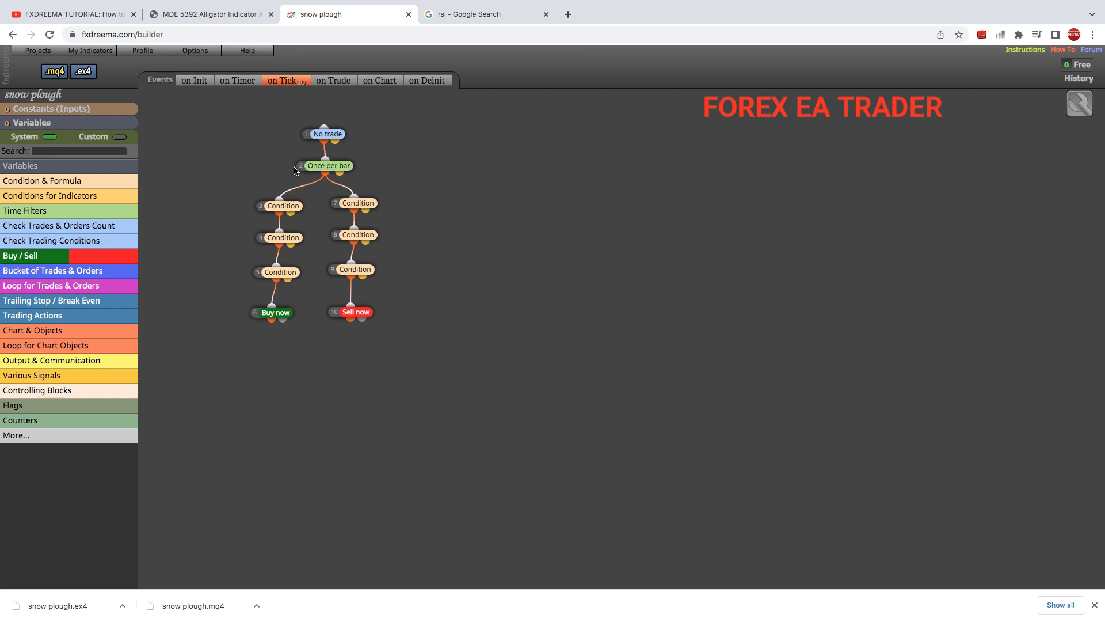
pyautogui.moveTo(304, 87)
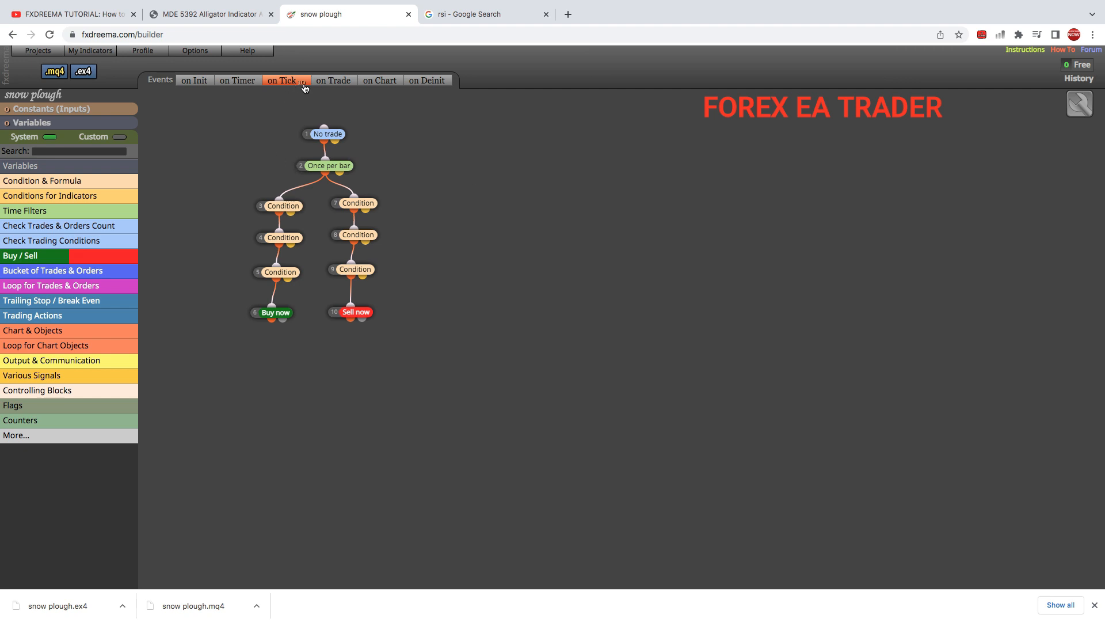
pyautogui.moveTo(555, 170)
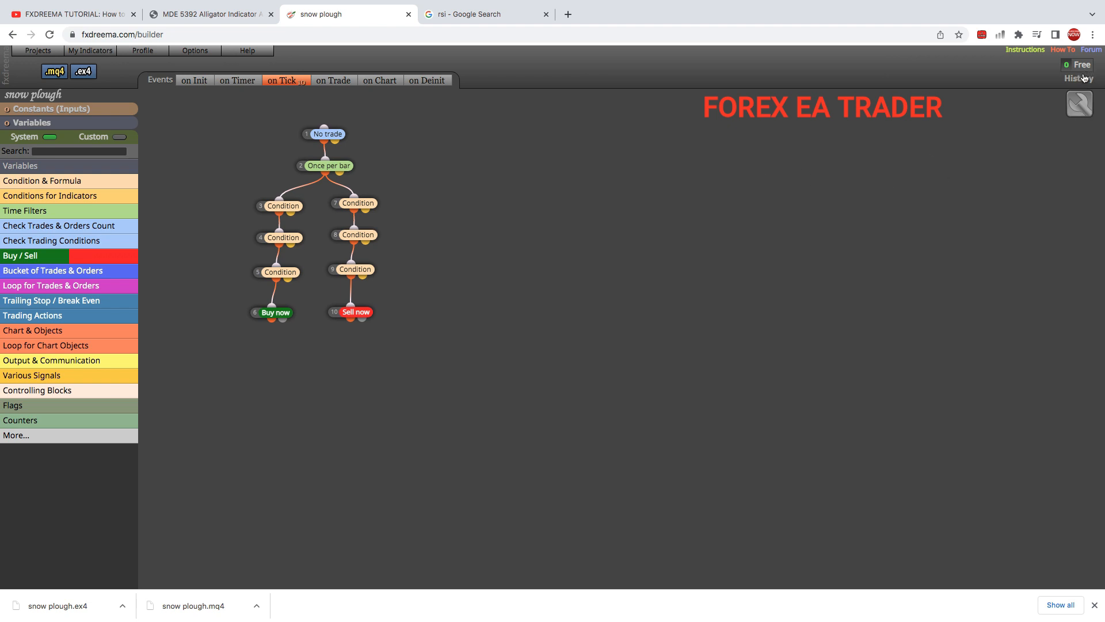
pyautogui.moveTo(344, 134)
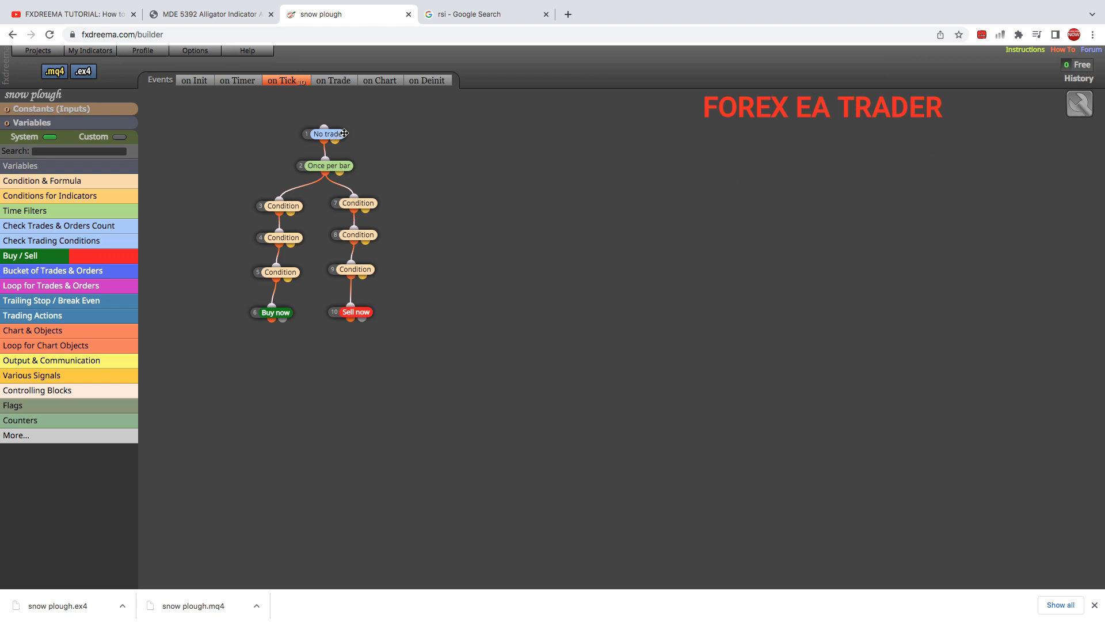
pyautogui.moveTo(297, 99)
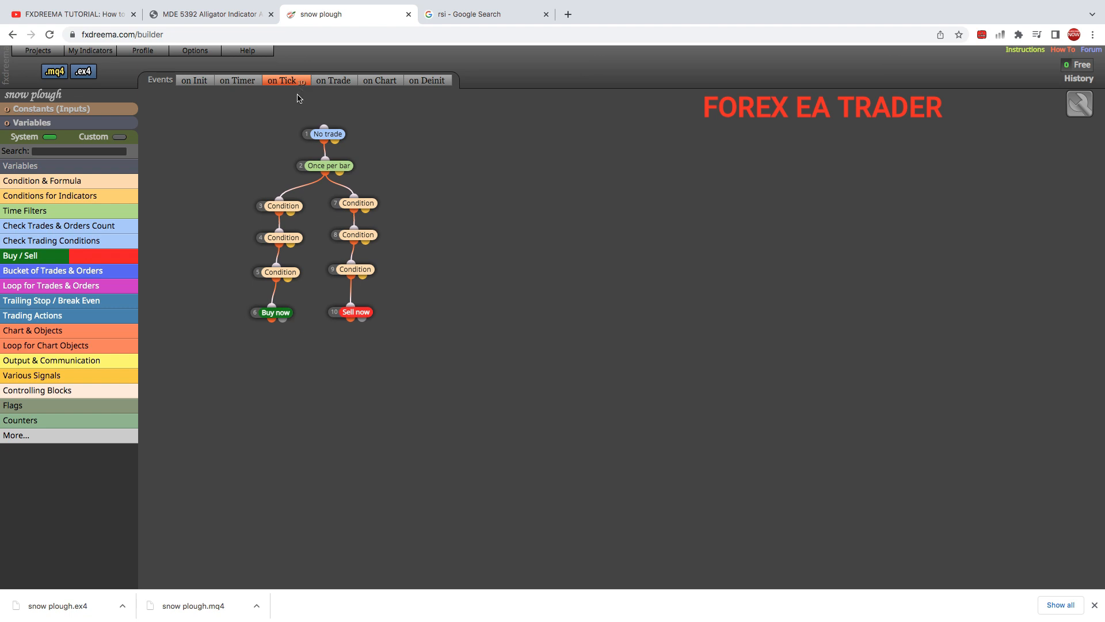
pyautogui.moveTo(477, 173)
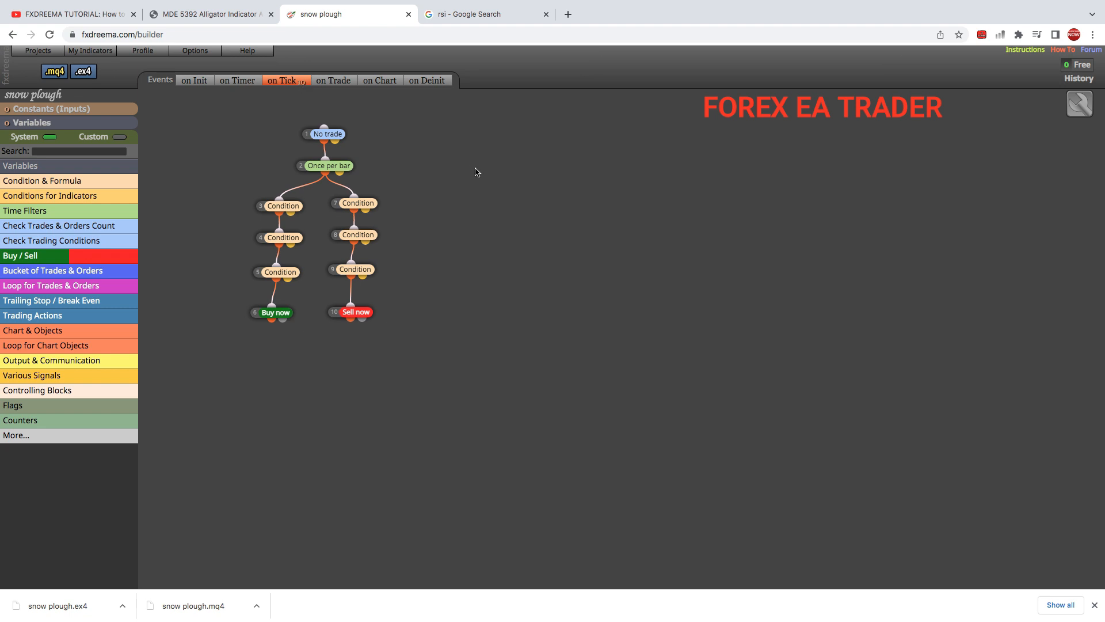
pyautogui.moveTo(496, 177)
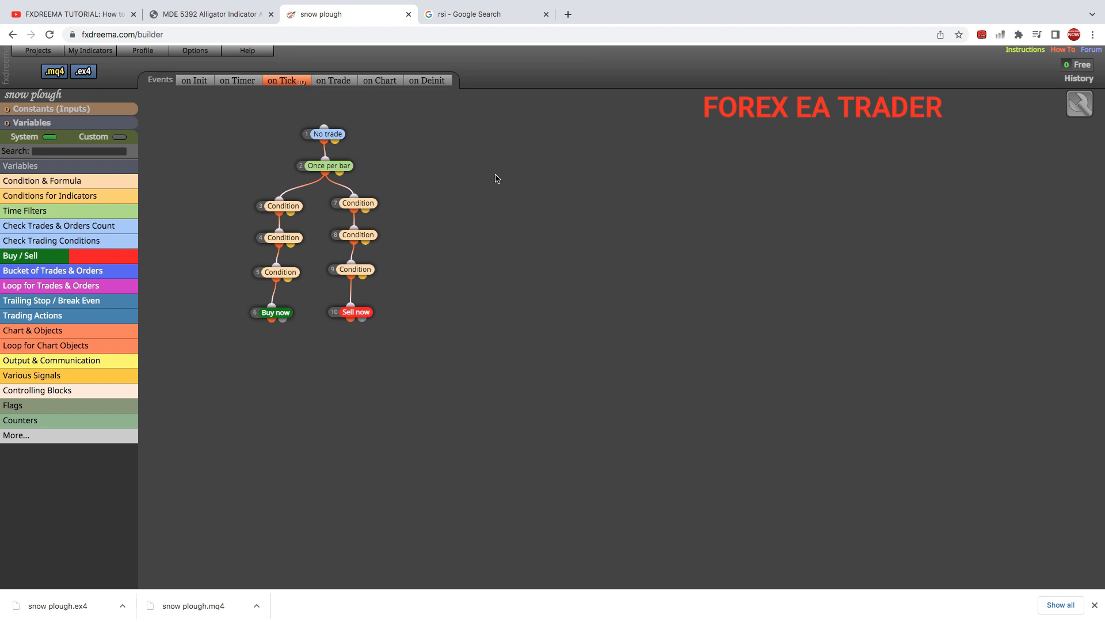
pyautogui.moveTo(332, 180)
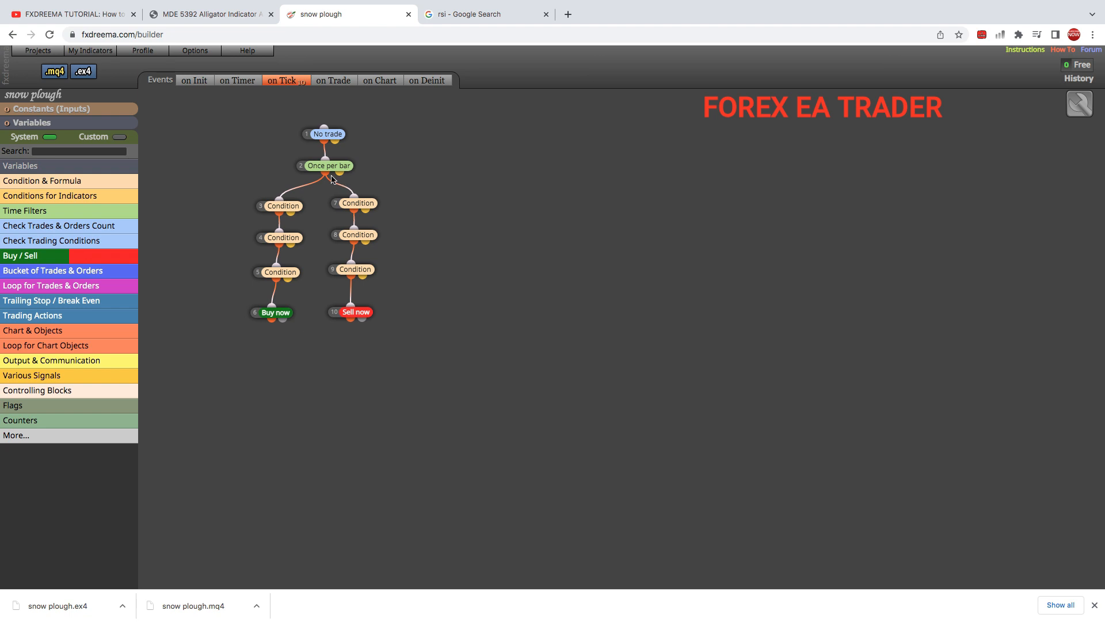
pyautogui.moveTo(244, 150)
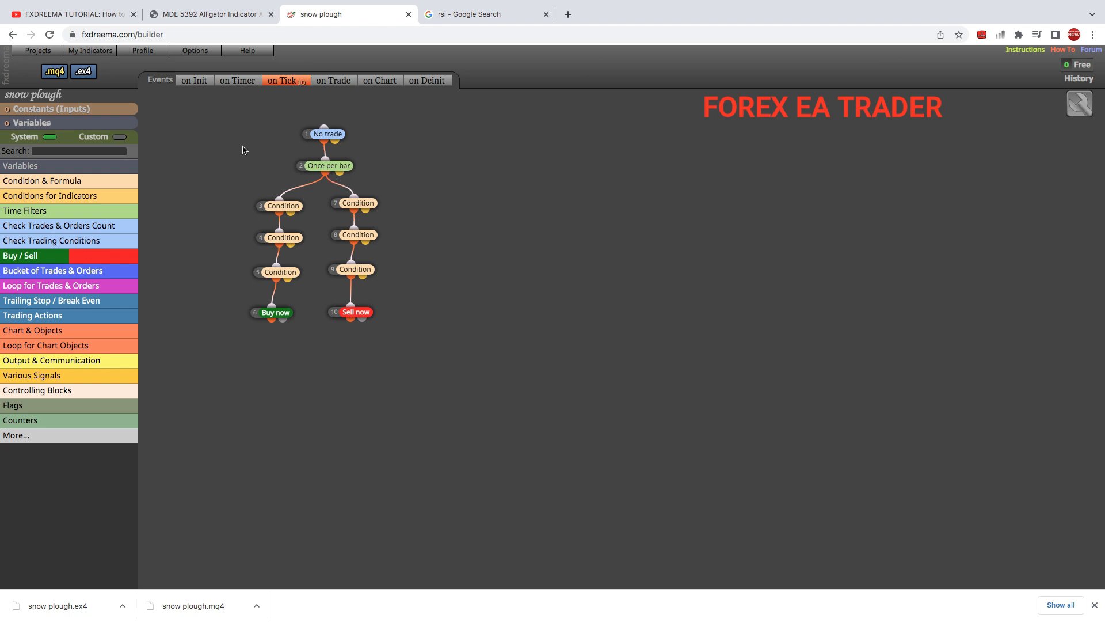
pyautogui.moveTo(637, 276)
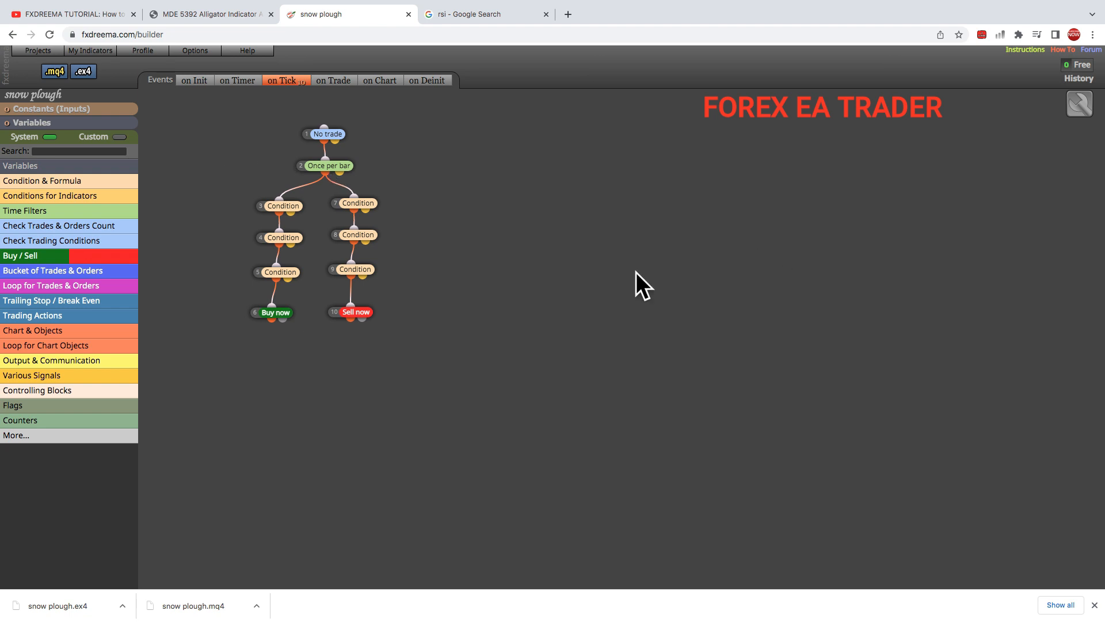